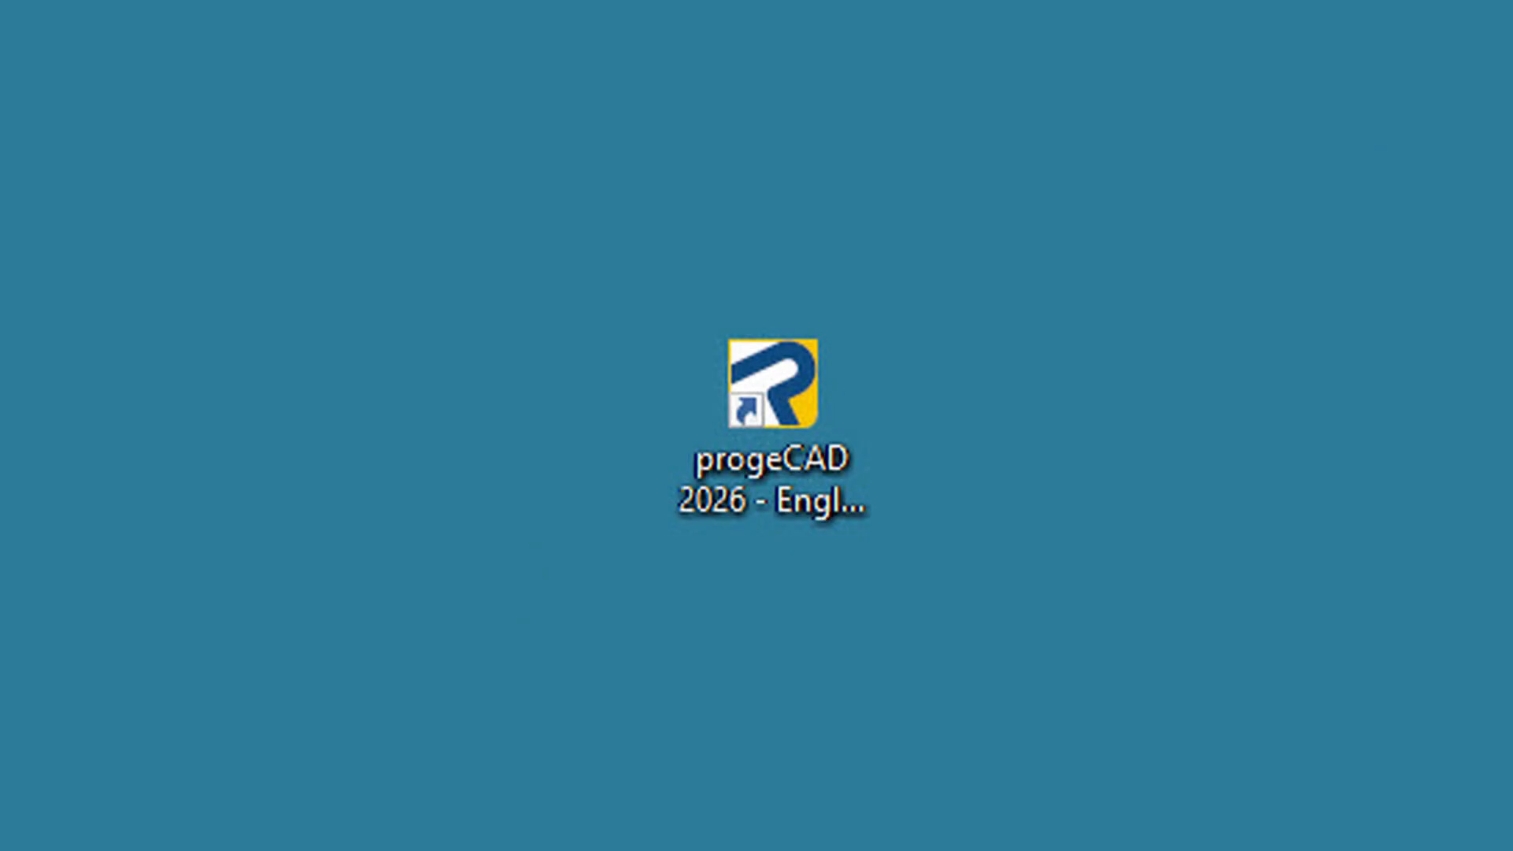
Launch progeCAD 2026 from its desktop shortcut to reach the Start Page.
{"action": "double_click", "coordinate": [772, 396]}
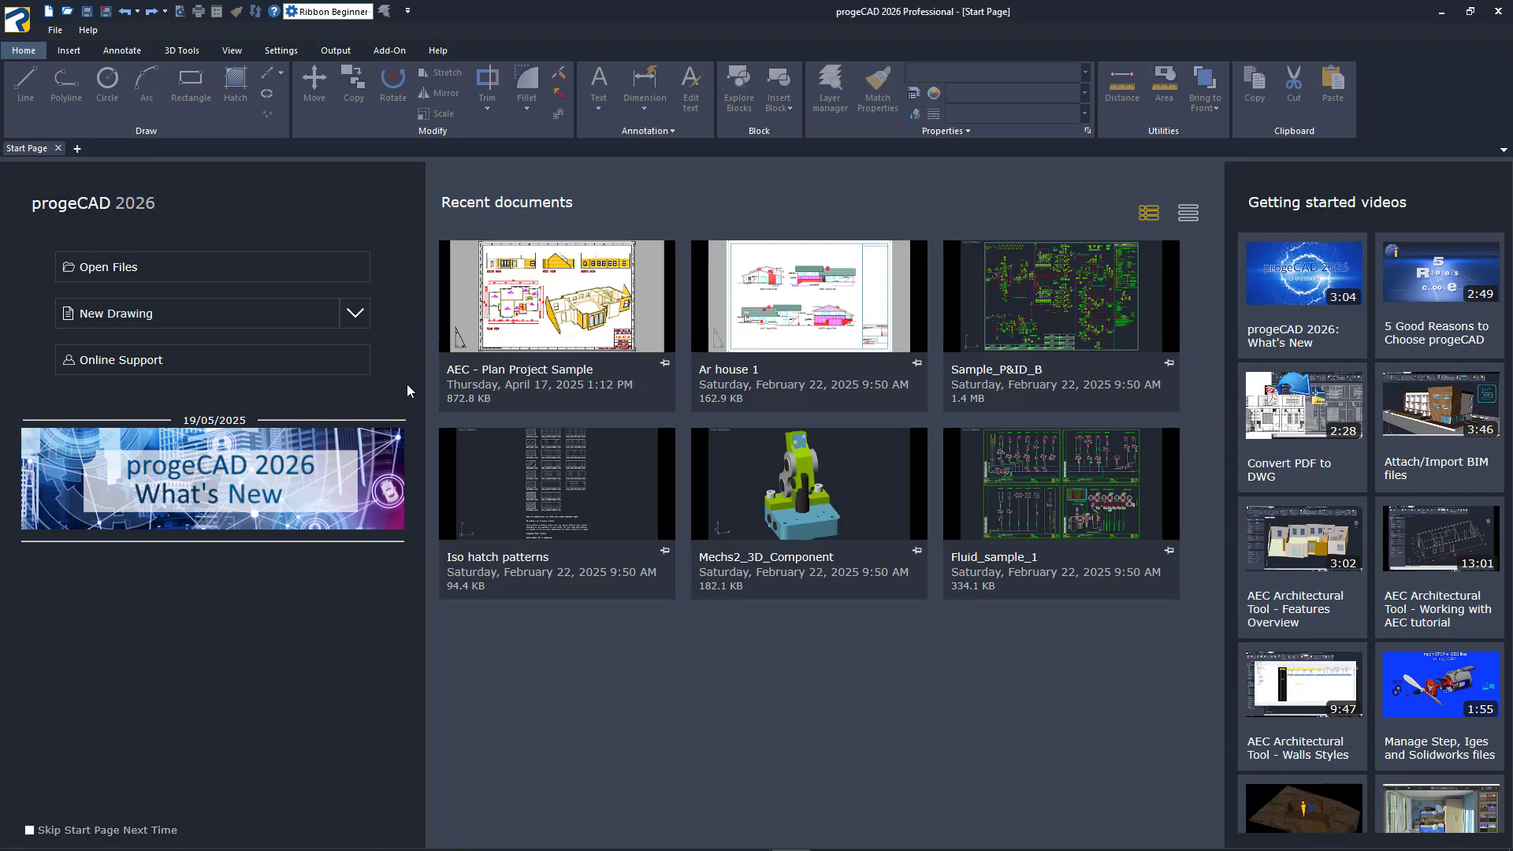
{"action": "mouse_move", "coordinate": [398, 266]}
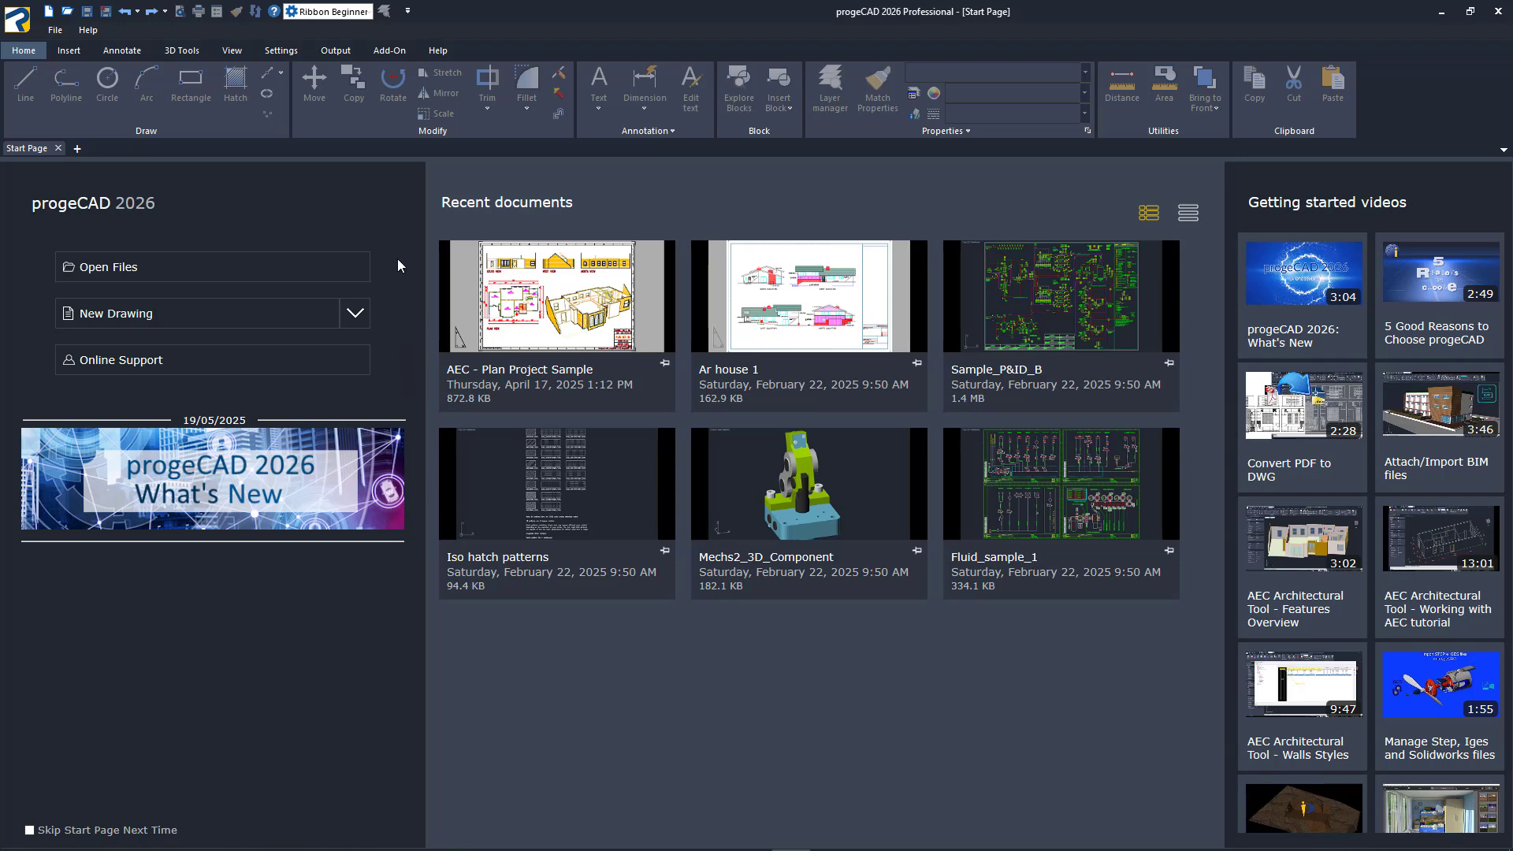
{"action": "mouse_move", "coordinate": [396, 319]}
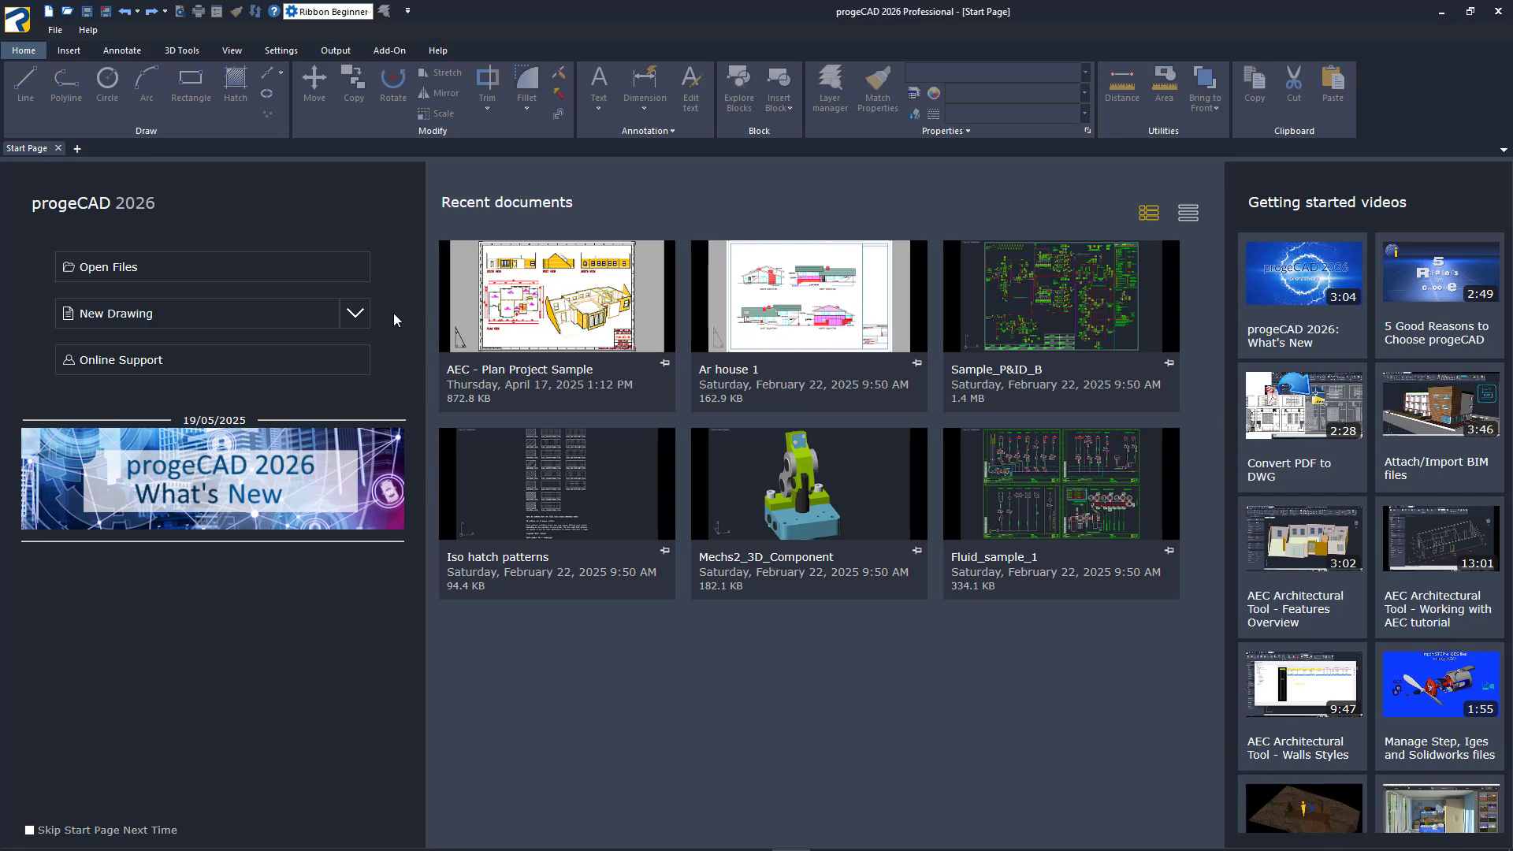
{"action": "mouse_move", "coordinate": [390, 360]}
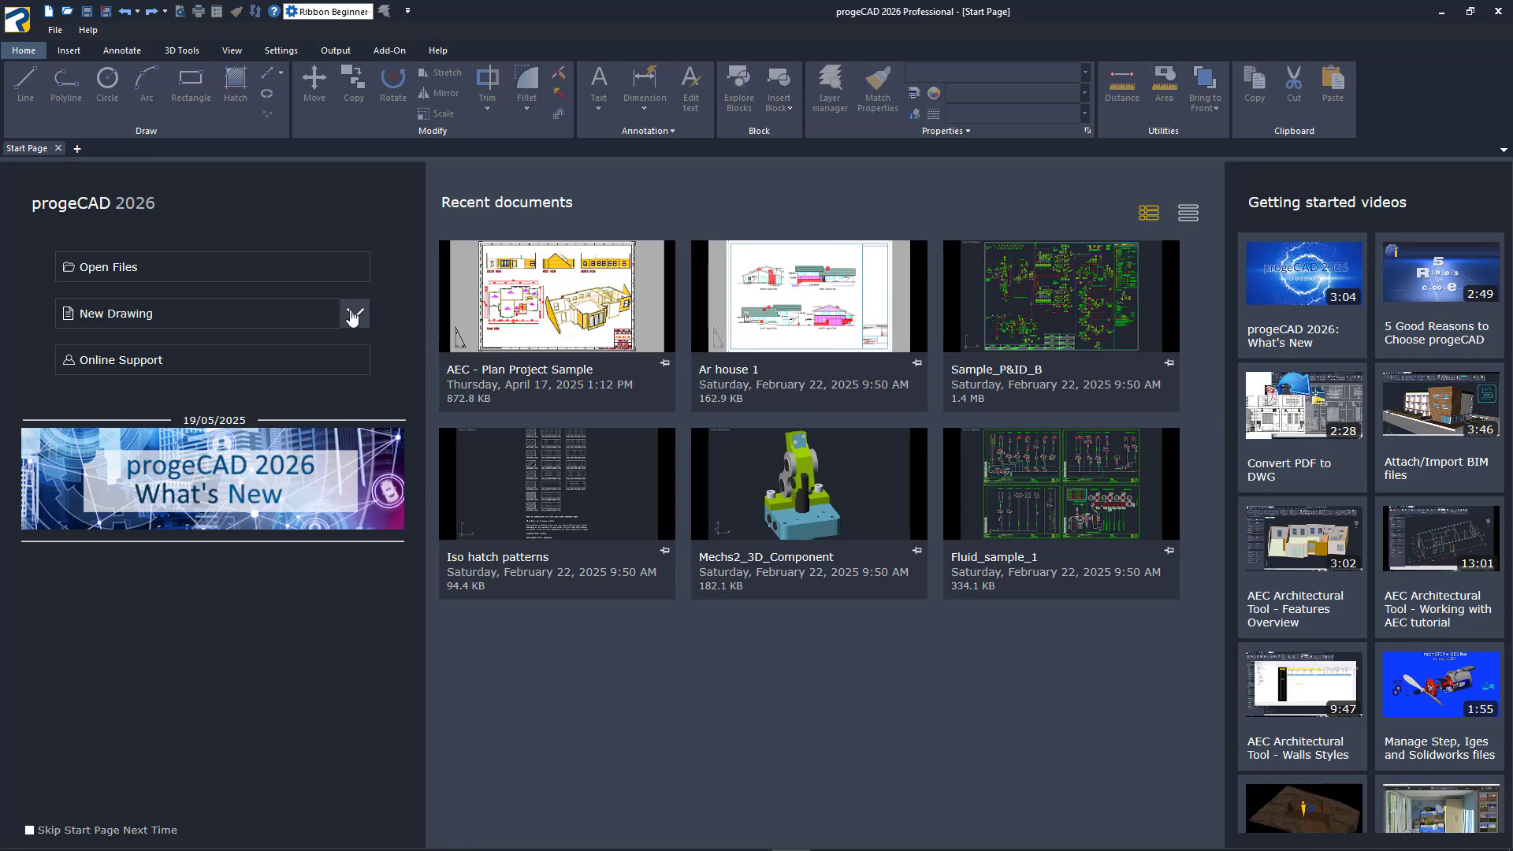
{"action": "left_click", "coordinate": [354, 314]}
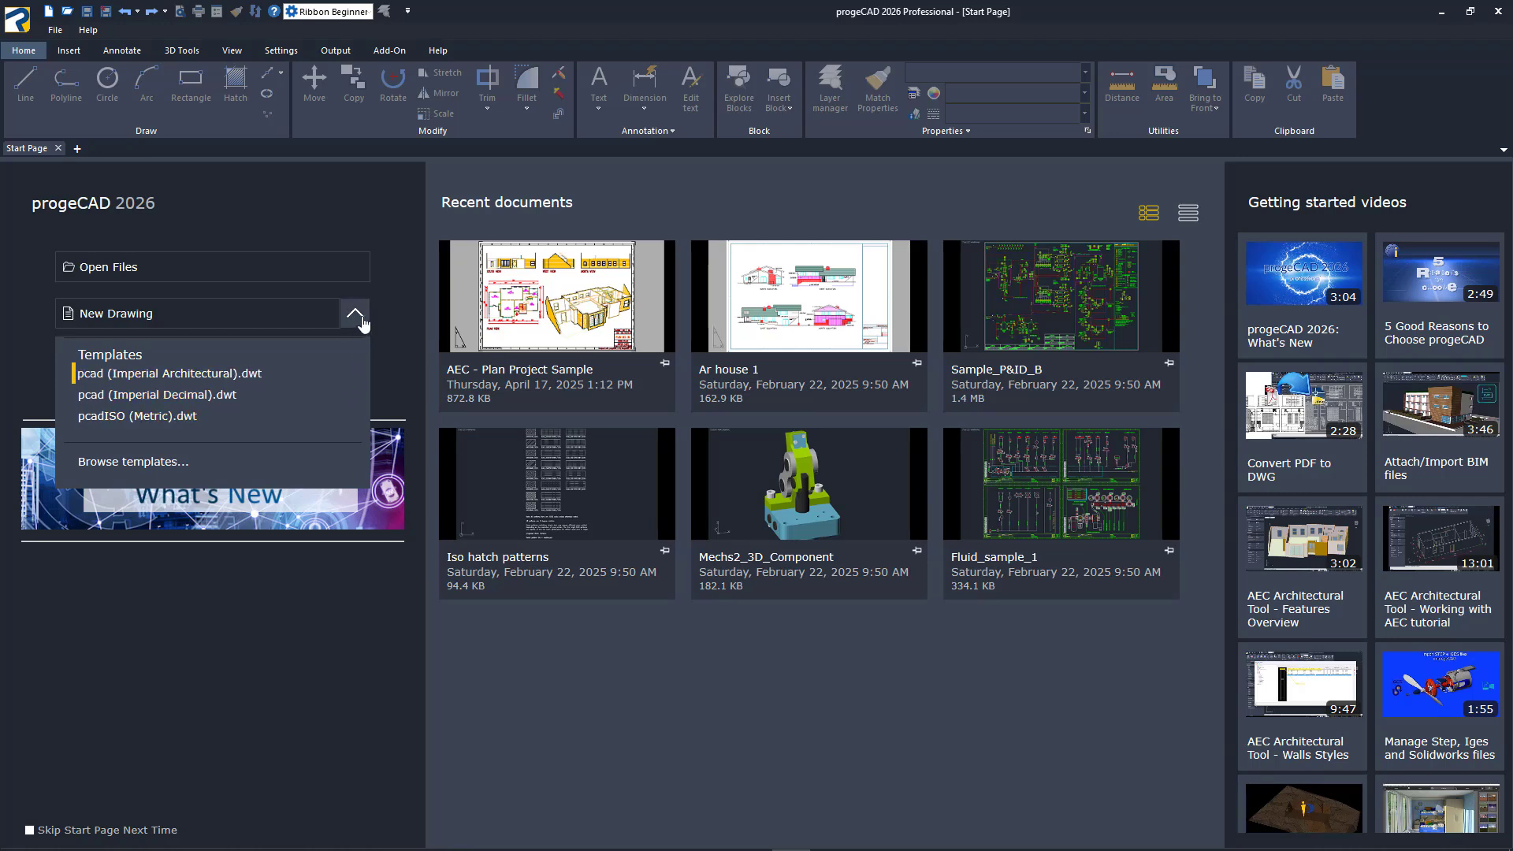
{"action": "left_click", "coordinate": [353, 313]}
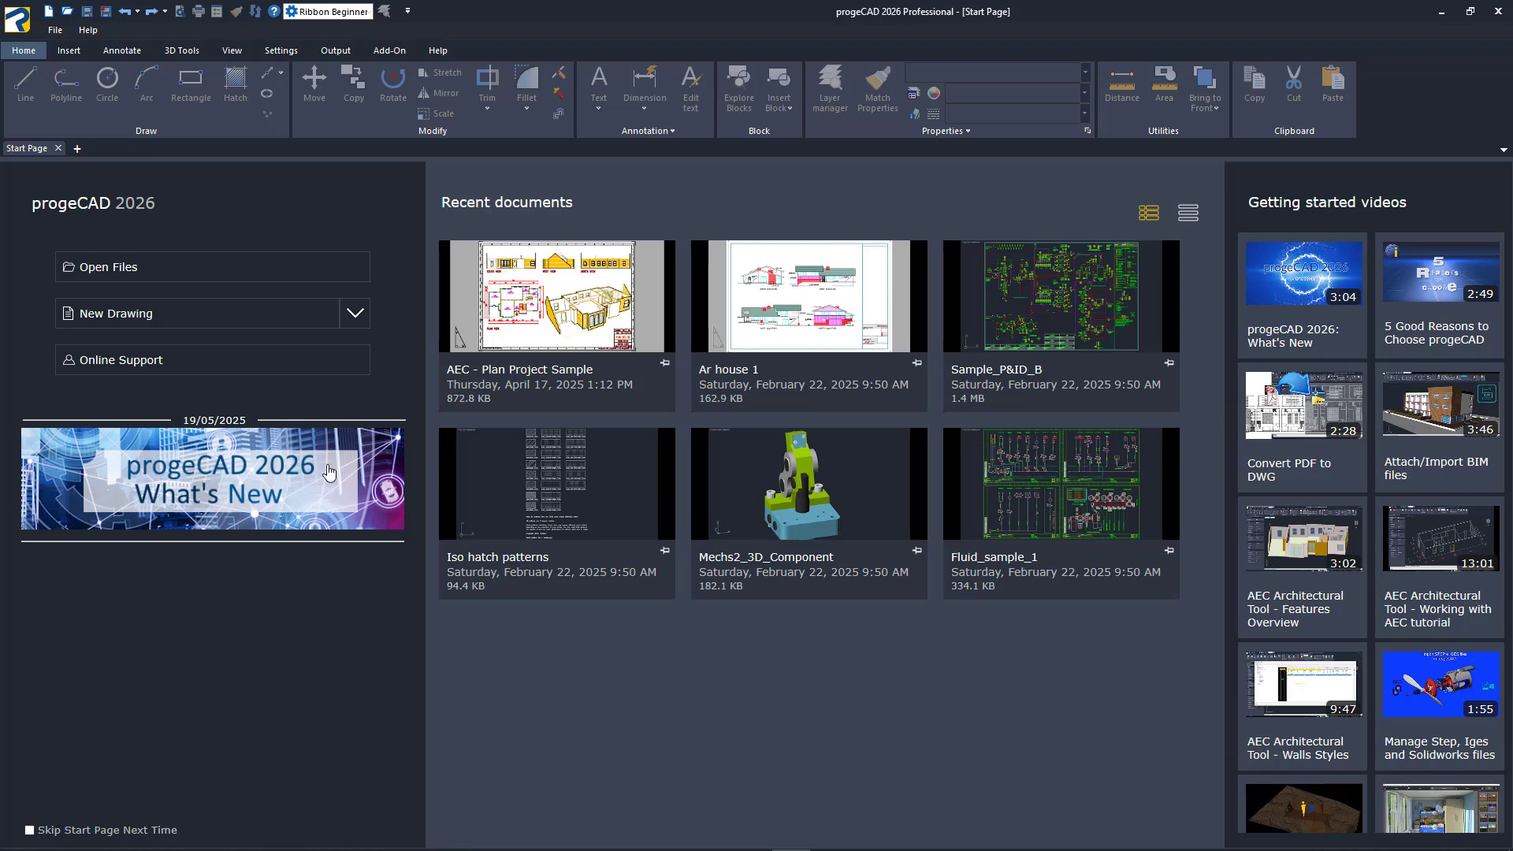
{"action": "mouse_move", "coordinate": [330, 472]}
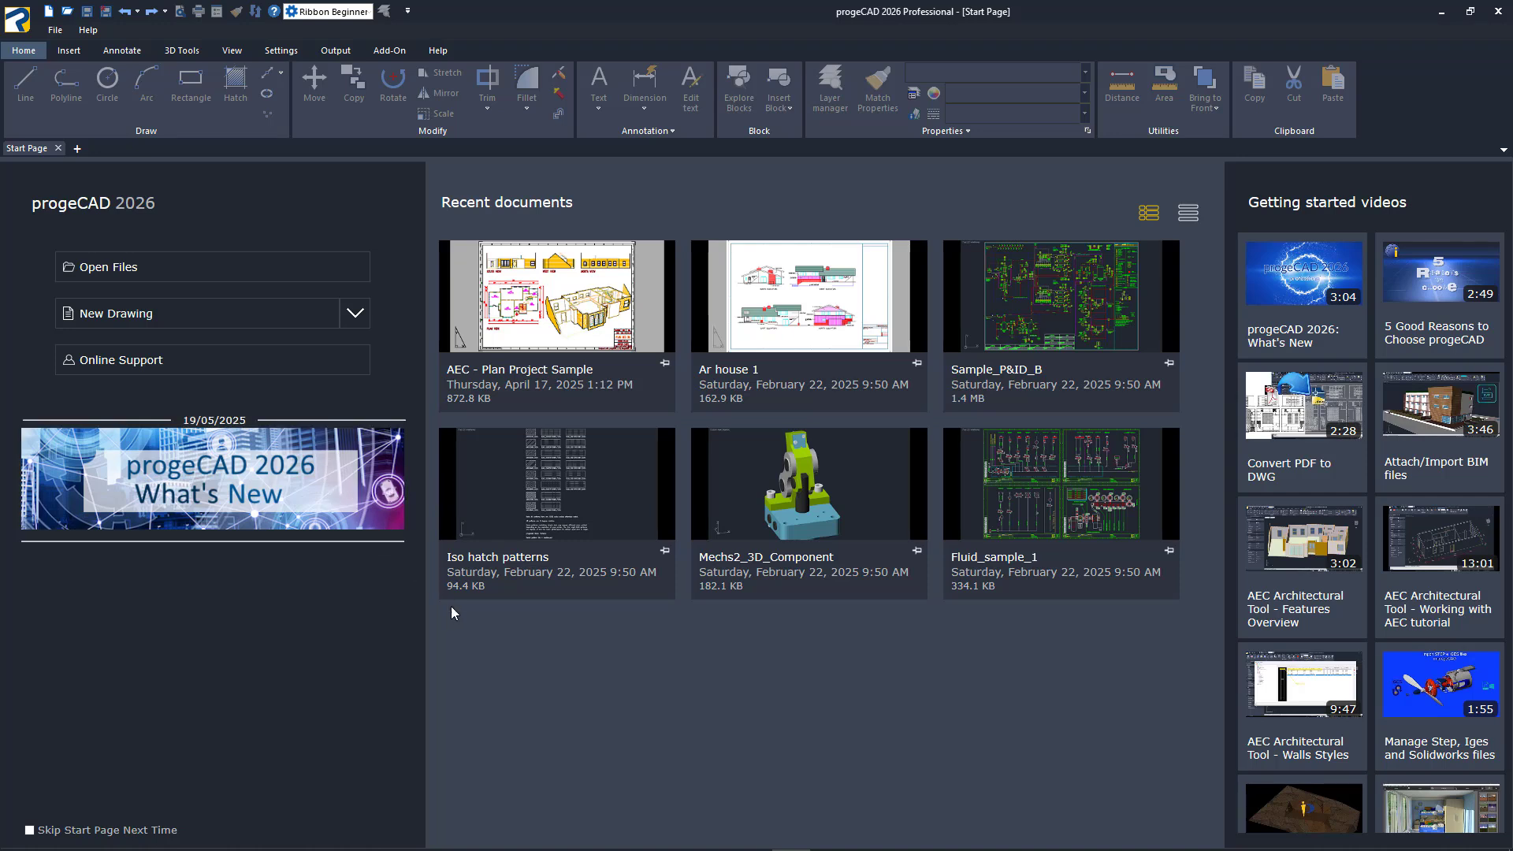
{"action": "mouse_move", "coordinate": [502, 640]}
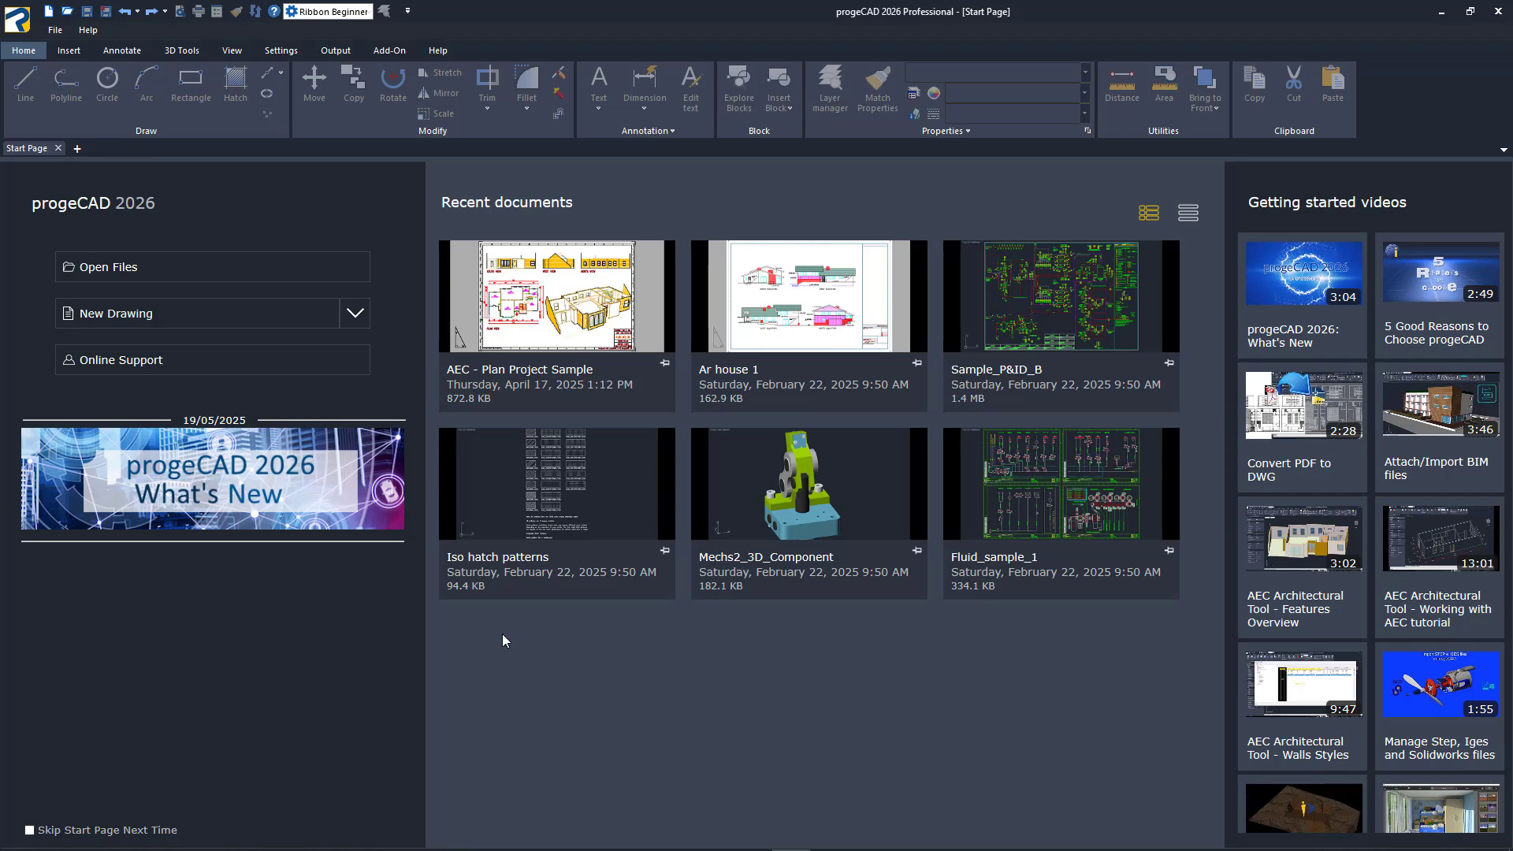
{"action": "mouse_move", "coordinate": [1031, 648]}
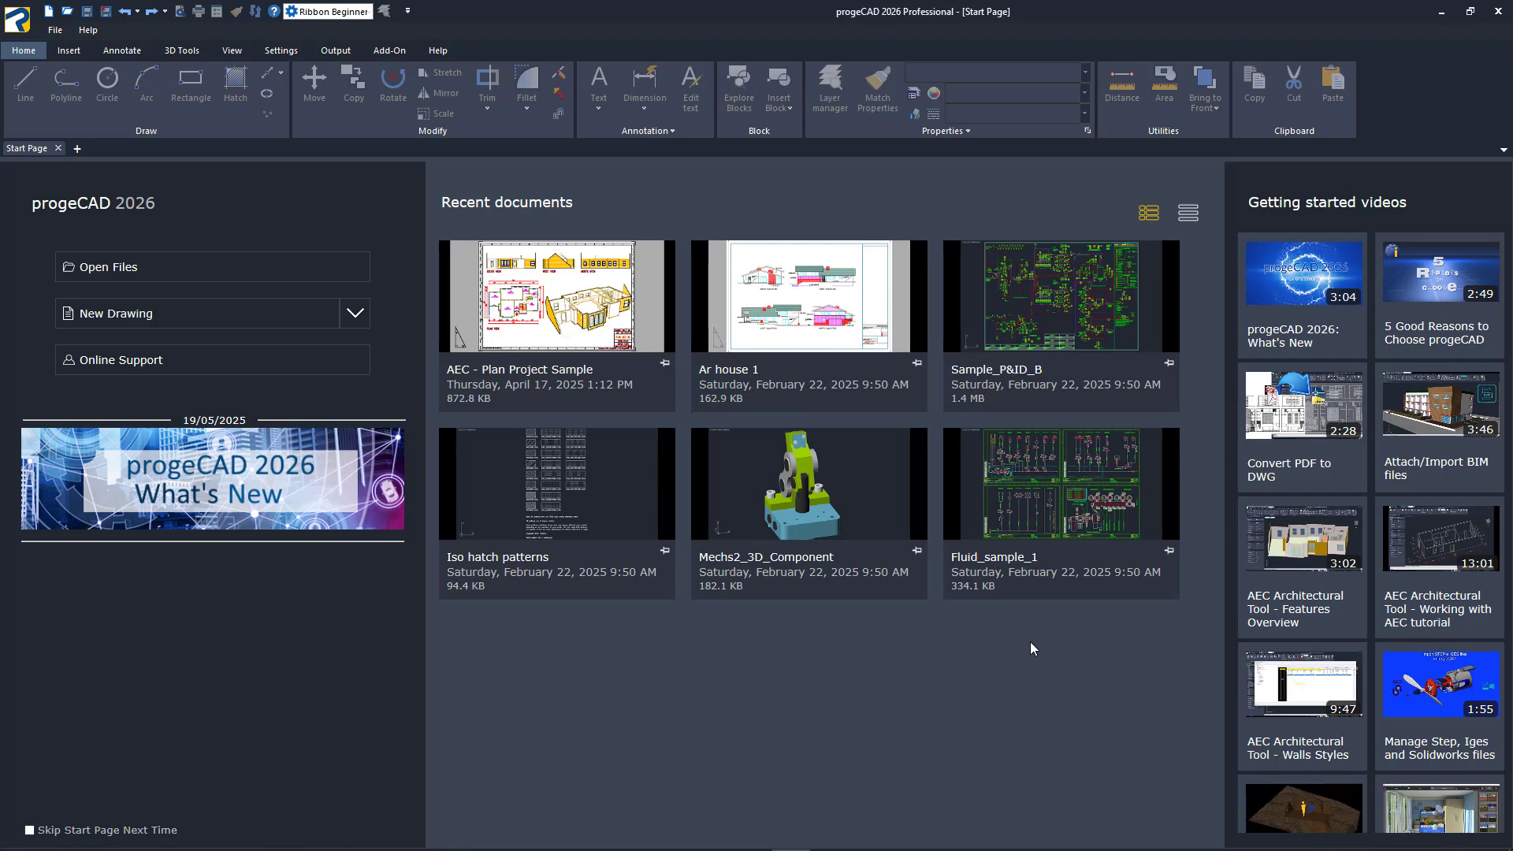
{"action": "mouse_move", "coordinate": [1163, 628]}
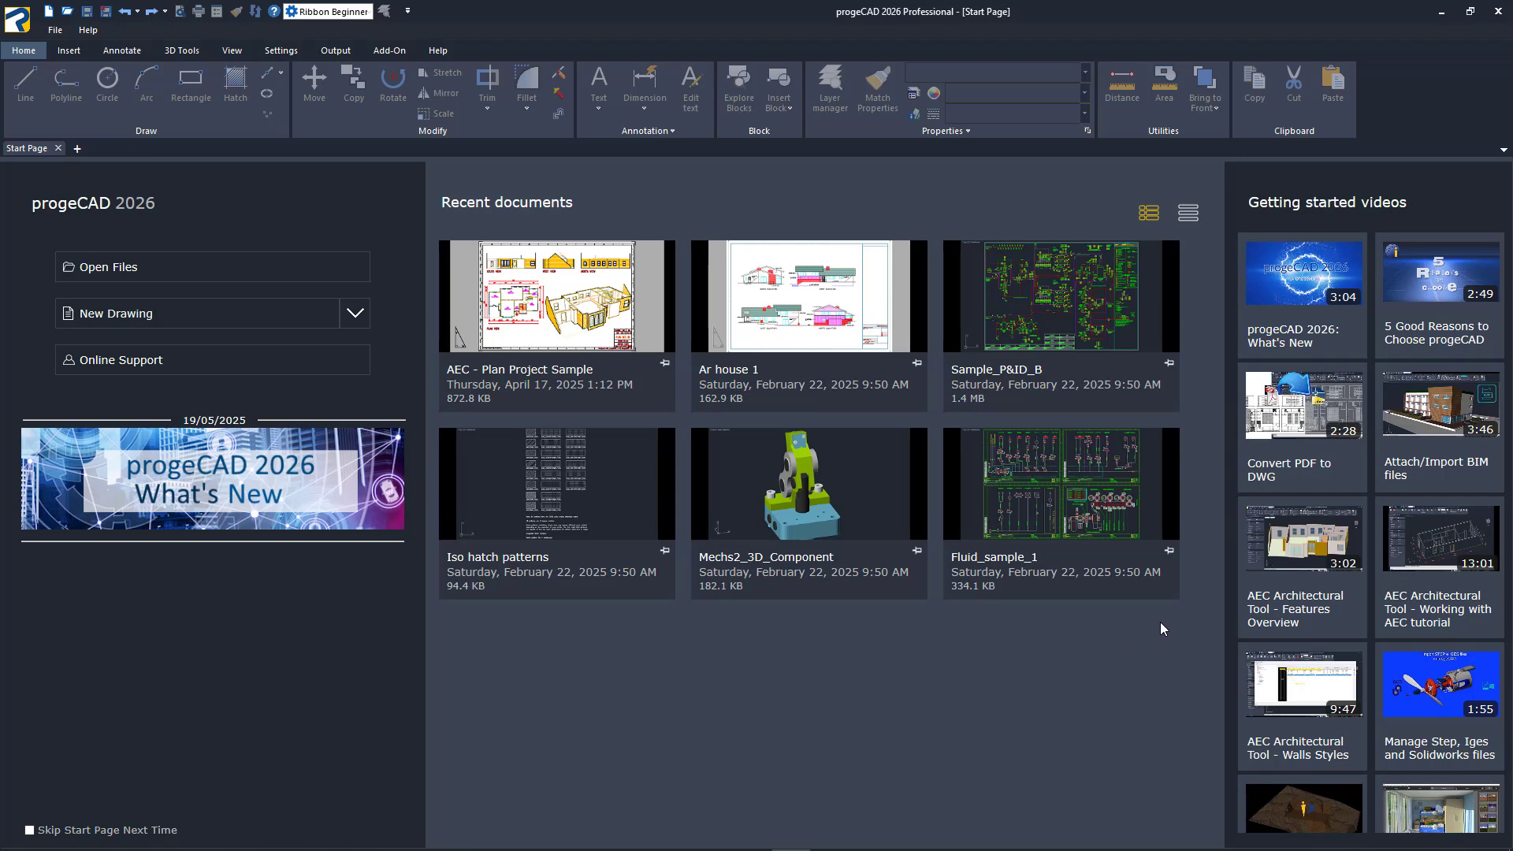
{"action": "mouse_move", "coordinate": [1440, 404]}
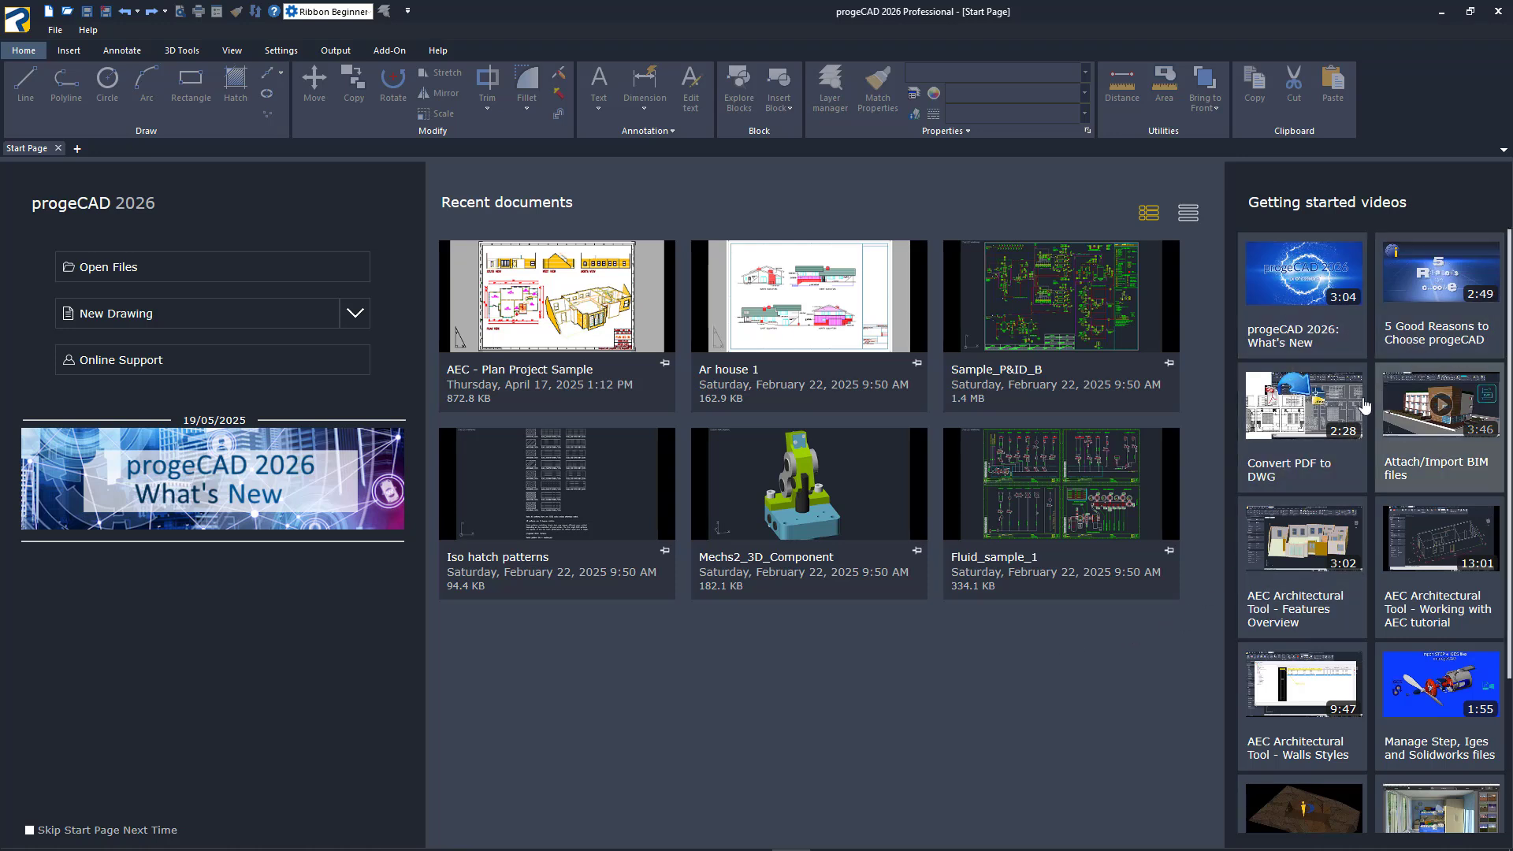
{"action": "mouse_move", "coordinate": [1409, 533]}
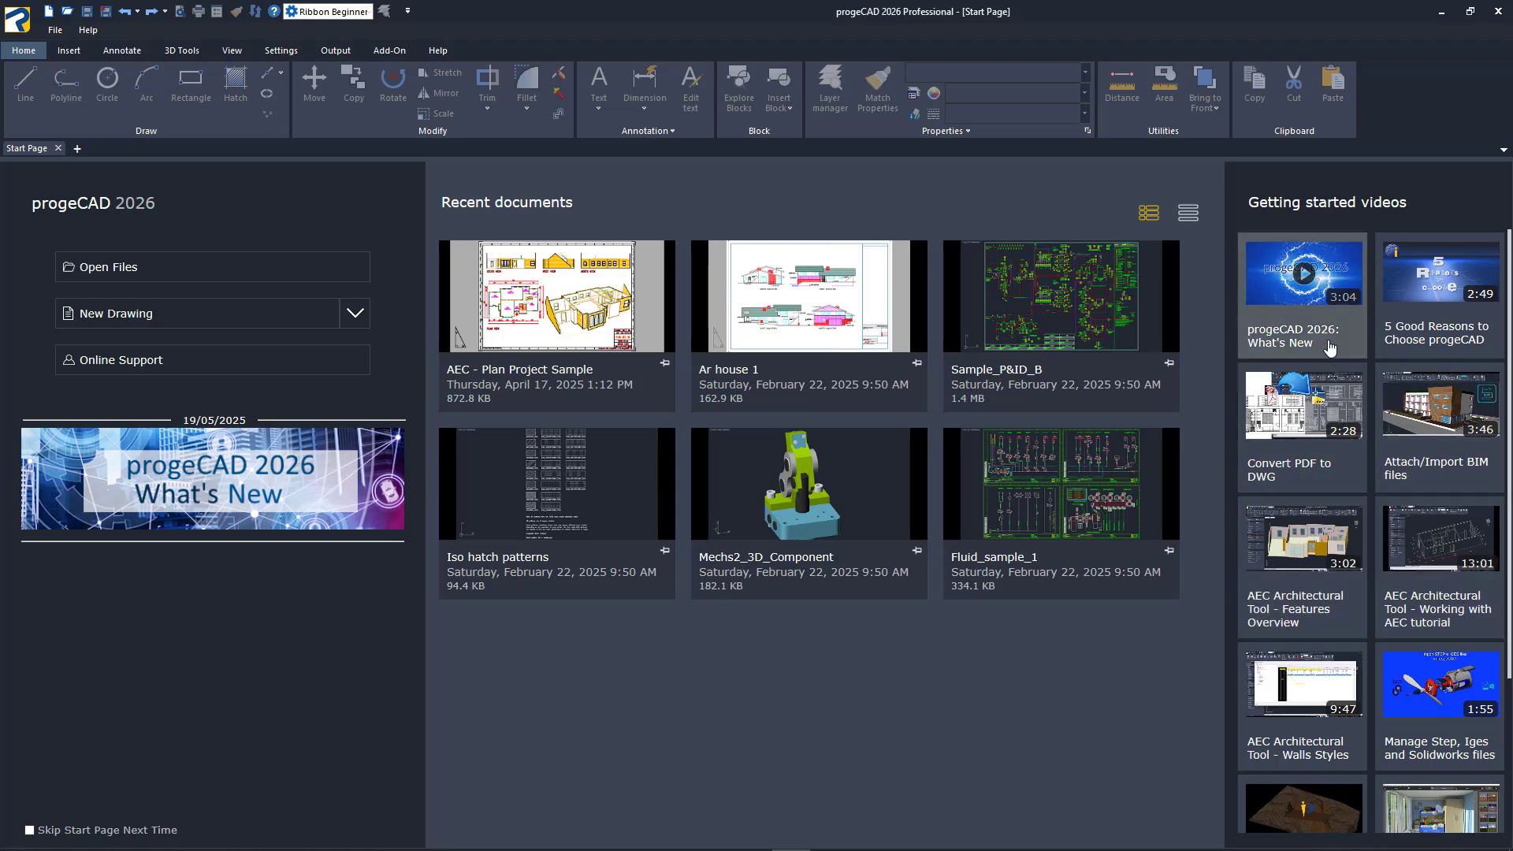
{"action": "mouse_move", "coordinate": [1172, 646]}
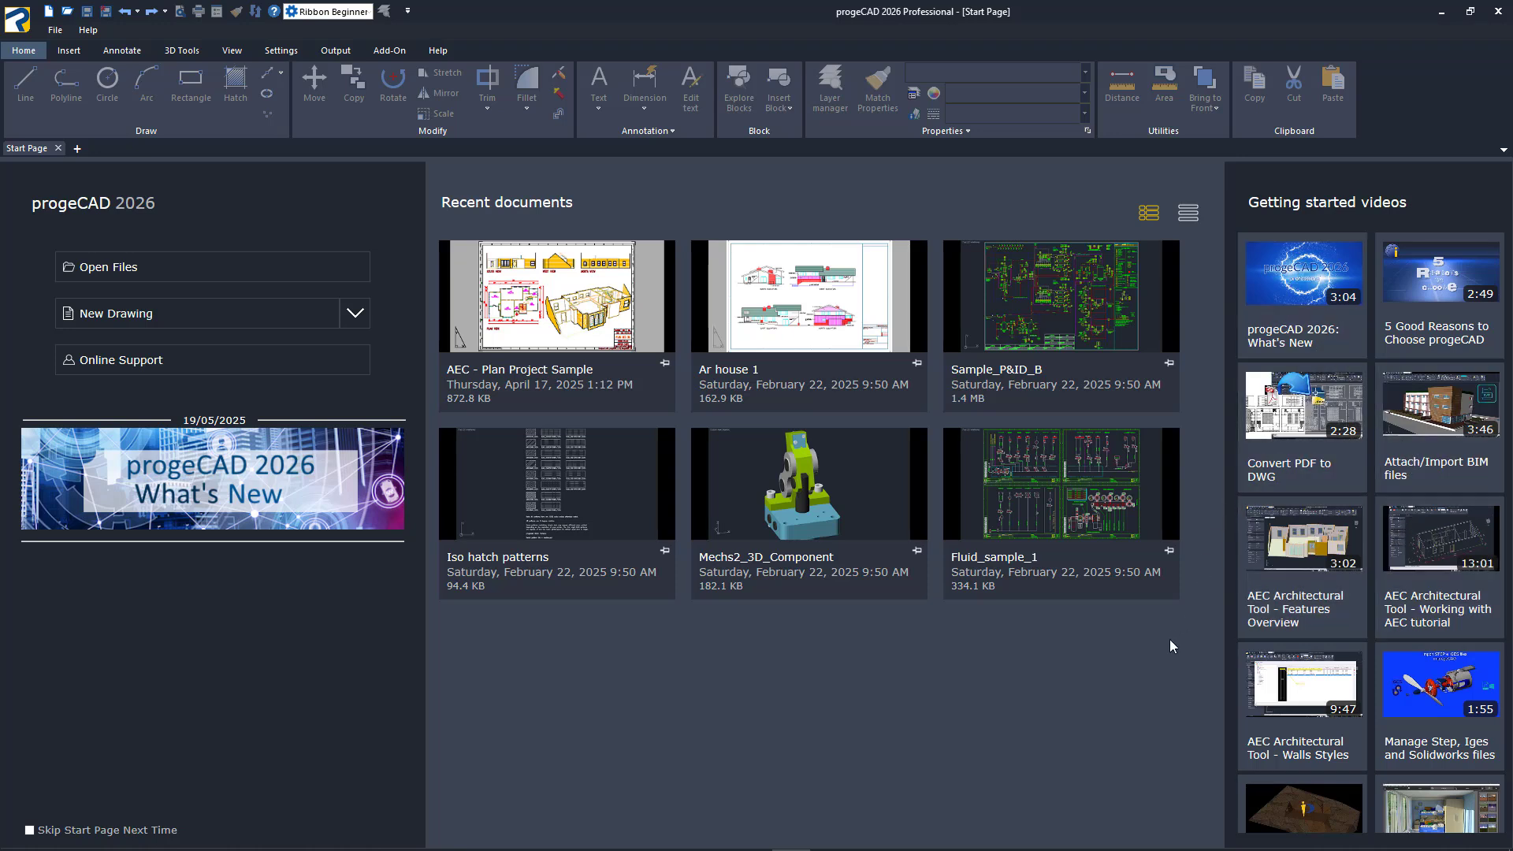
{"action": "mouse_move", "coordinate": [1155, 646]}
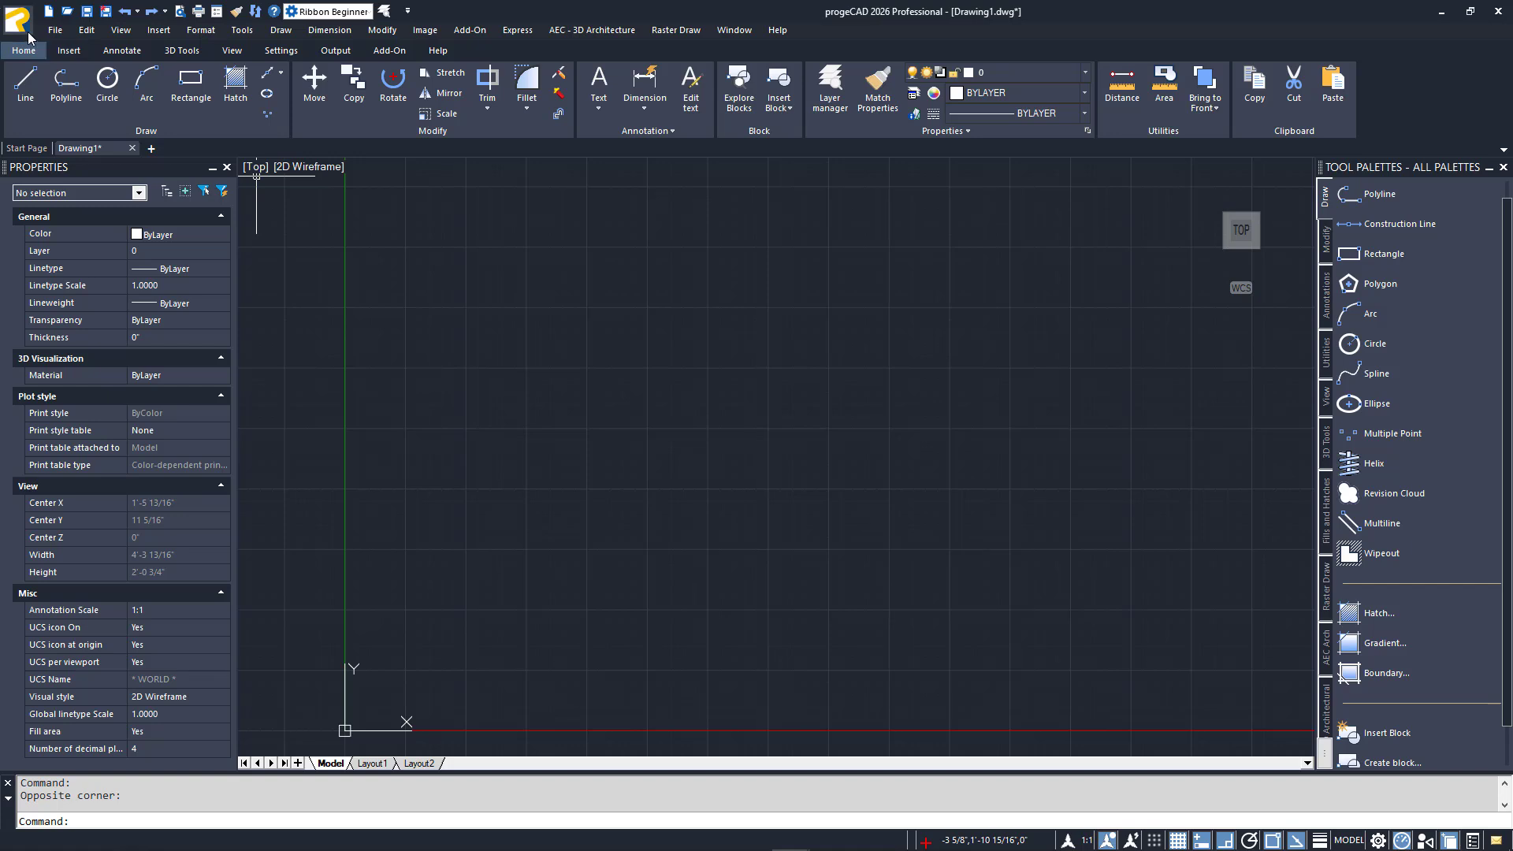
{"action": "mouse_move", "coordinate": [28, 31]}
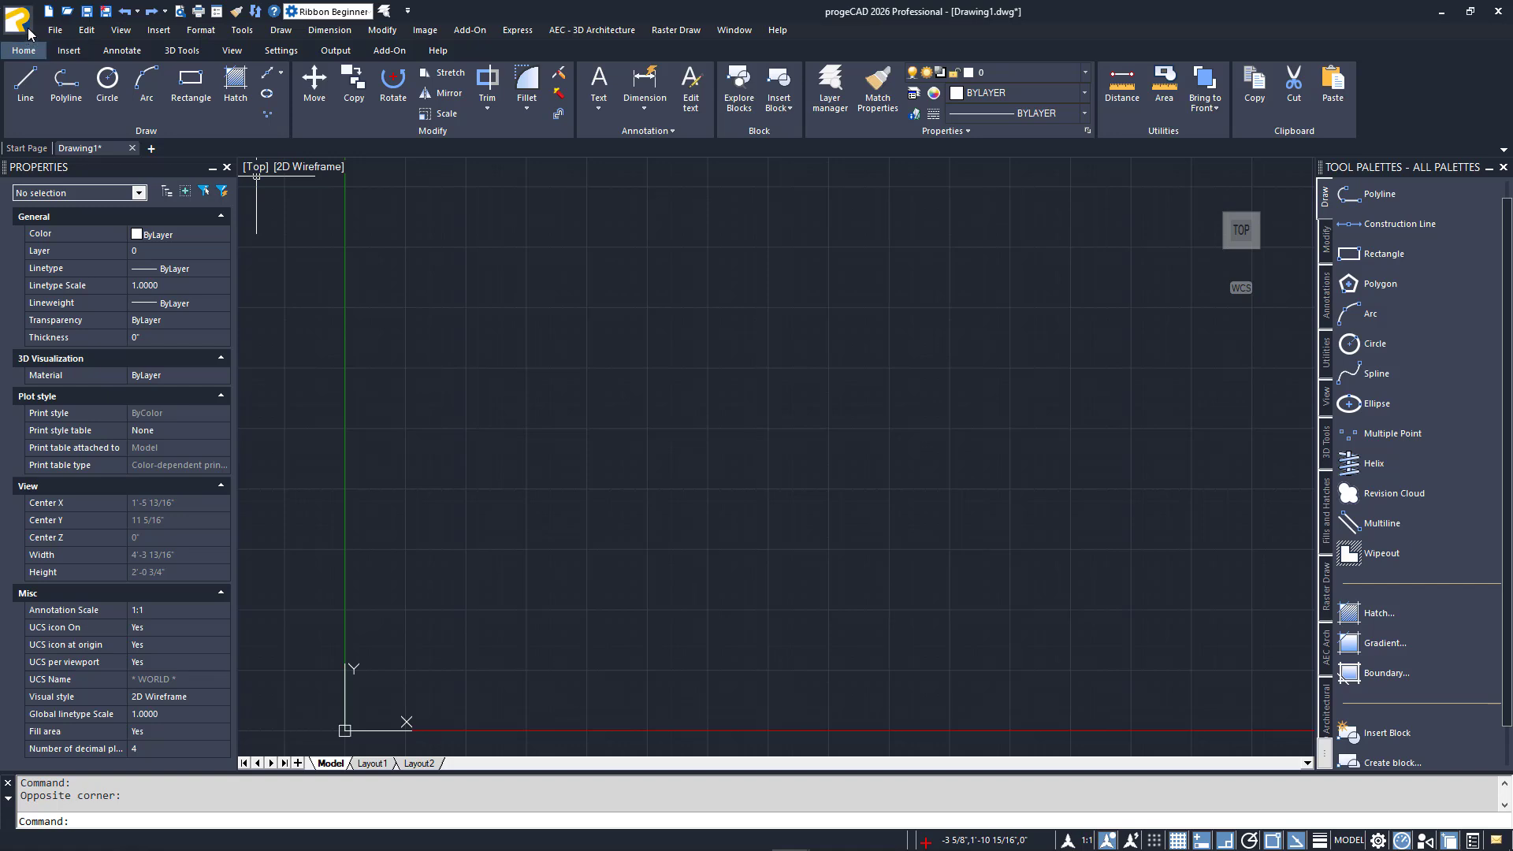
Start a new blank drawing, Drawing1, with an empty 2D model space.
{"action": "left_click", "coordinate": [16, 17]}
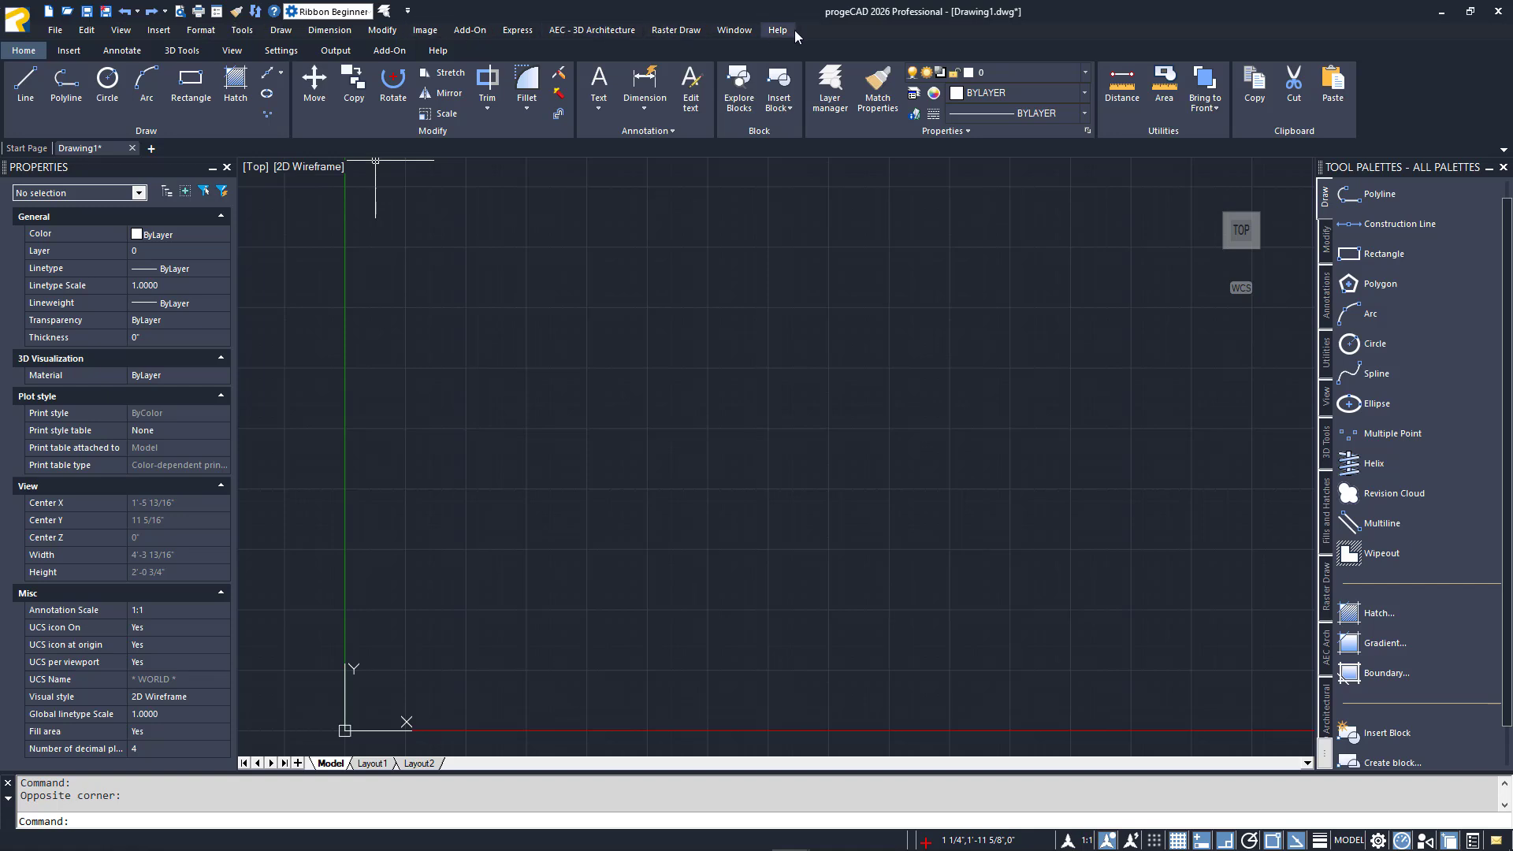
{"action": "mouse_move", "coordinate": [933, 38]}
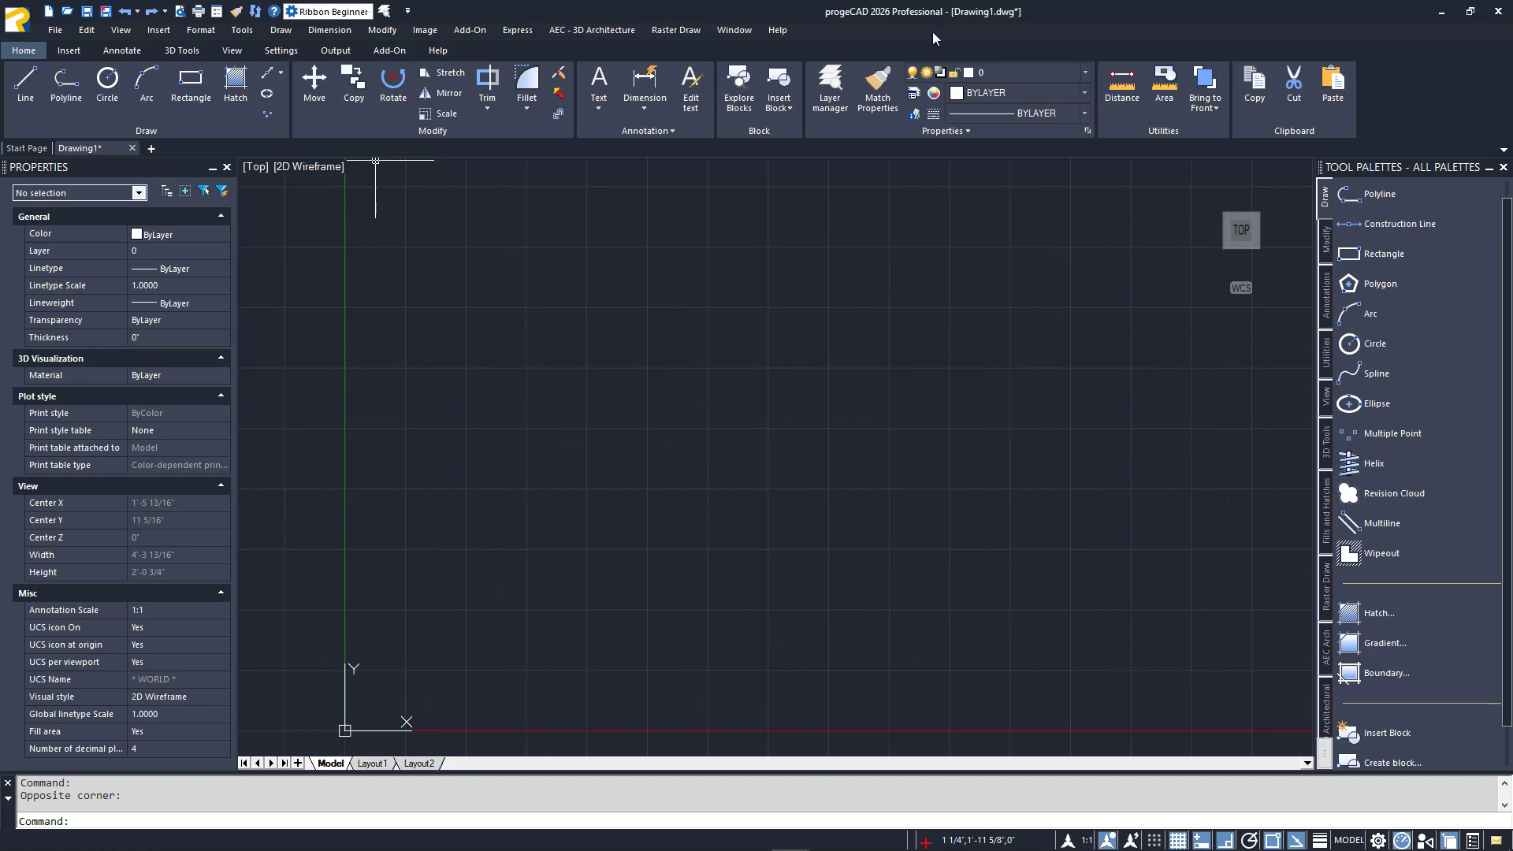
{"action": "mouse_move", "coordinate": [1001, 39]}
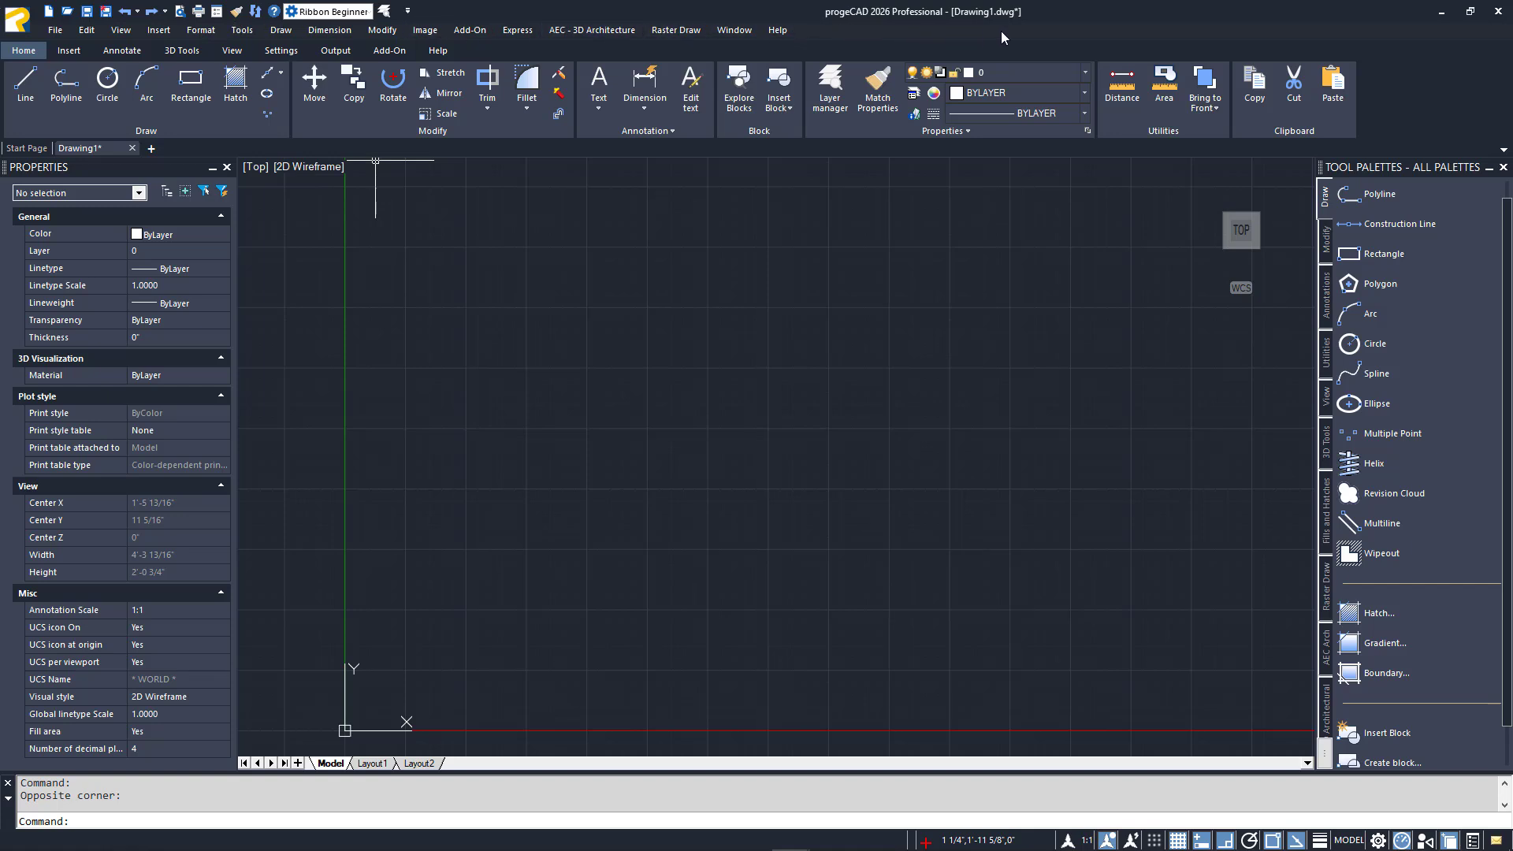
{"action": "mouse_move", "coordinate": [1438, 33]}
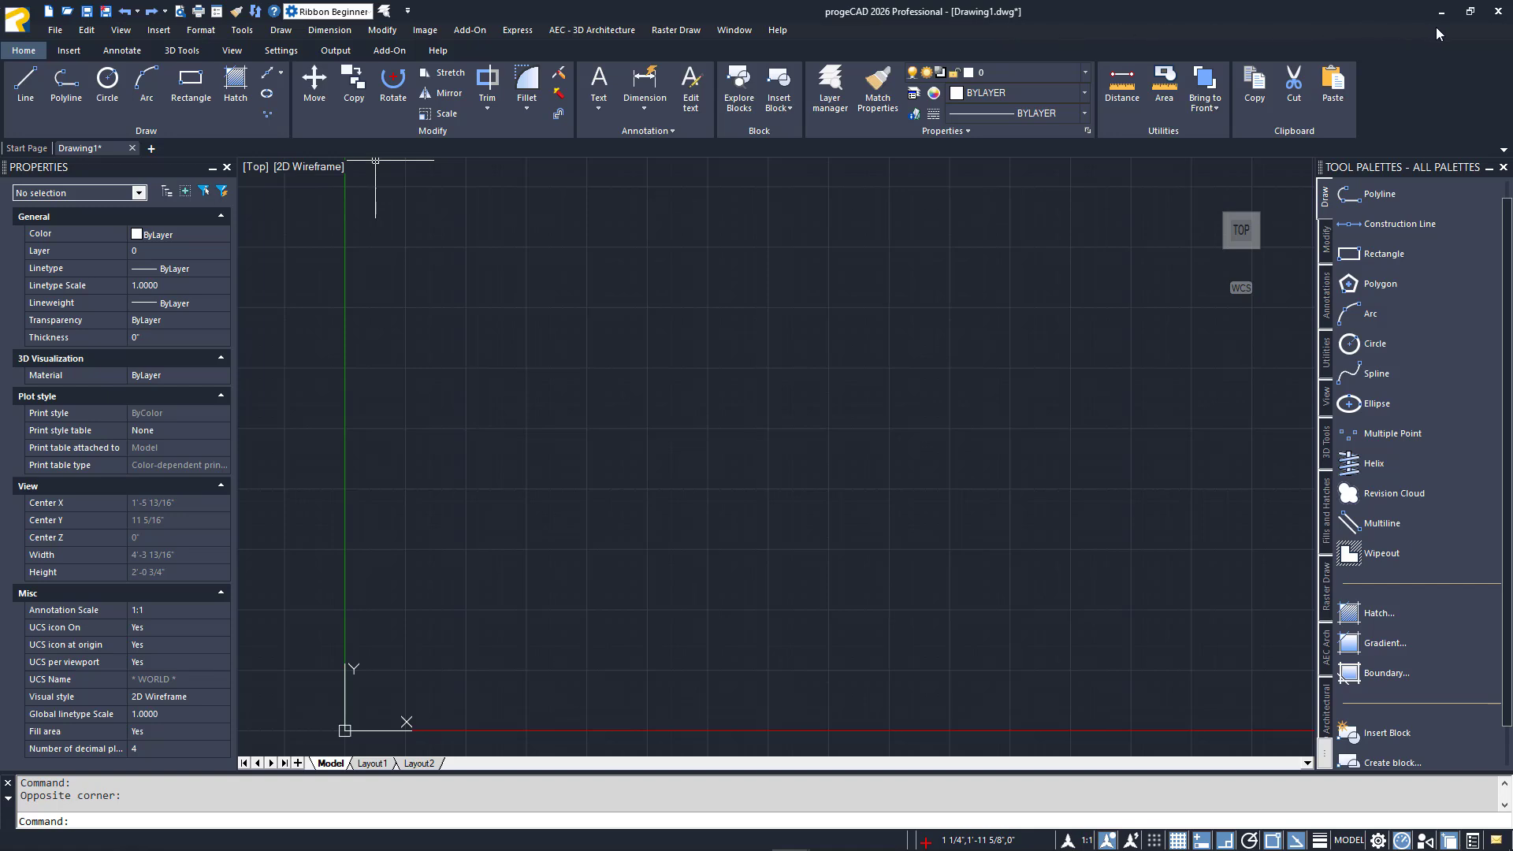
{"action": "mouse_move", "coordinate": [1498, 34]}
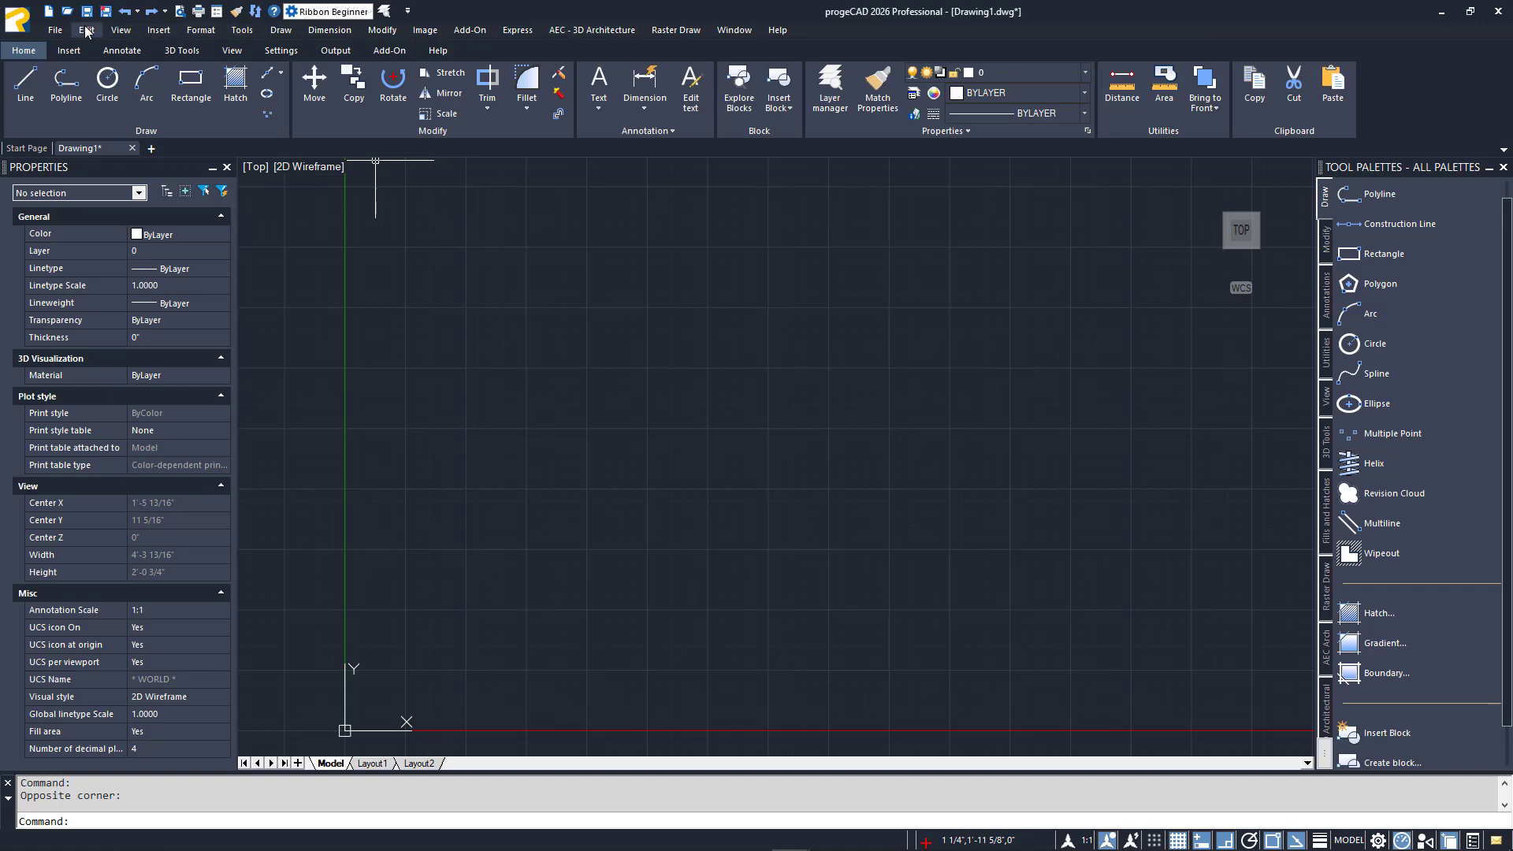
{"action": "left_click", "coordinate": [55, 30]}
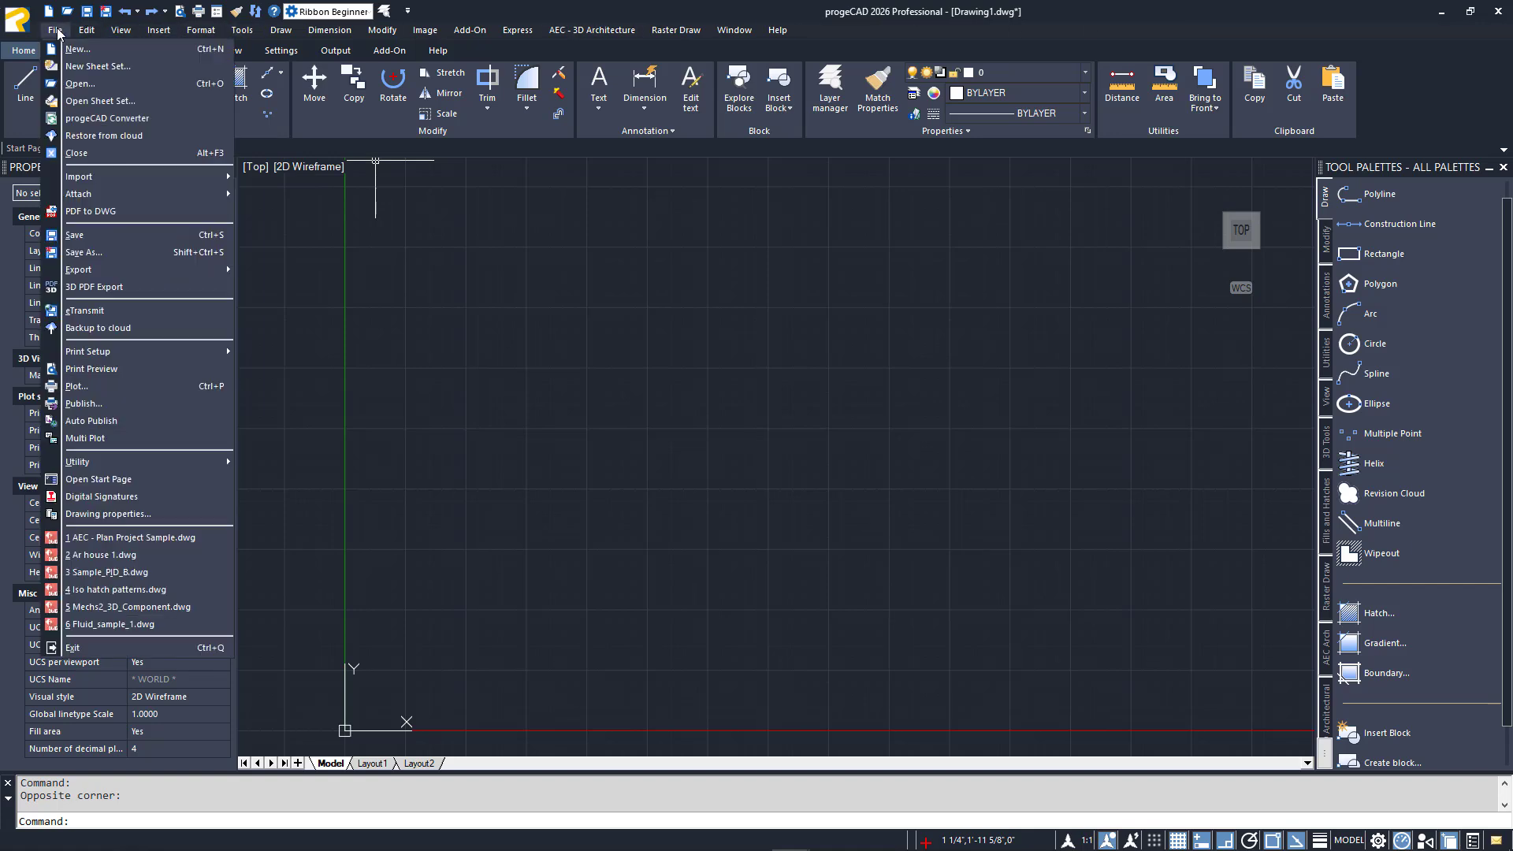
{"action": "left_click", "coordinate": [158, 29]}
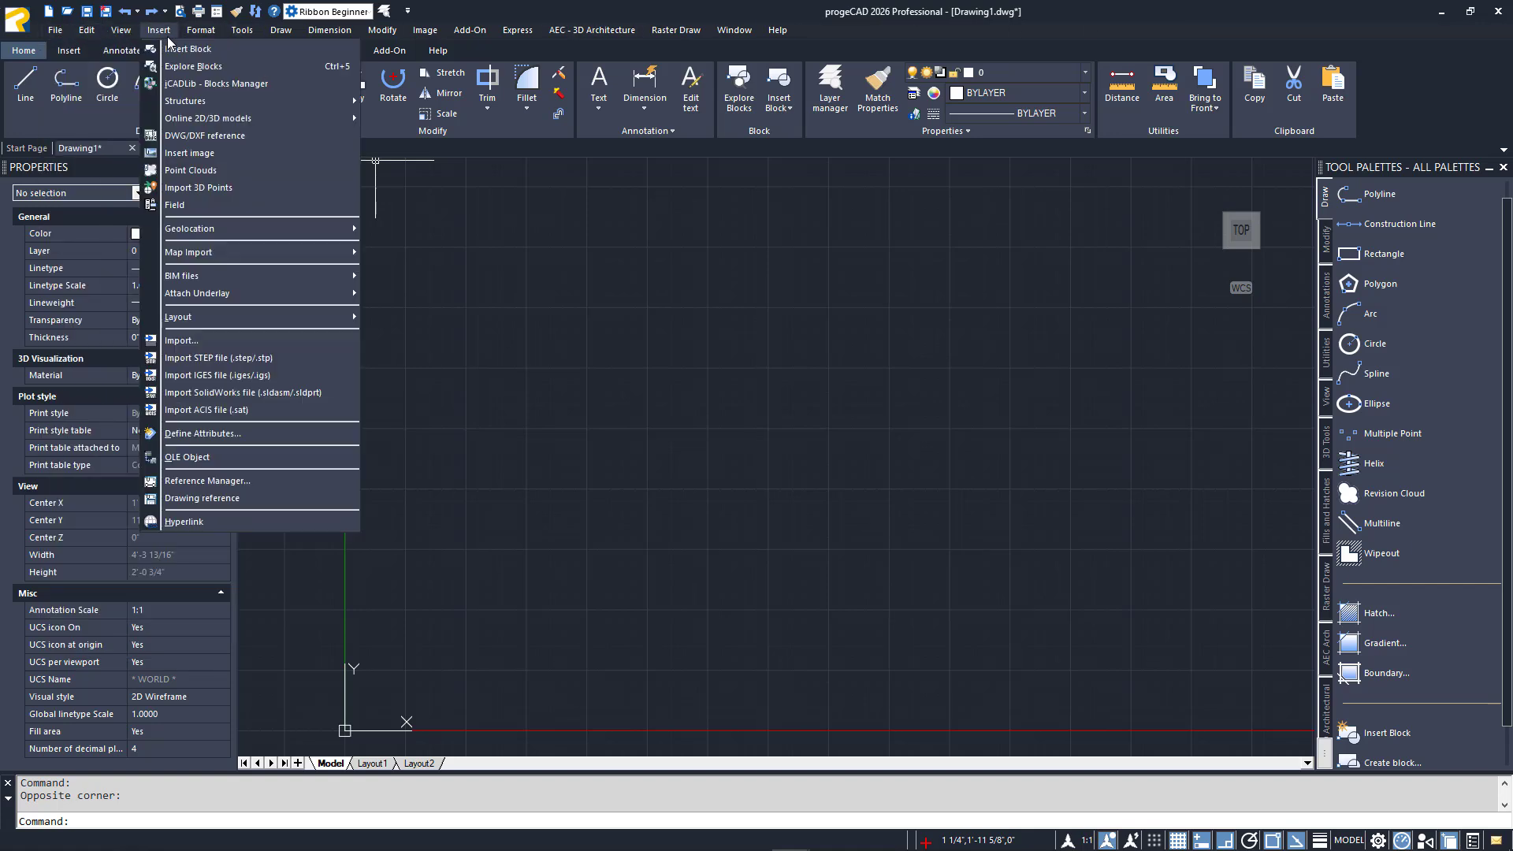
{"action": "left_click", "coordinate": [242, 30]}
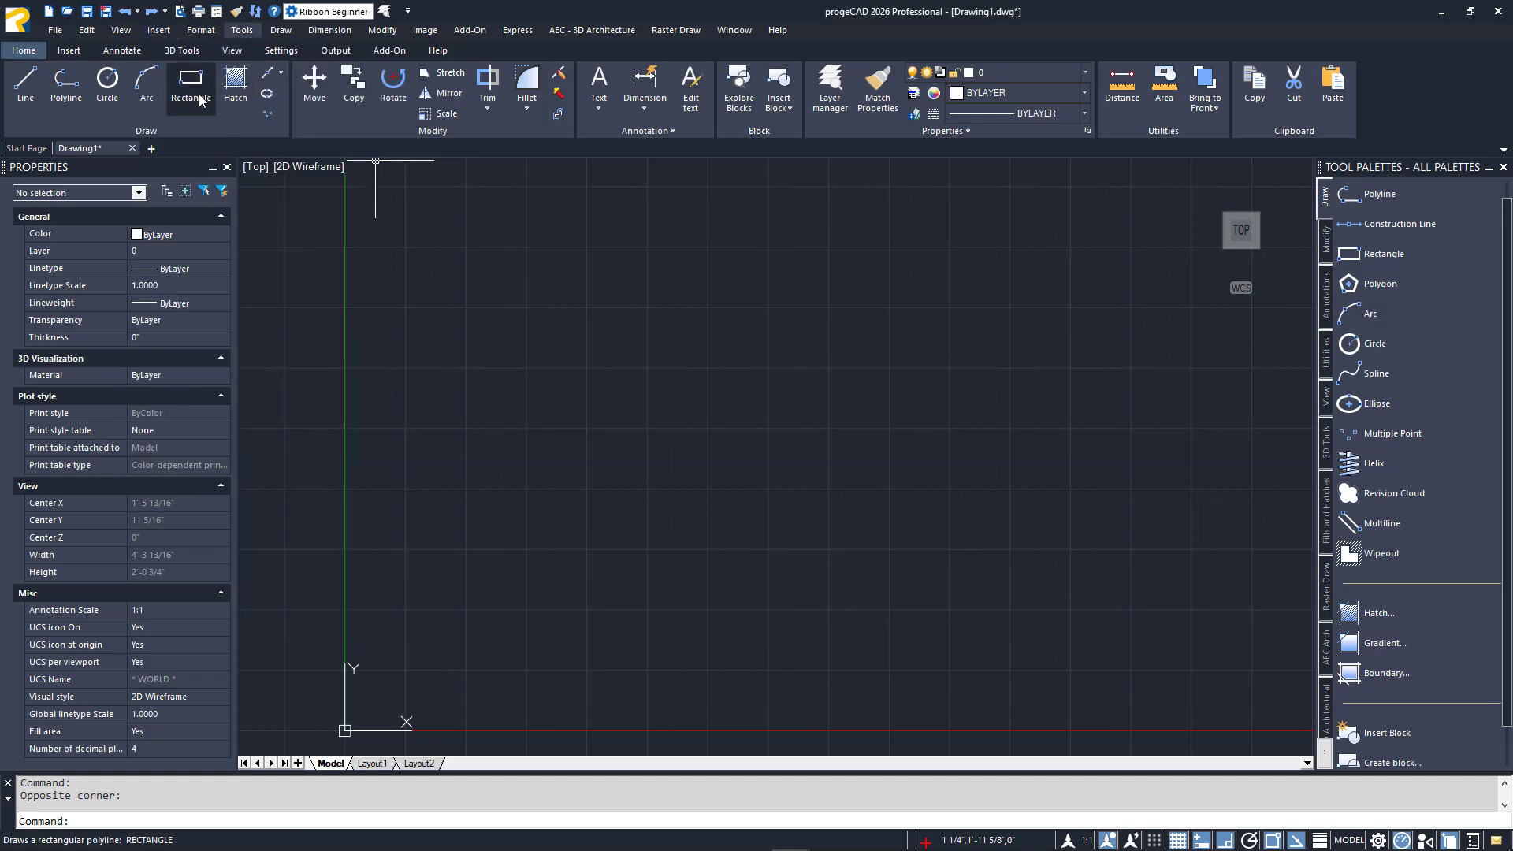
{"action": "left_click", "coordinate": [486, 87]}
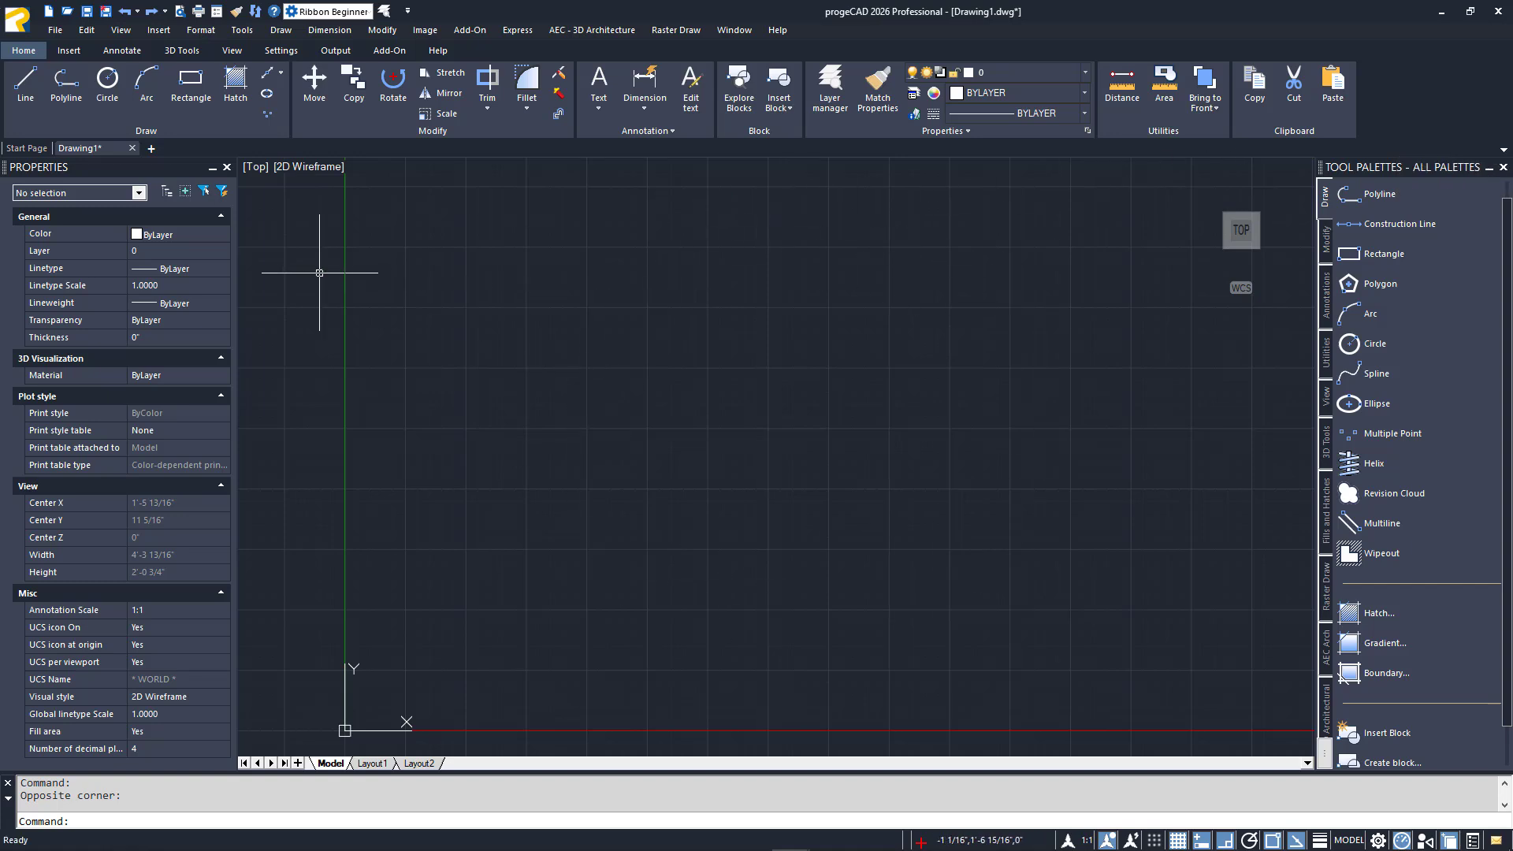
{"action": "mouse_move", "coordinate": [1256, 412]}
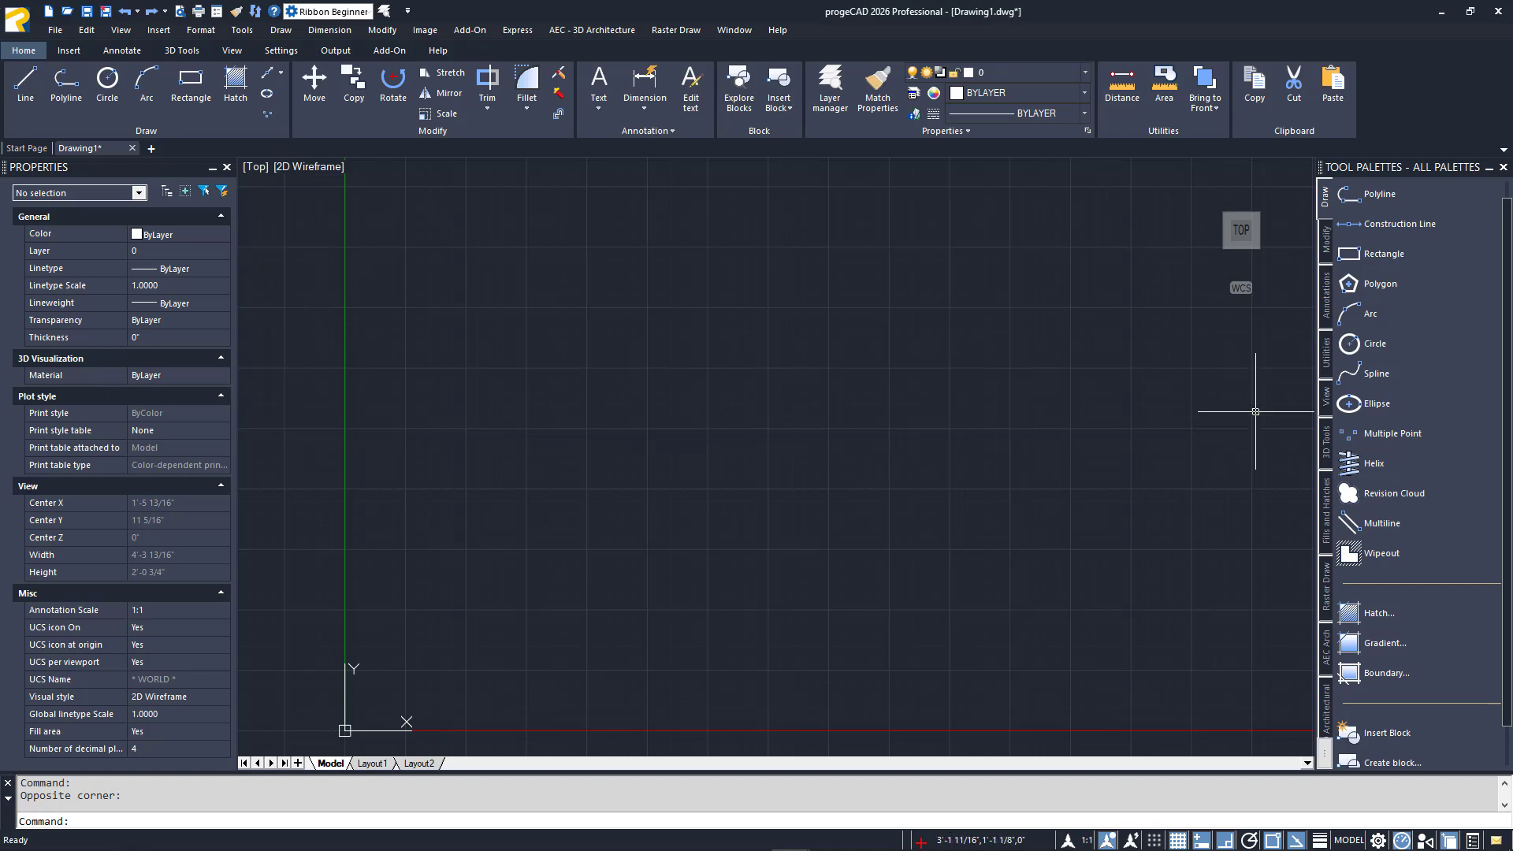
{"action": "mouse_move", "coordinate": [1251, 339]}
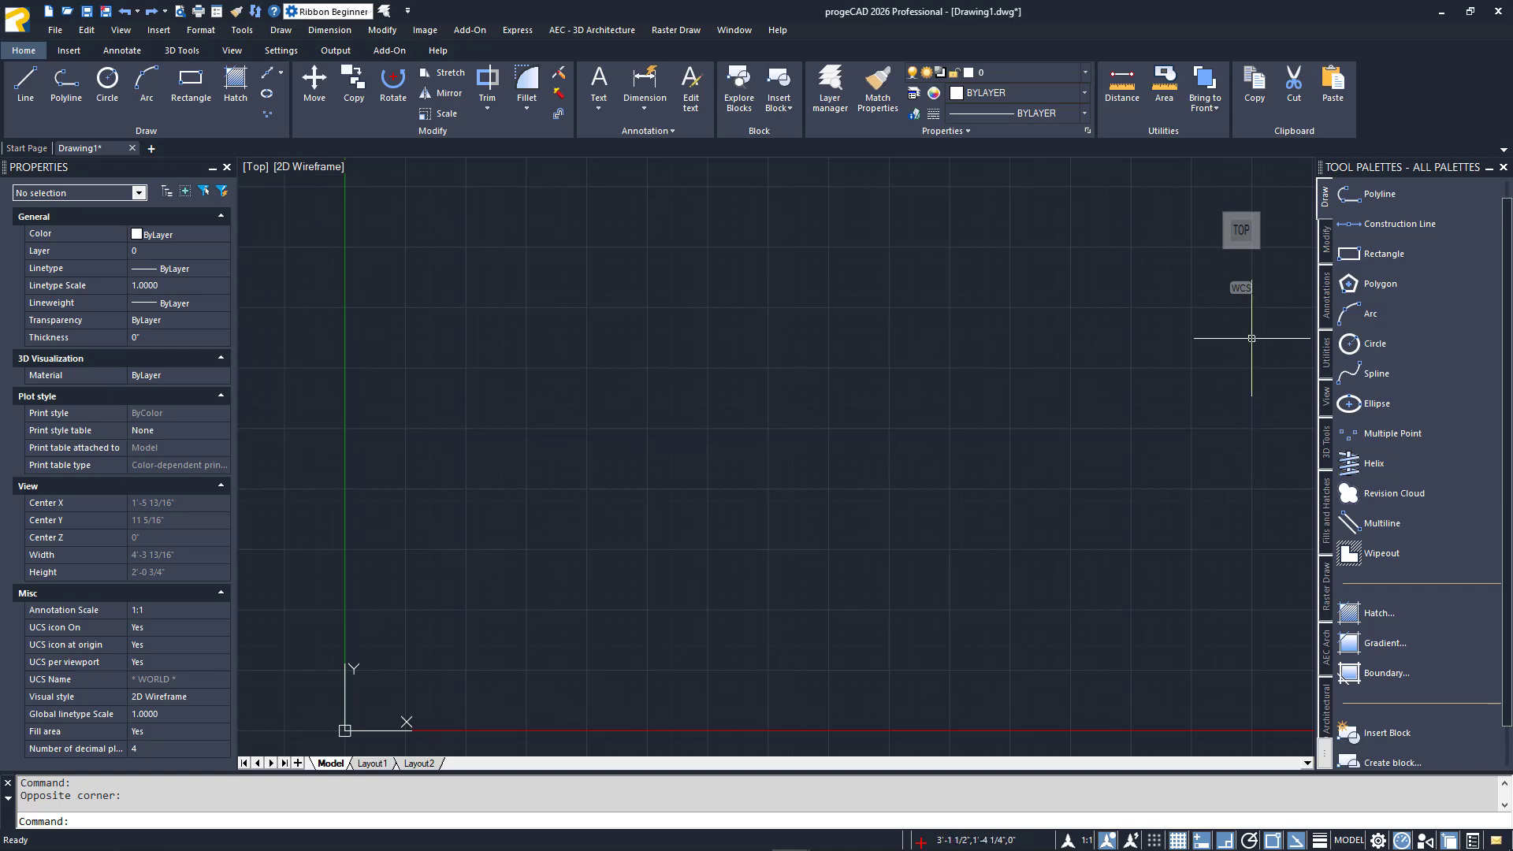
{"action": "mouse_move", "coordinate": [314, 182]}
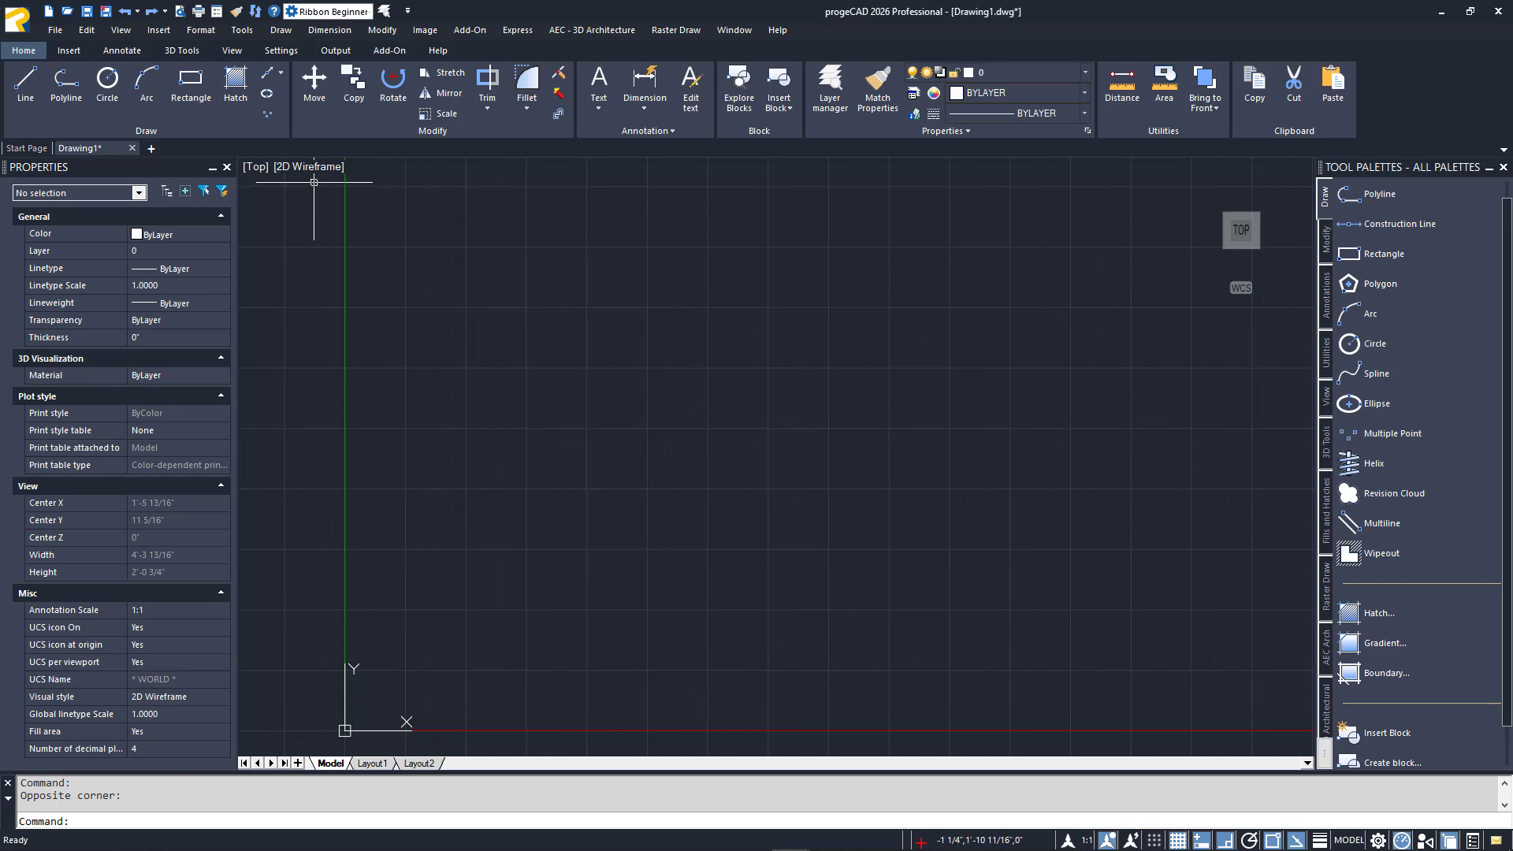
{"action": "mouse_move", "coordinate": [447, 252]}
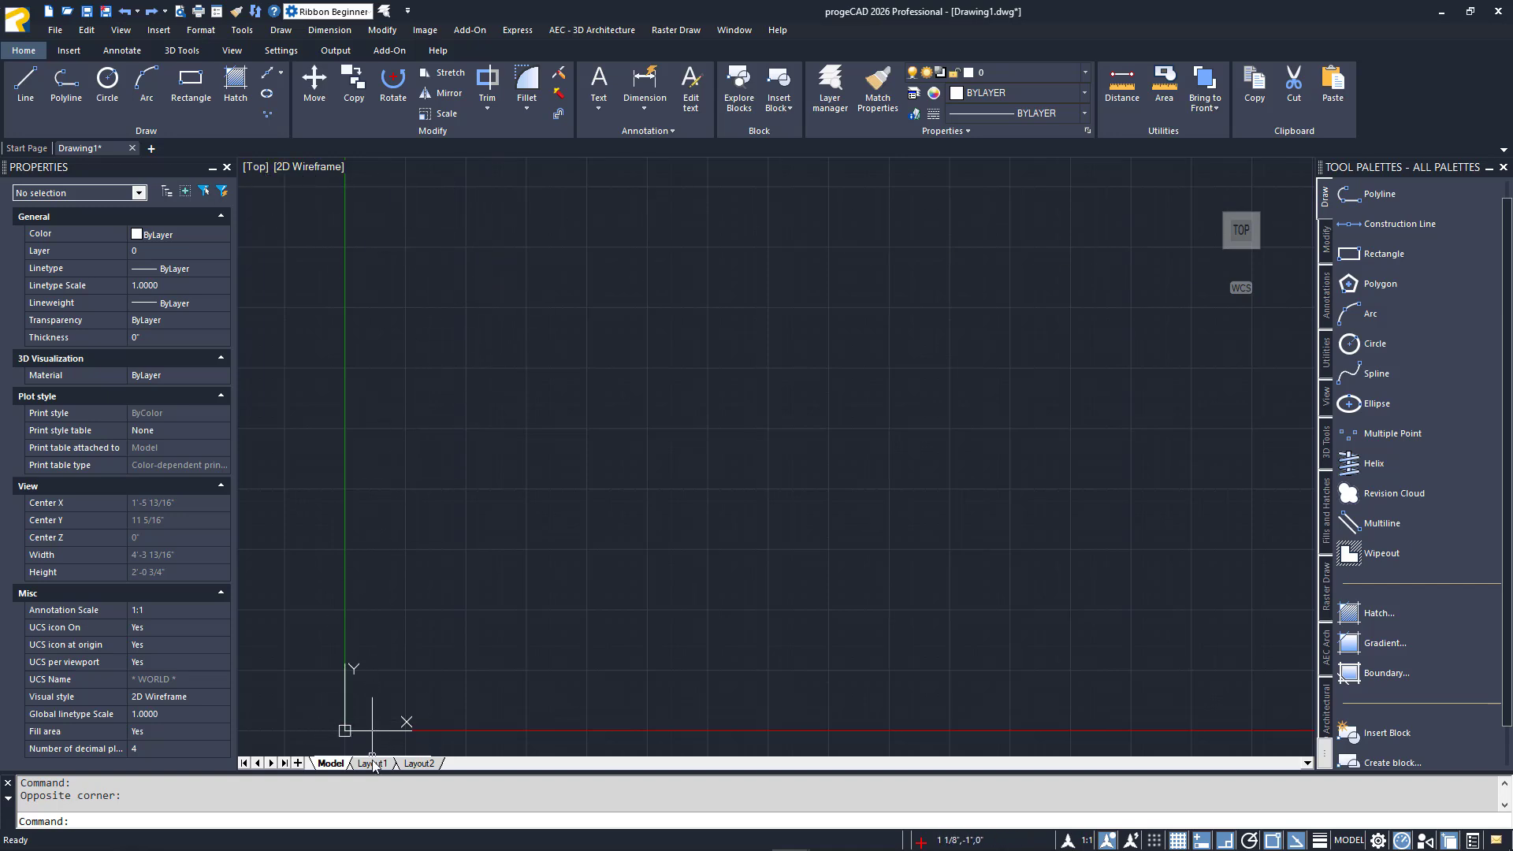
{"action": "left_click", "coordinate": [419, 763]}
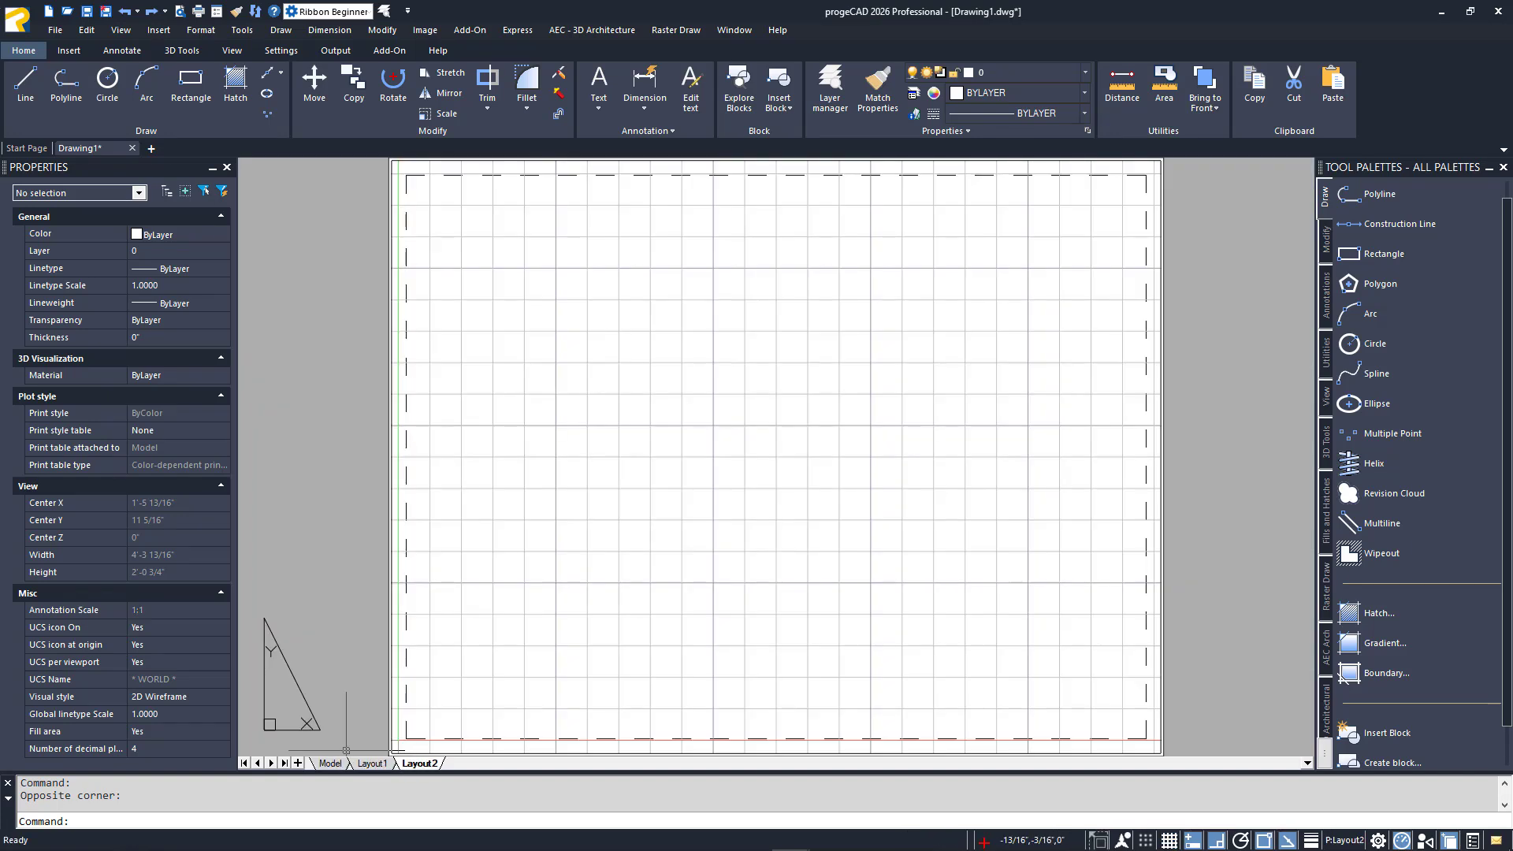
{"action": "left_click", "coordinate": [330, 764]}
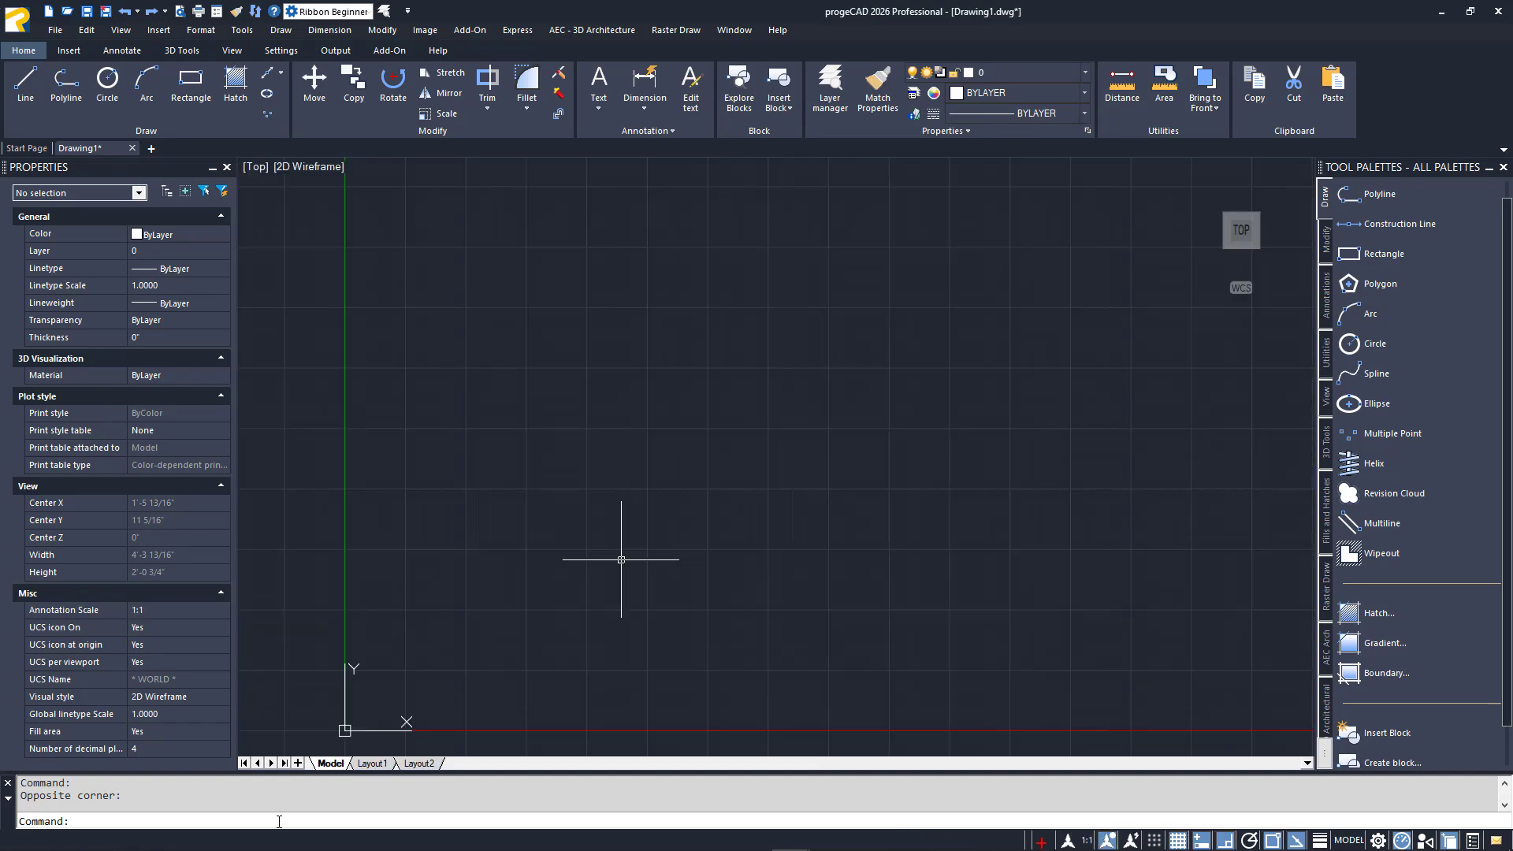
{"action": "mouse_move", "coordinate": [439, 805]}
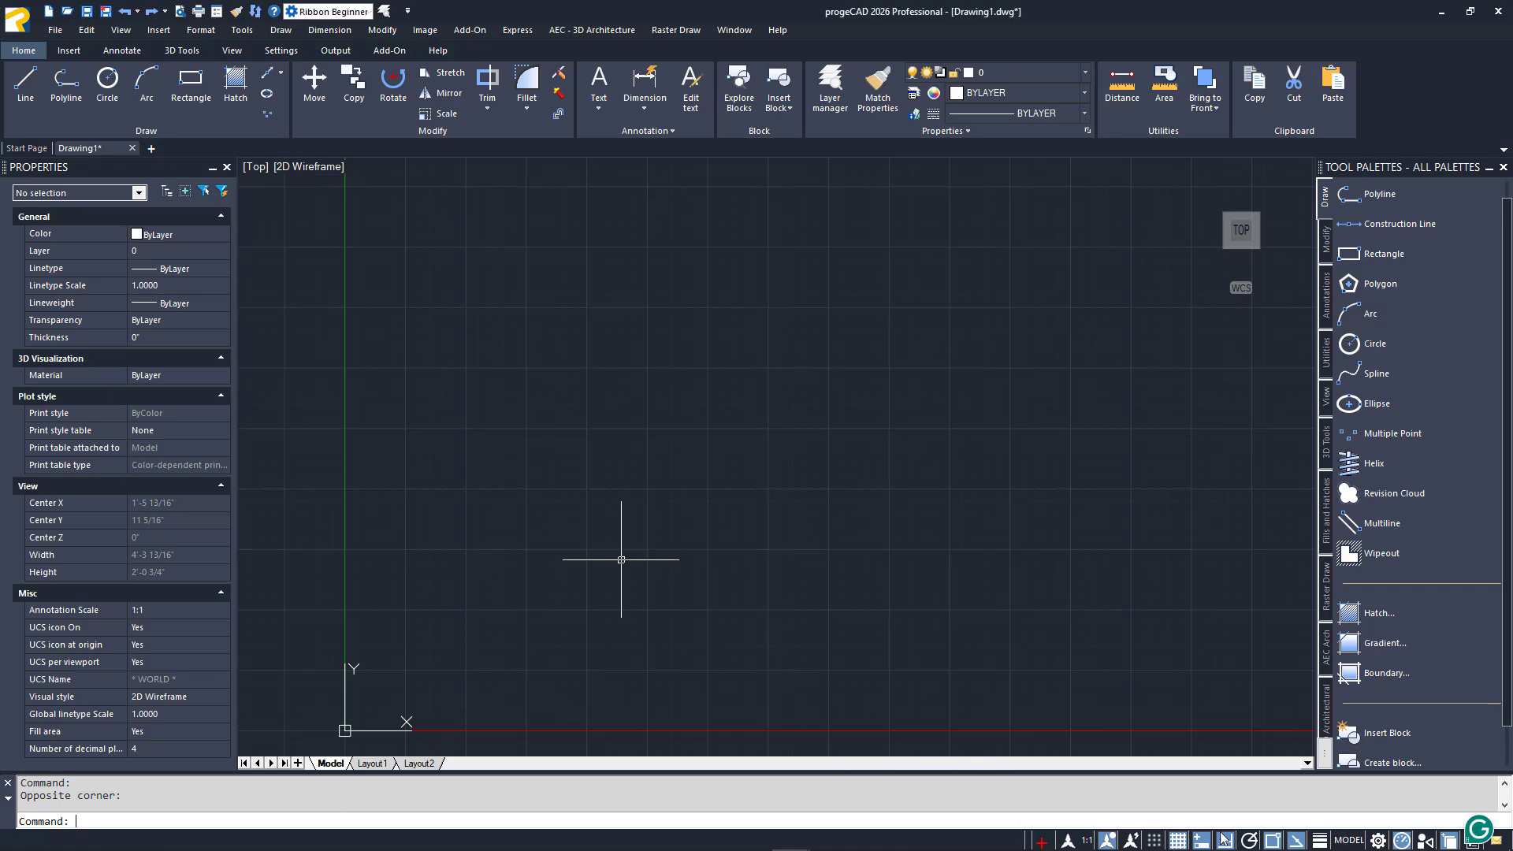
{"action": "mouse_move", "coordinate": [545, 293]}
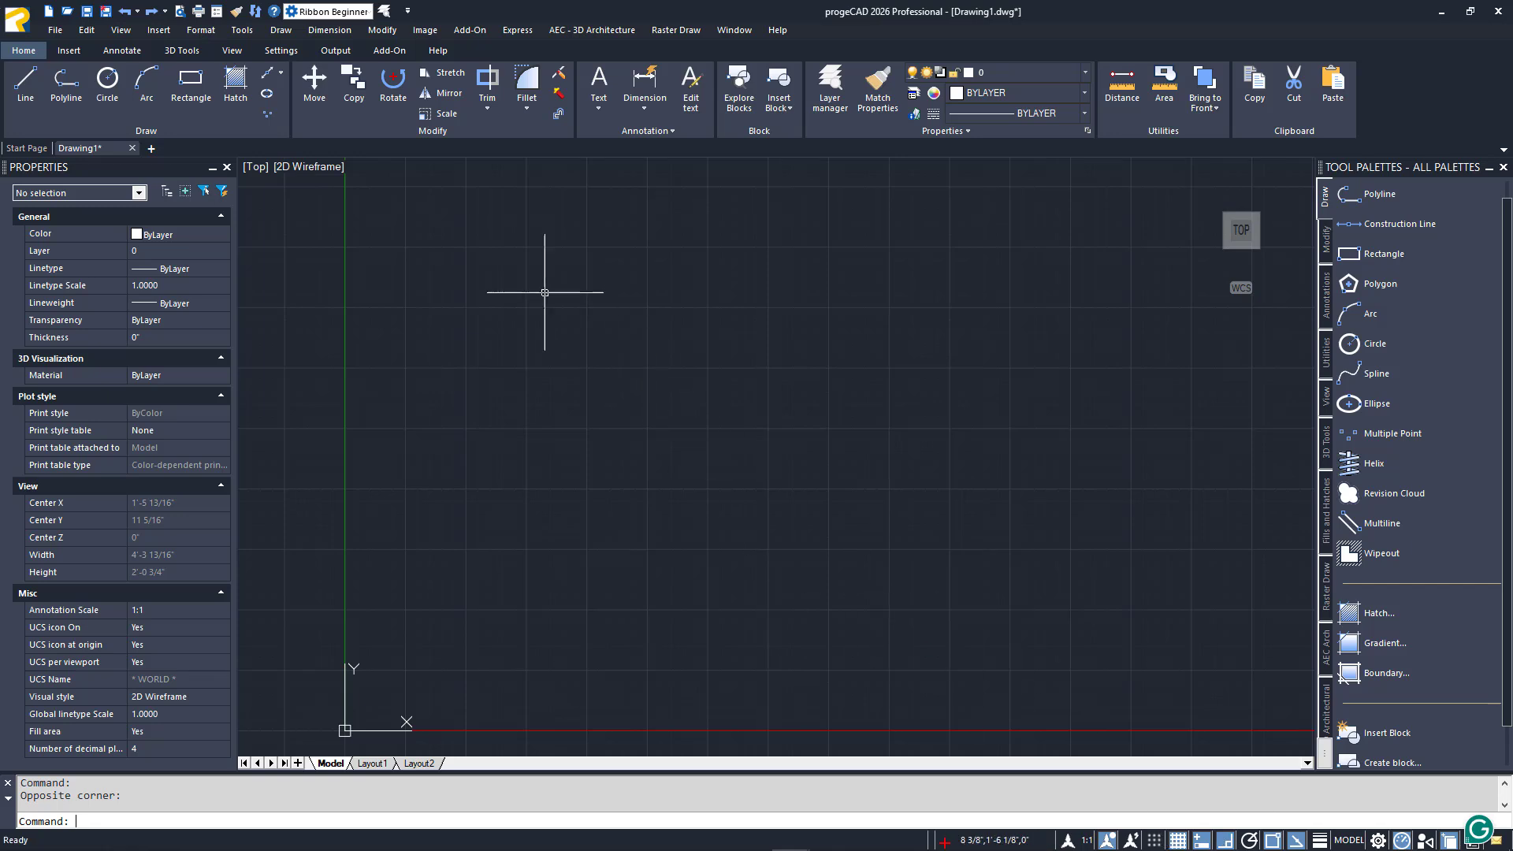
{"action": "mouse_move", "coordinate": [444, 275]}
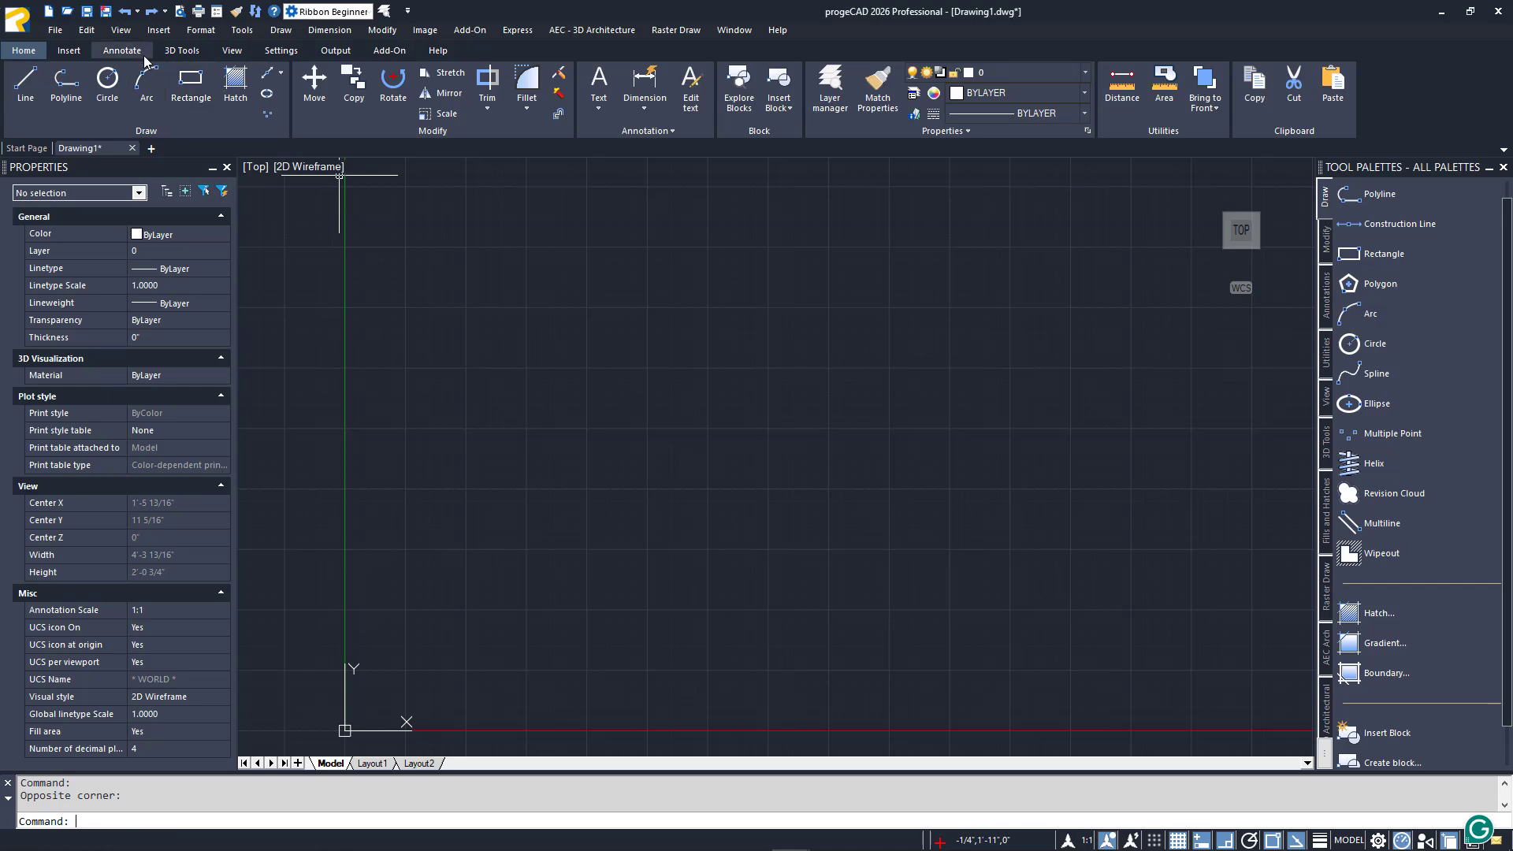
{"action": "left_click", "coordinate": [120, 51]}
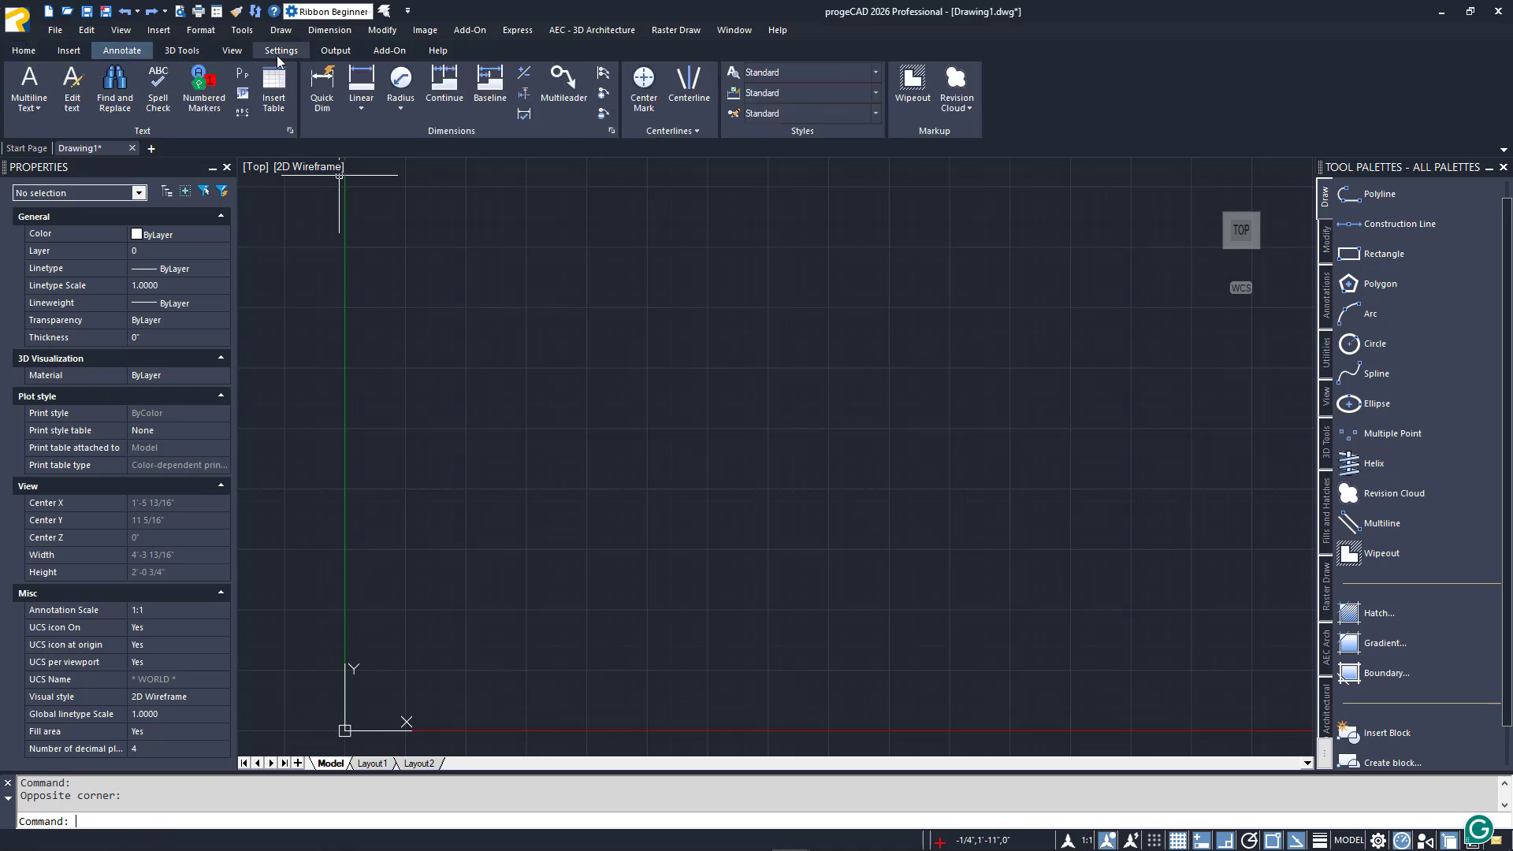
{"action": "left_click", "coordinate": [22, 50]}
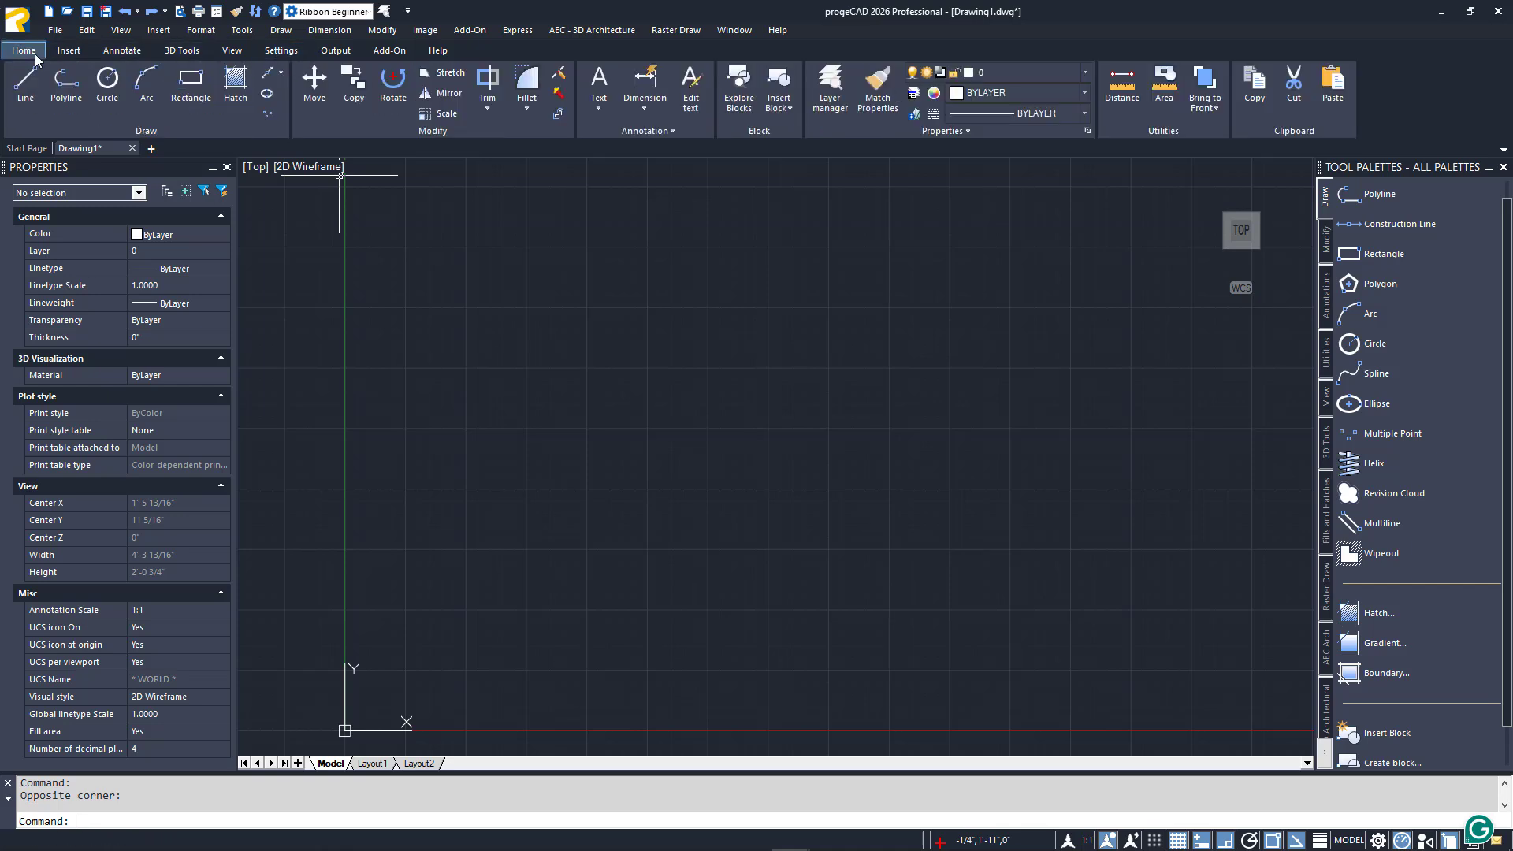
{"action": "left_click", "coordinate": [392, 87]}
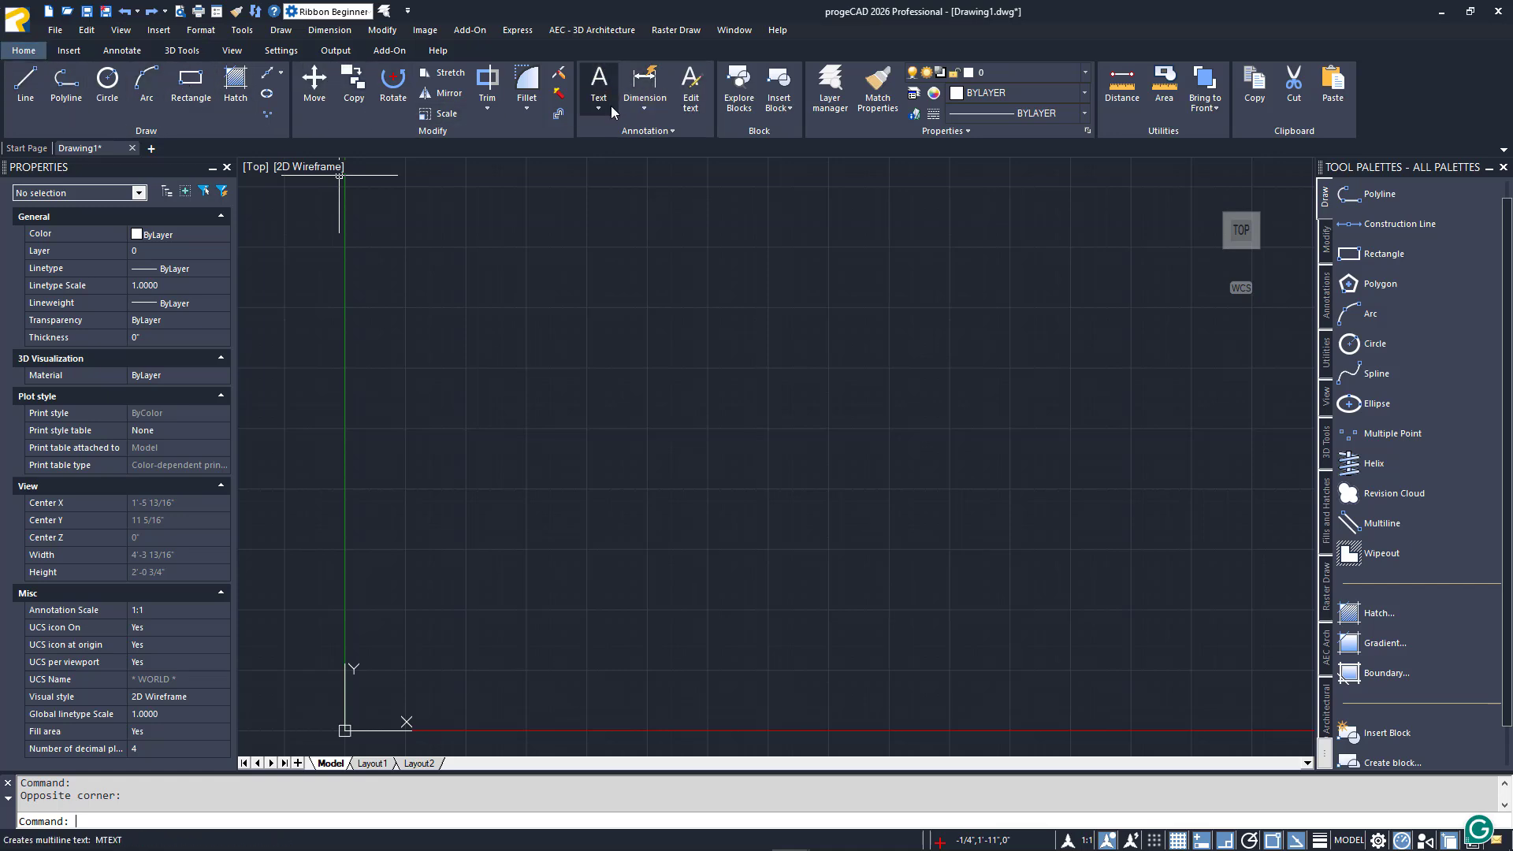
{"action": "mouse_move", "coordinate": [606, 154]}
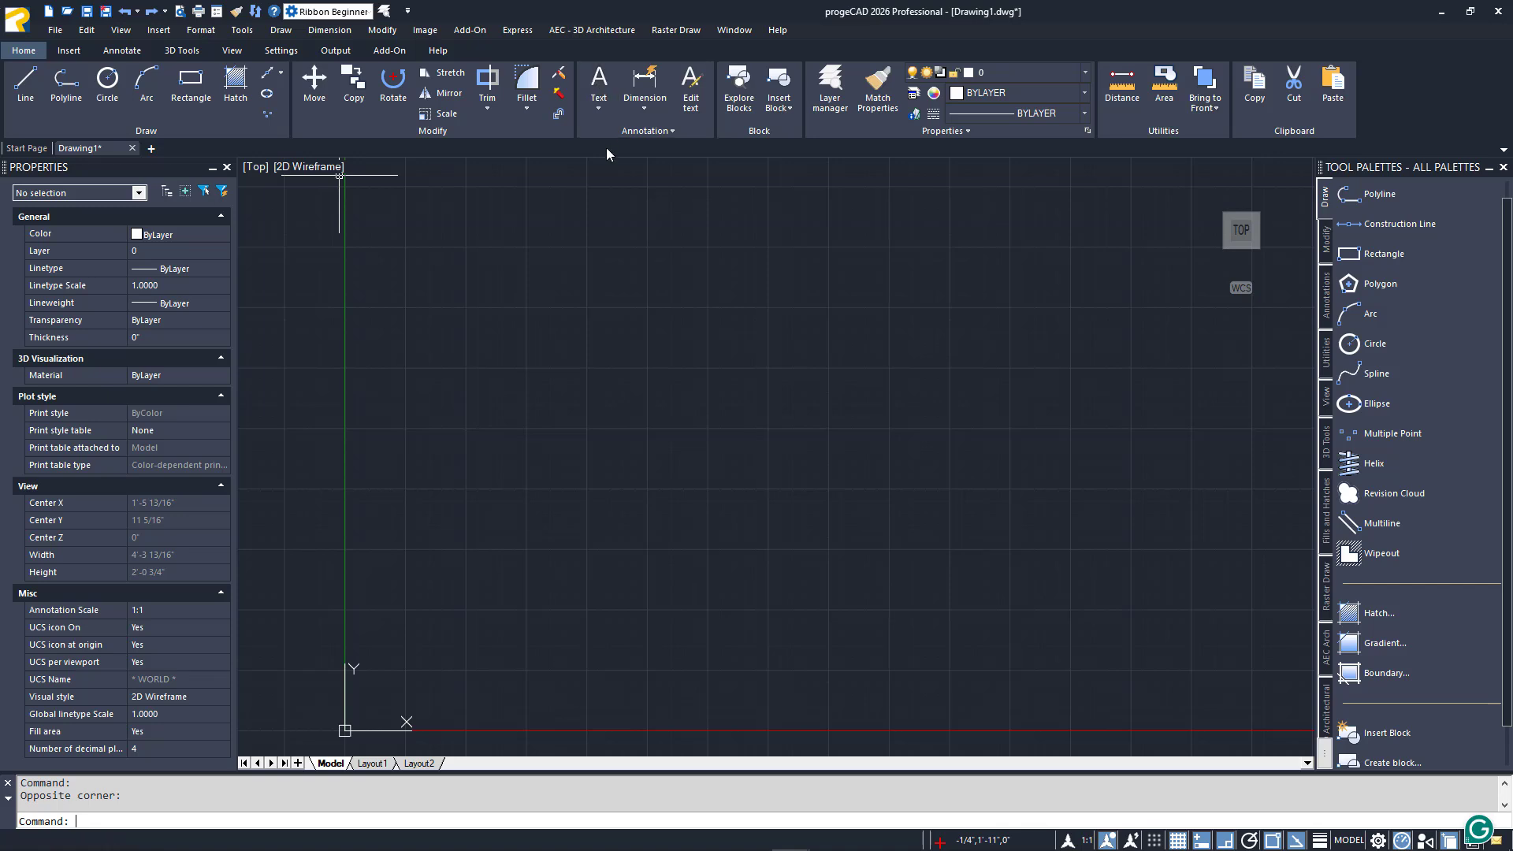
{"action": "left_click", "coordinate": [598, 92]}
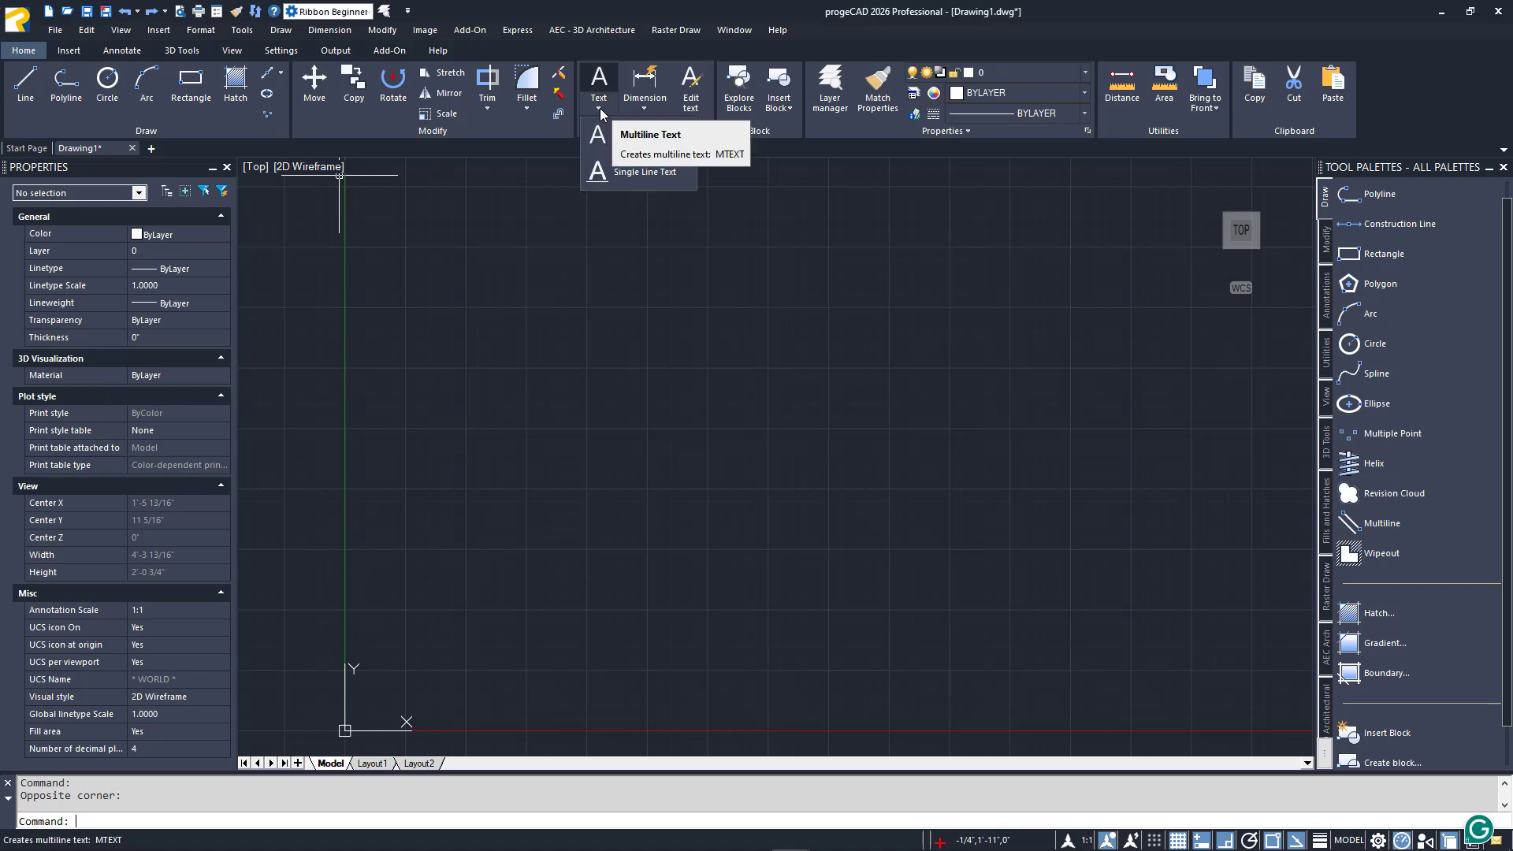
{"action": "mouse_move", "coordinate": [632, 113]}
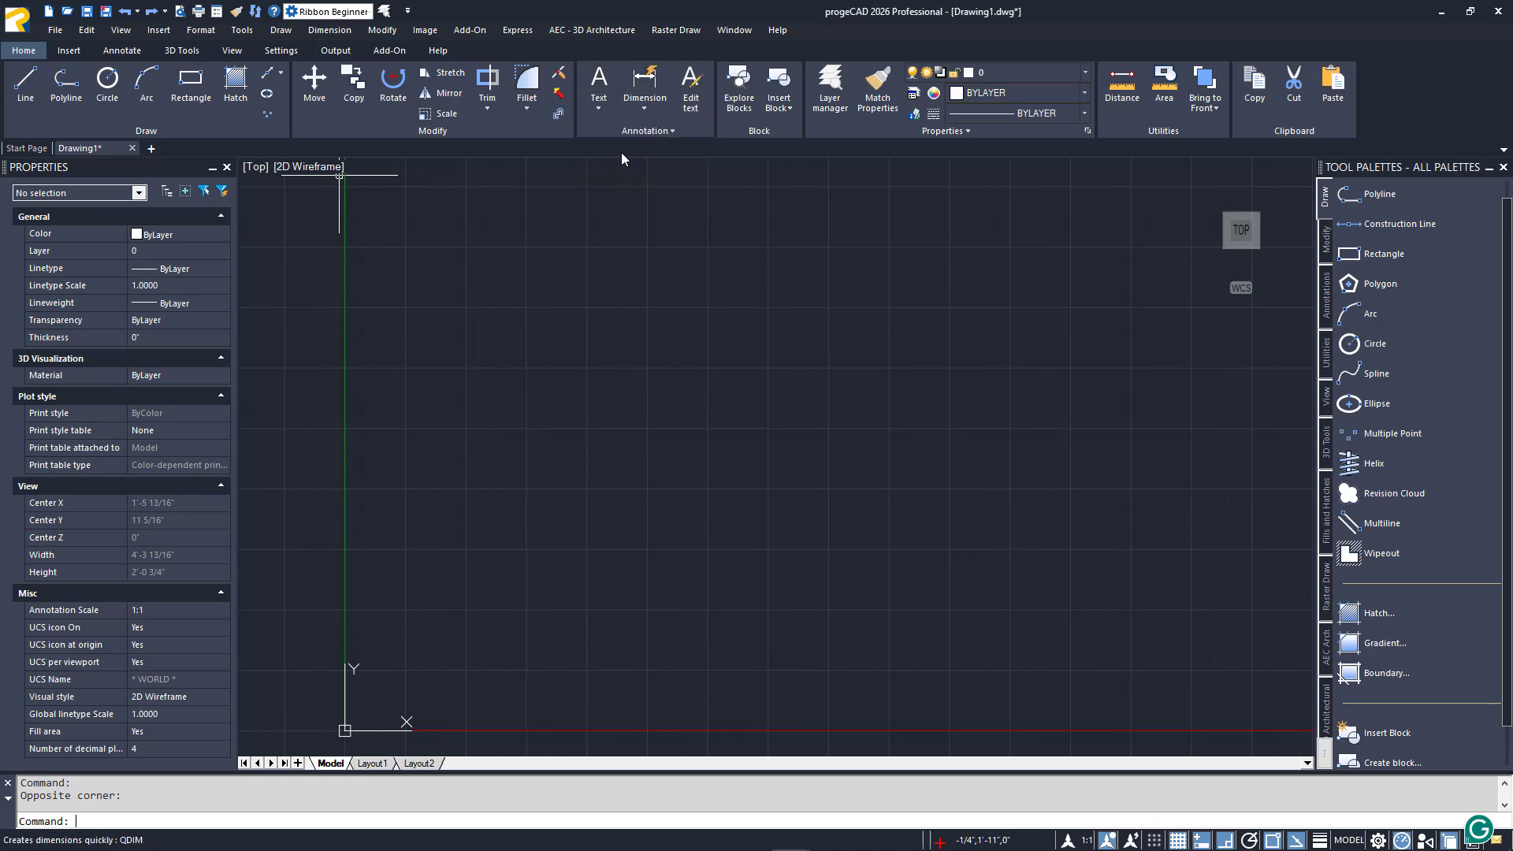
Begin a Multiline Text block near the top of Drawing1, opening the text editor.
{"action": "left_click", "coordinate": [665, 130]}
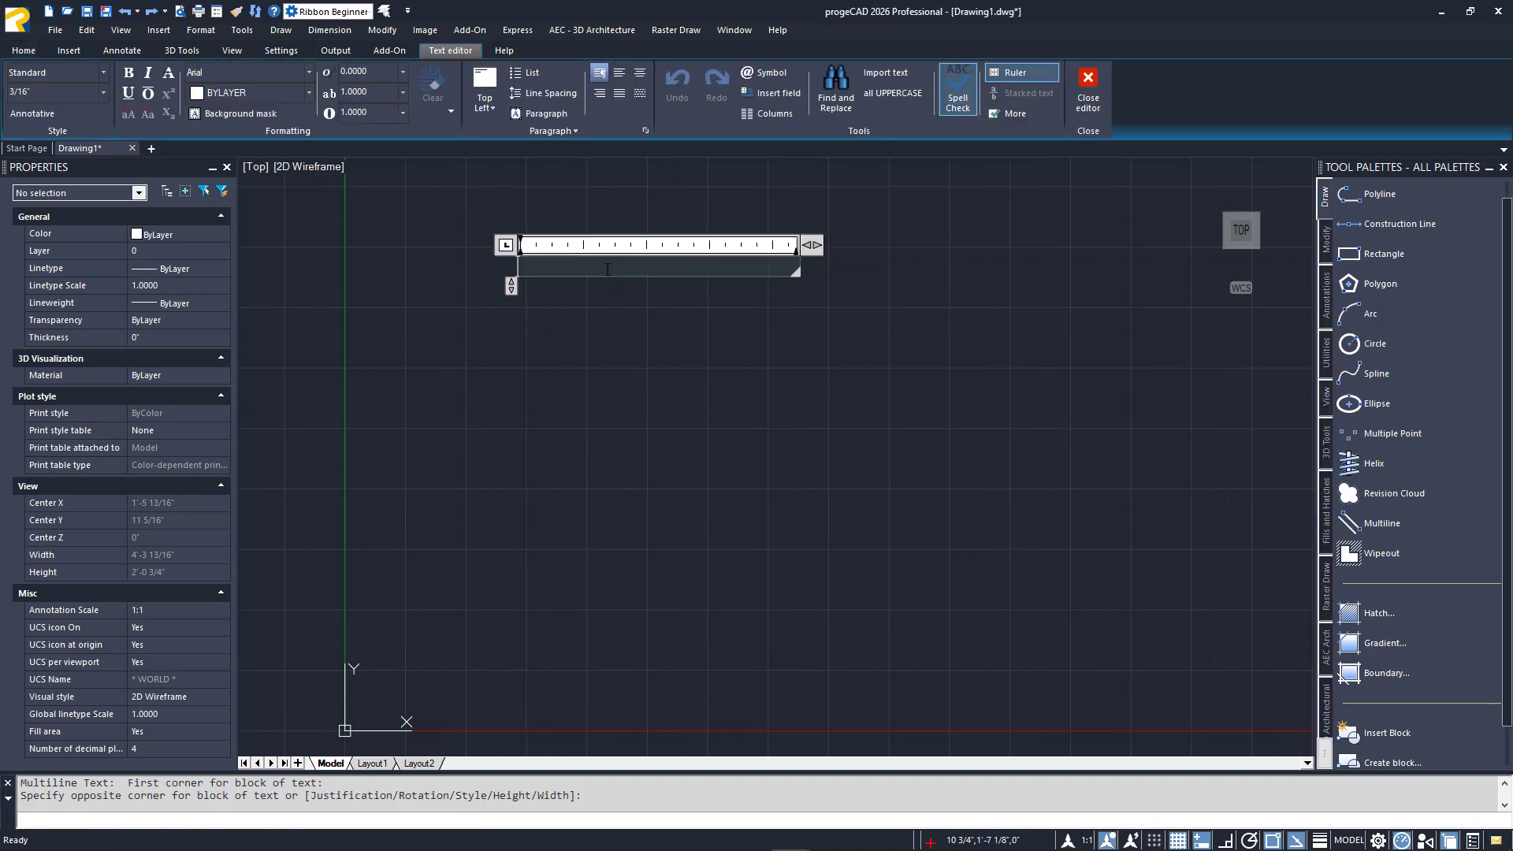
{"action": "mouse_move", "coordinate": [577, 173]}
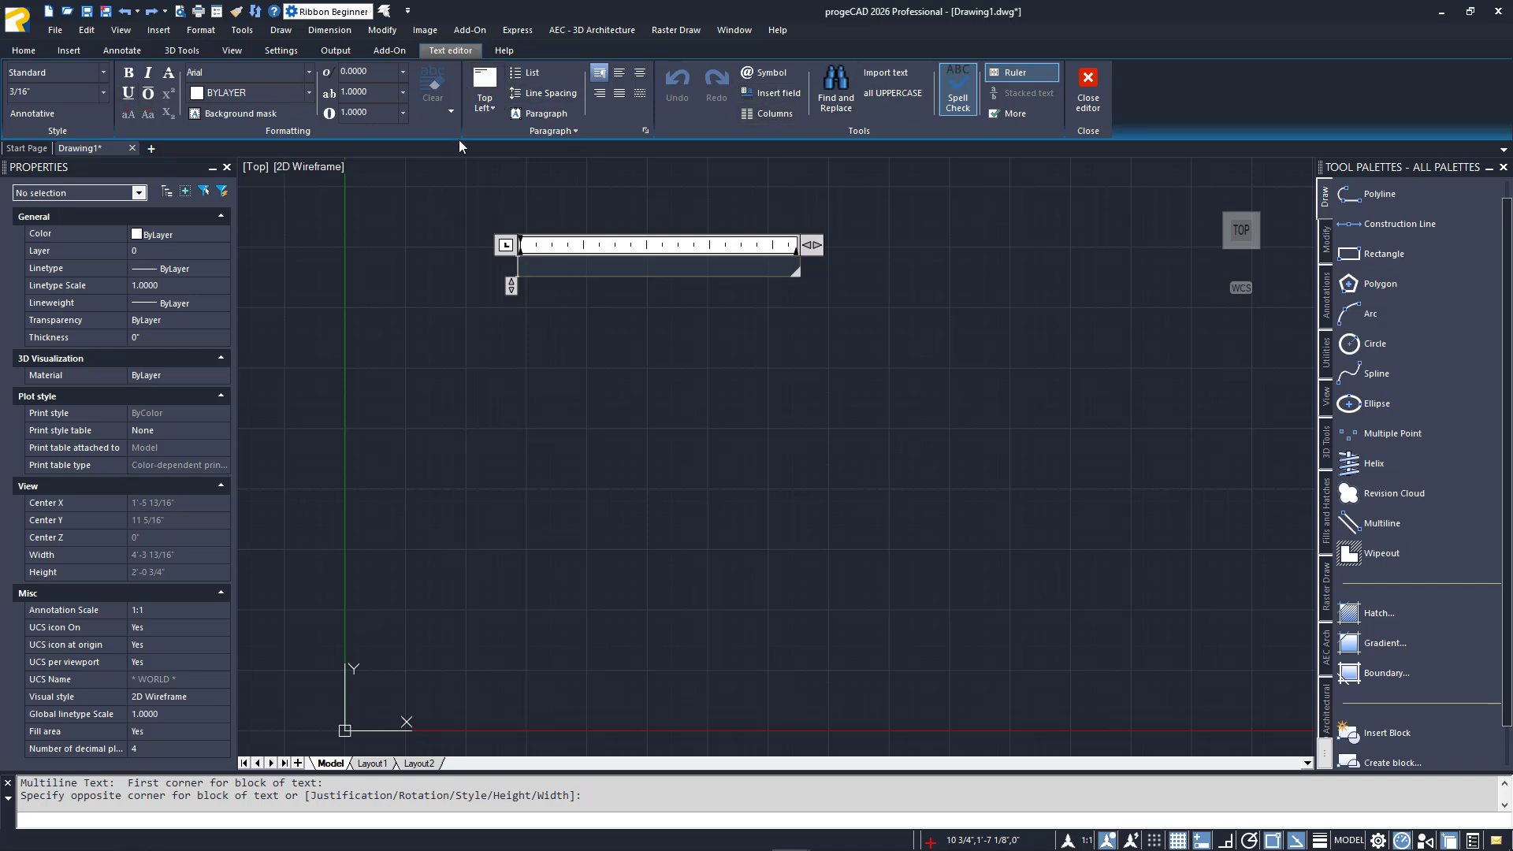
Close the empty text editor and draw two parallel diagonal lines with the LINE command.
{"action": "left_click", "coordinate": [1086, 87]}
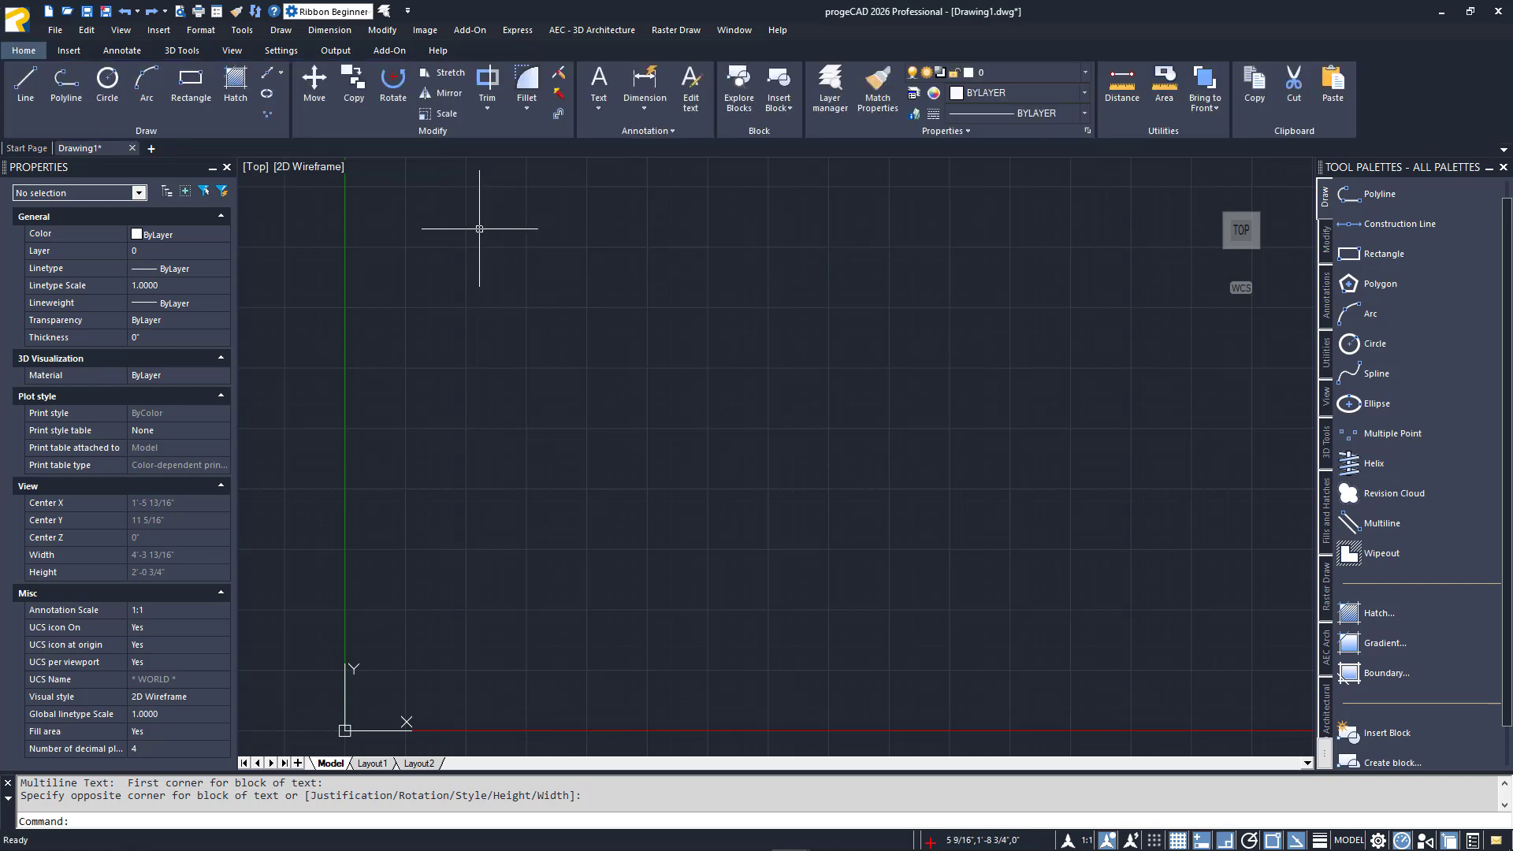
{"action": "mouse_move", "coordinate": [572, 306]}
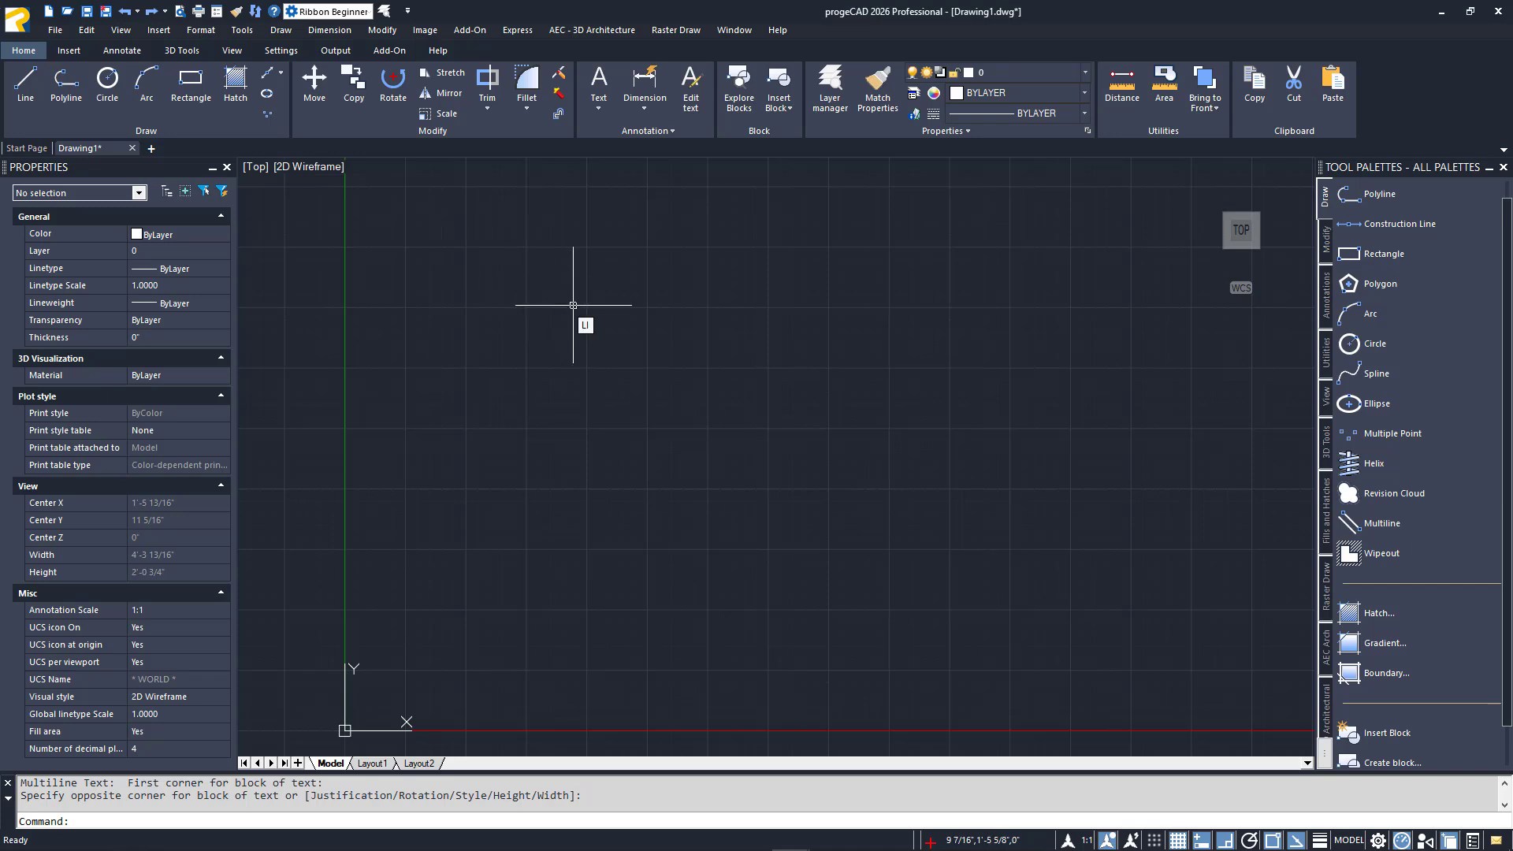
{"action": "type", "text": "LINE"}
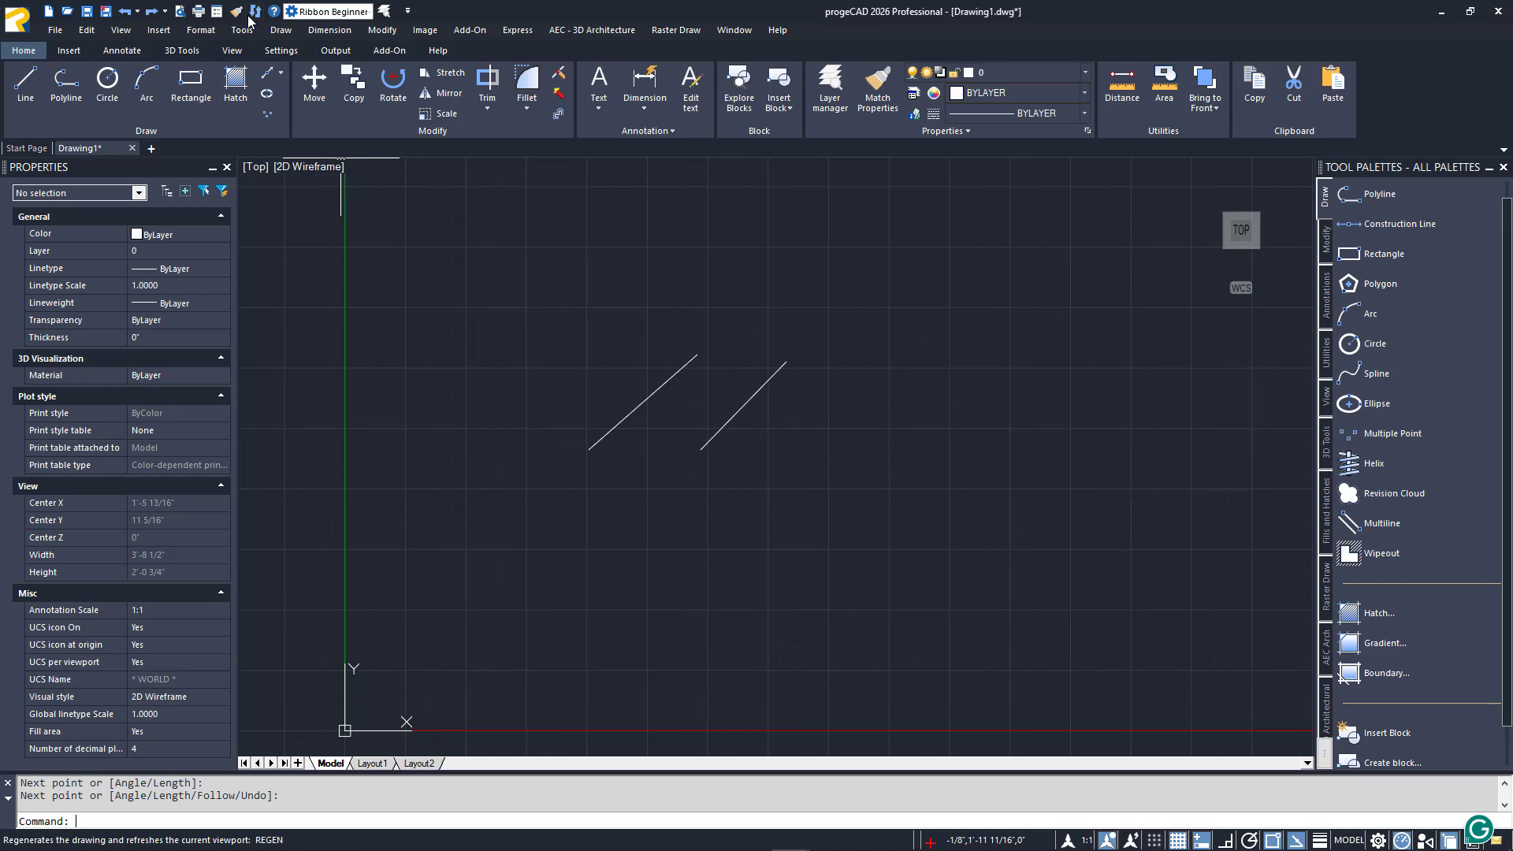
{"action": "mouse_move", "coordinate": [410, 19]}
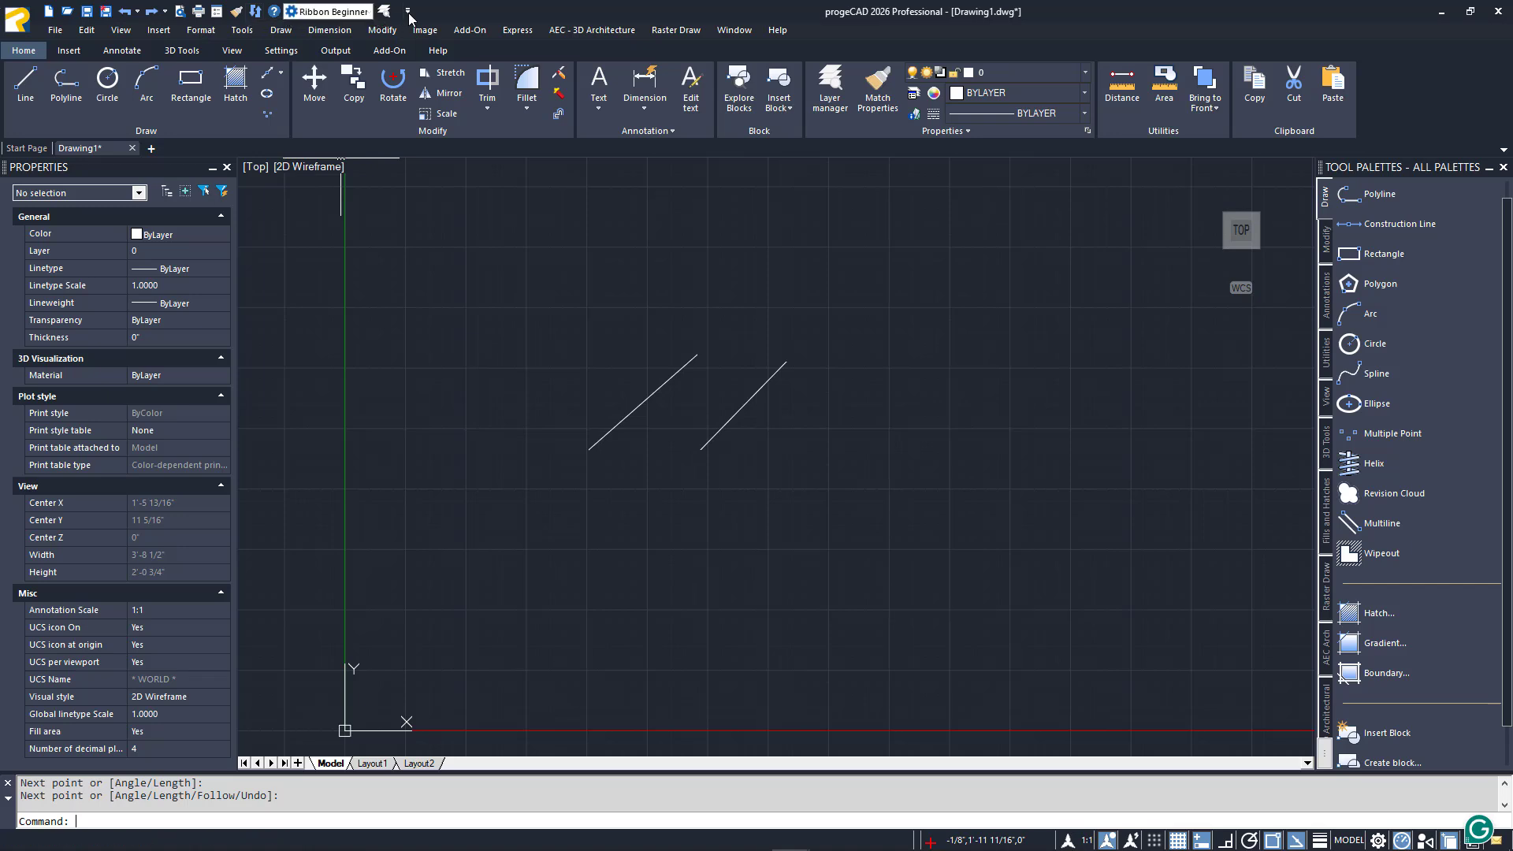
Add a Move shortcut to the Quick Access Toolbar's command set.
{"action": "left_click", "coordinate": [407, 10]}
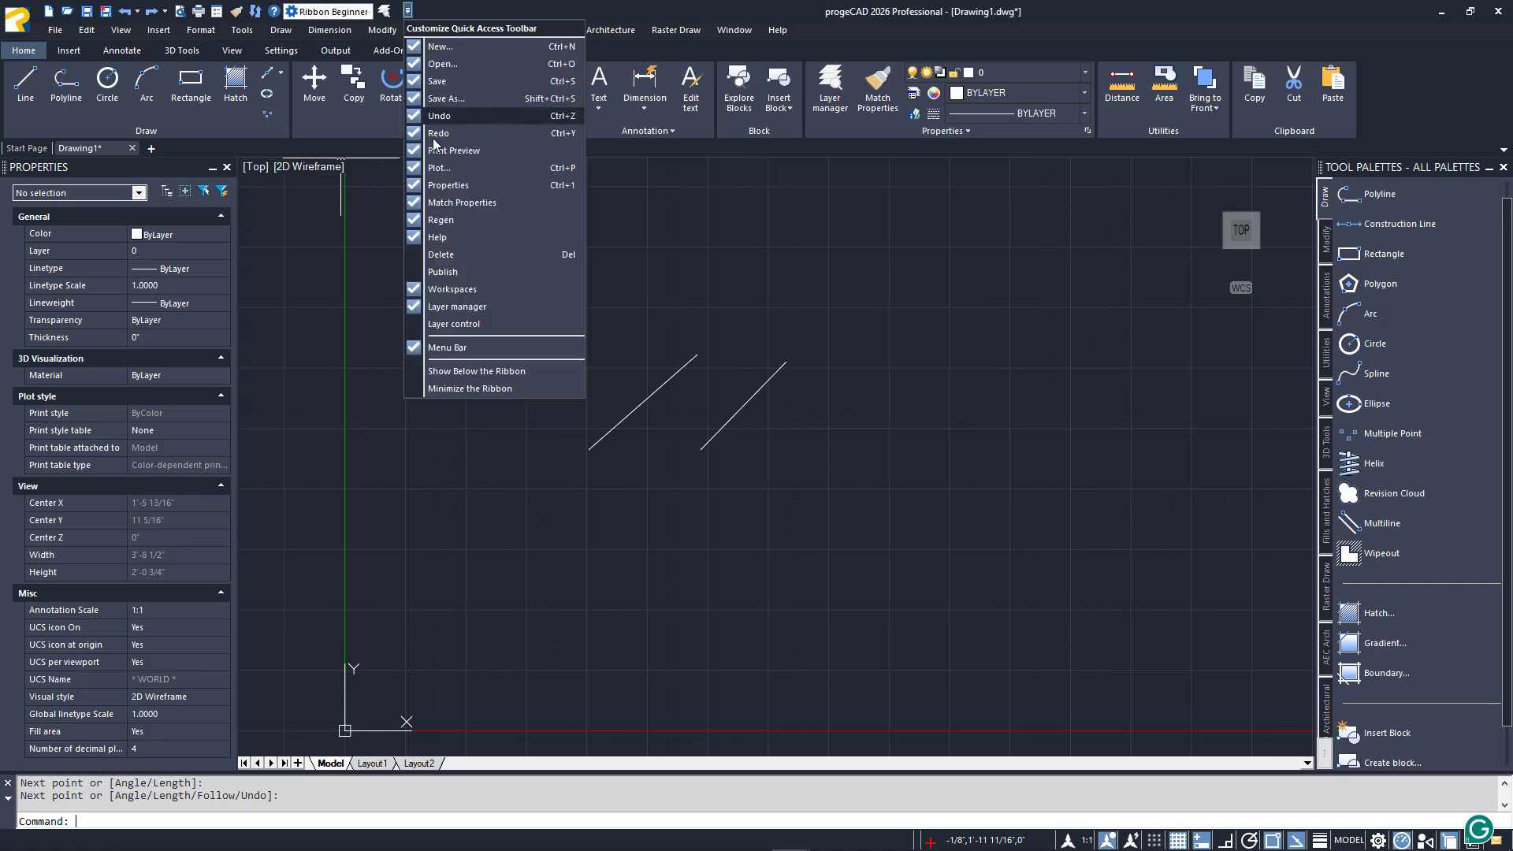
{"action": "mouse_move", "coordinate": [439, 47]}
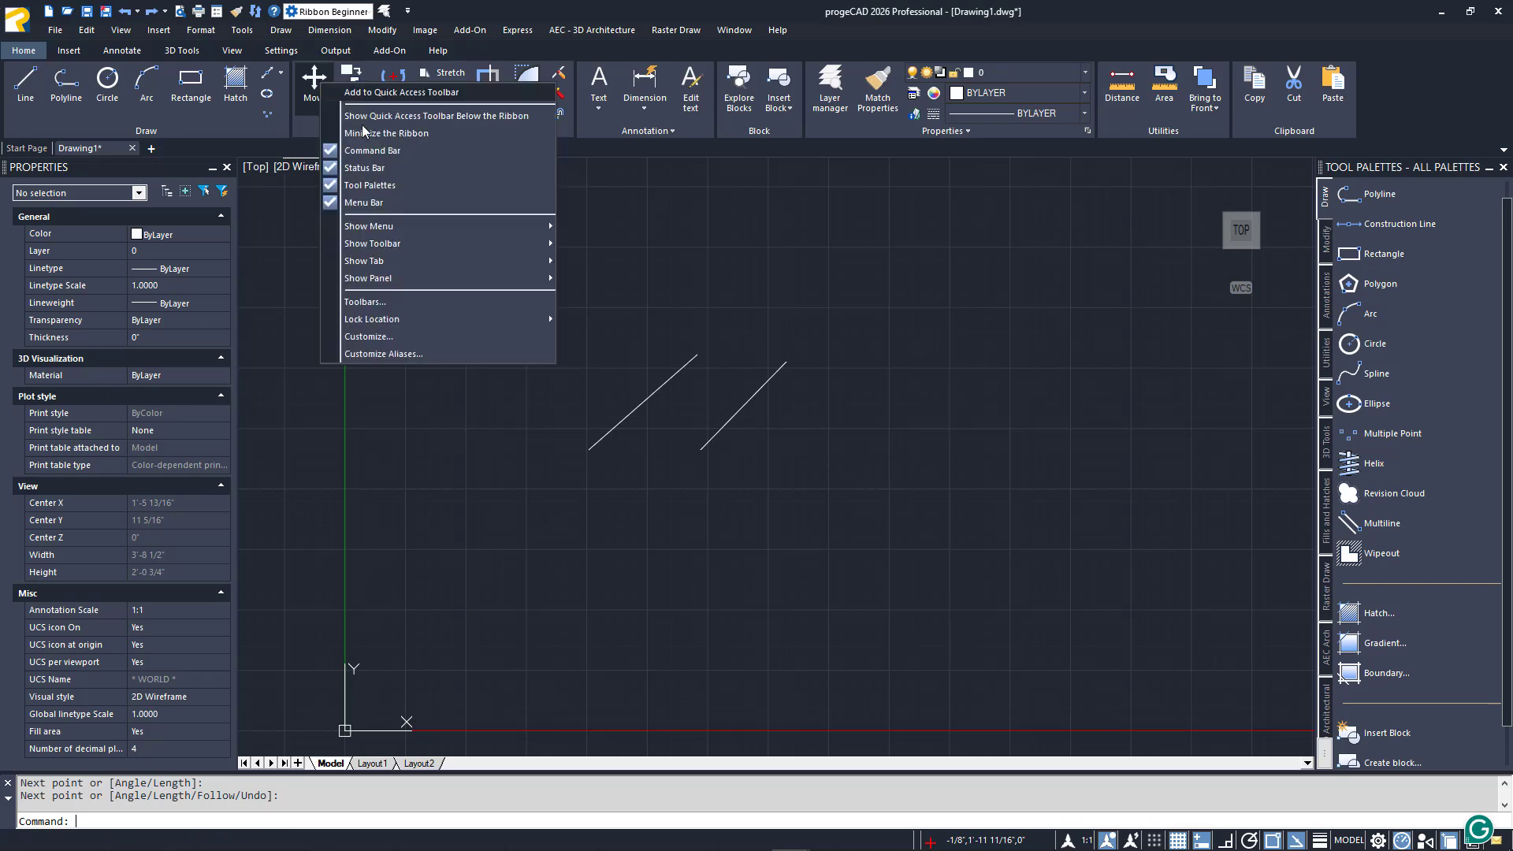
{"action": "mouse_move", "coordinate": [451, 101]}
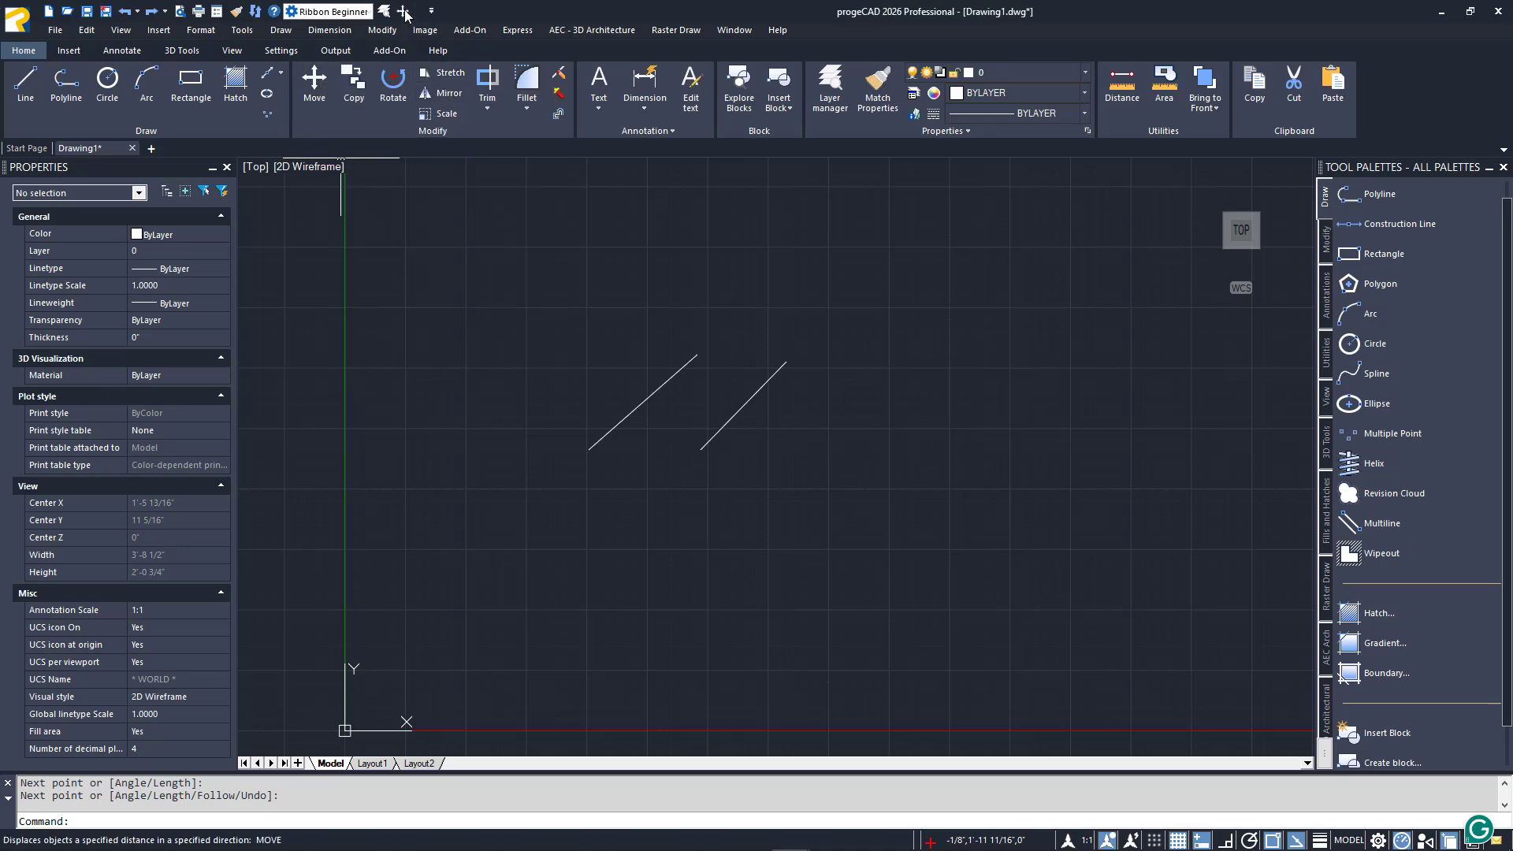
{"action": "left_click", "coordinate": [404, 10]}
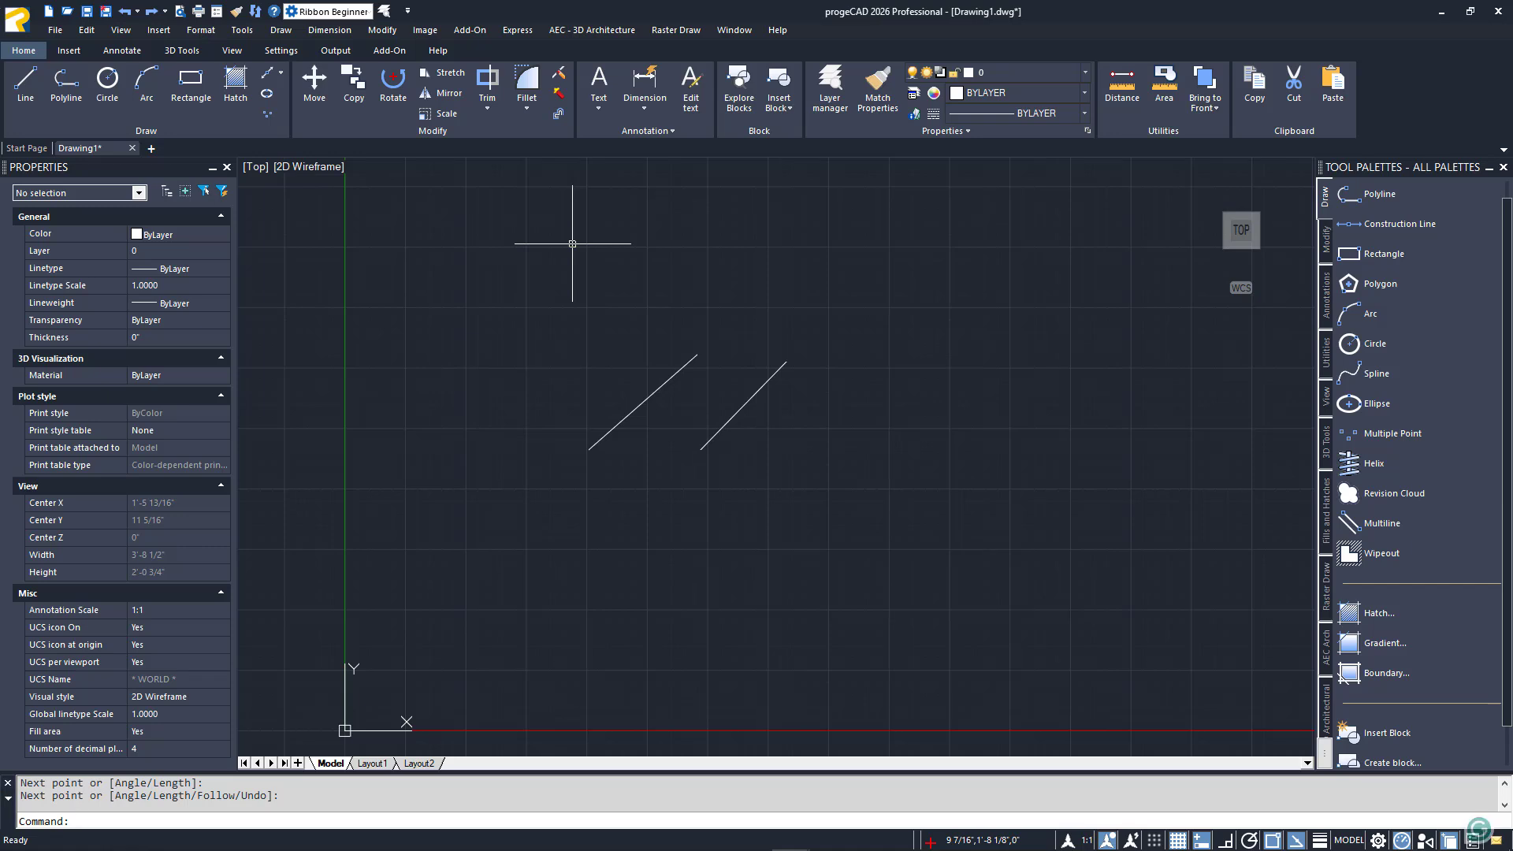
{"action": "right_click", "coordinate": [572, 244]}
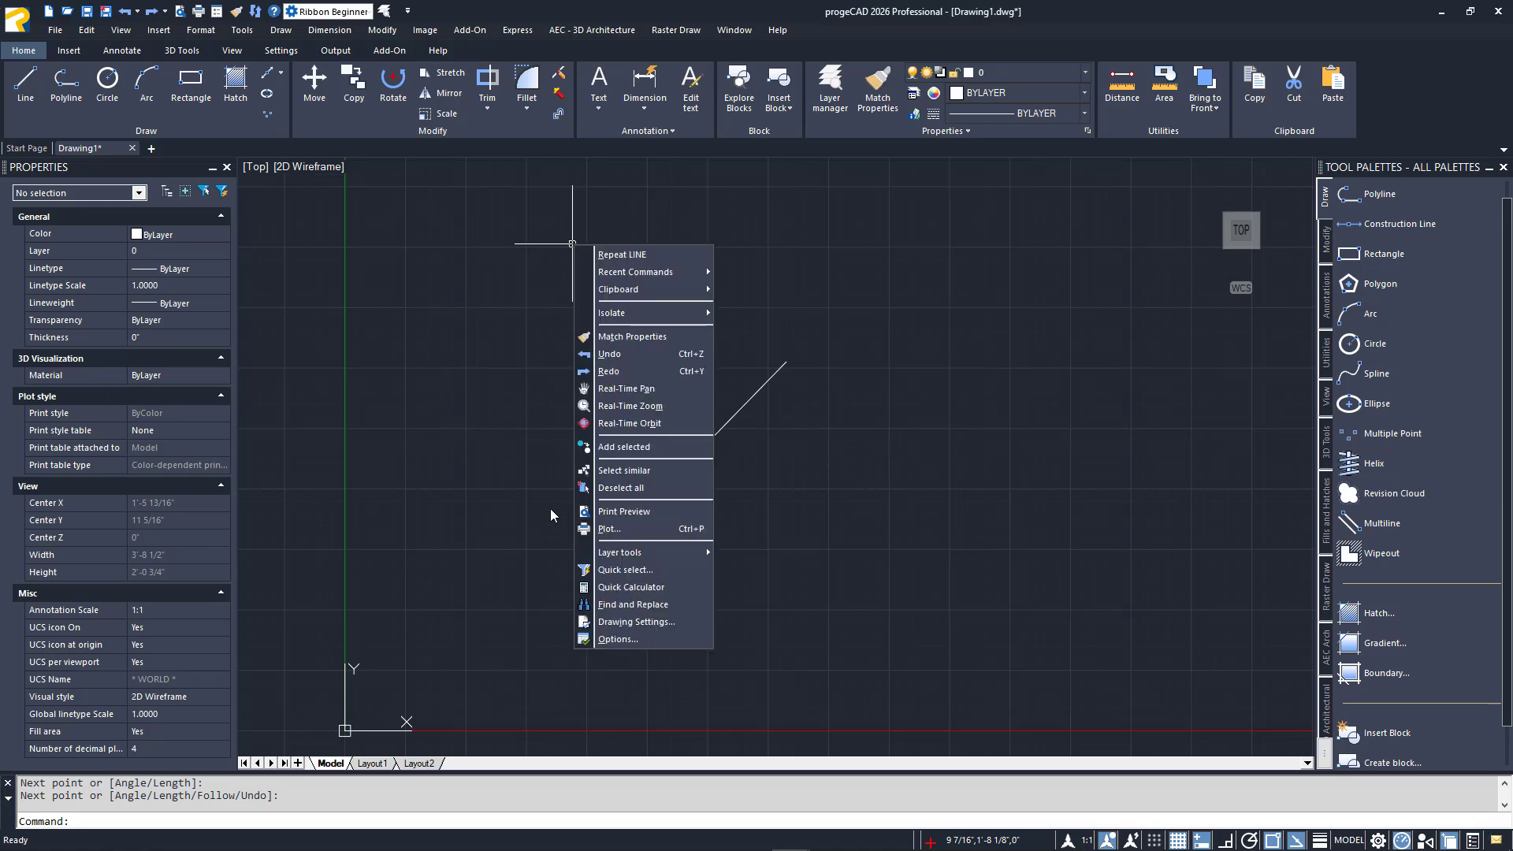
{"action": "mouse_move", "coordinate": [558, 276]}
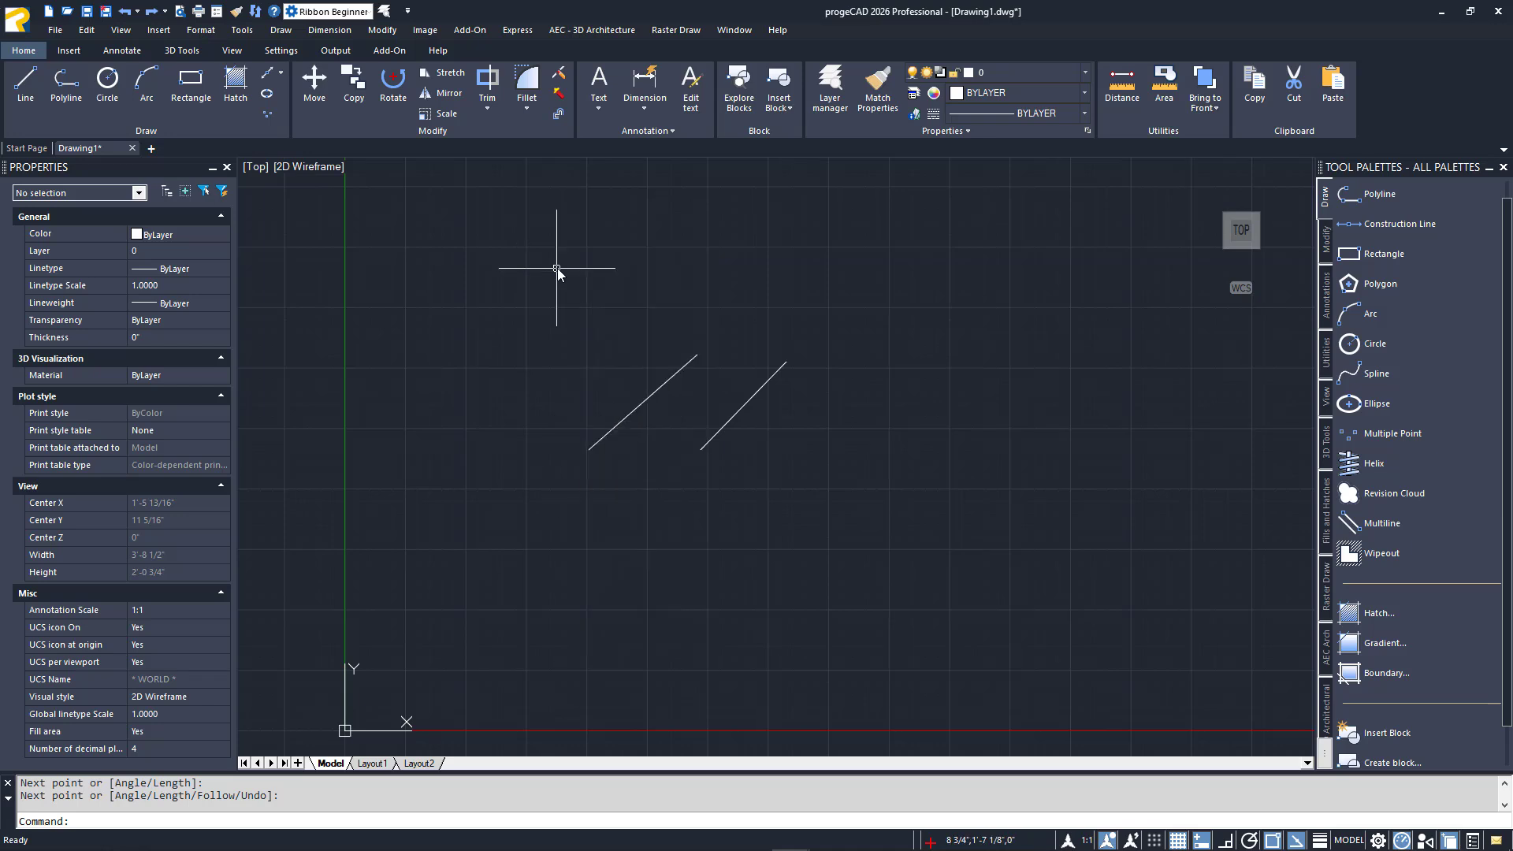
{"action": "mouse_move", "coordinate": [757, 382]}
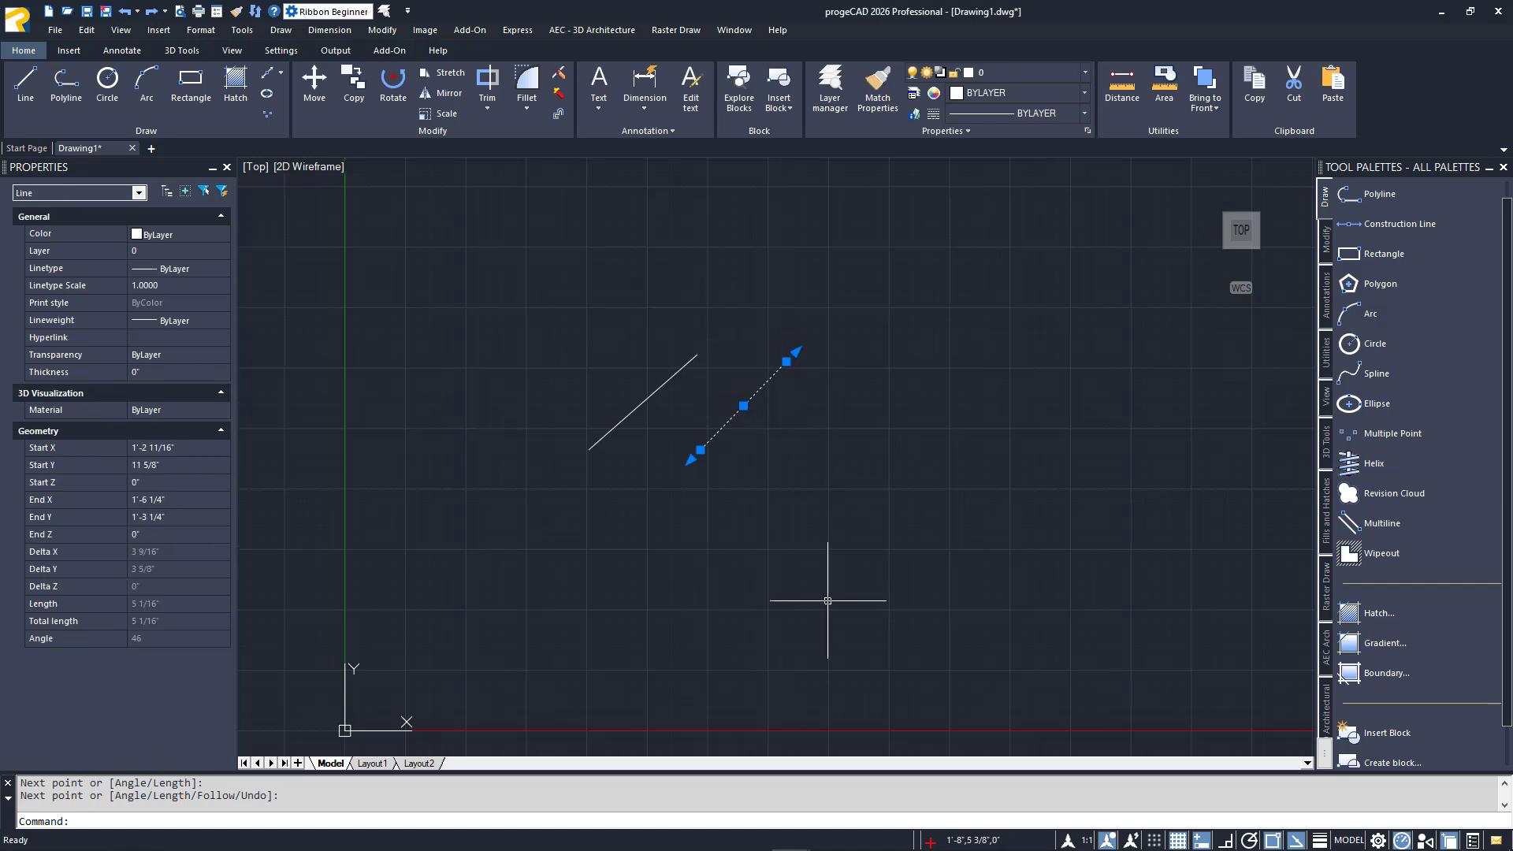
{"action": "right_click", "coordinate": [826, 600]}
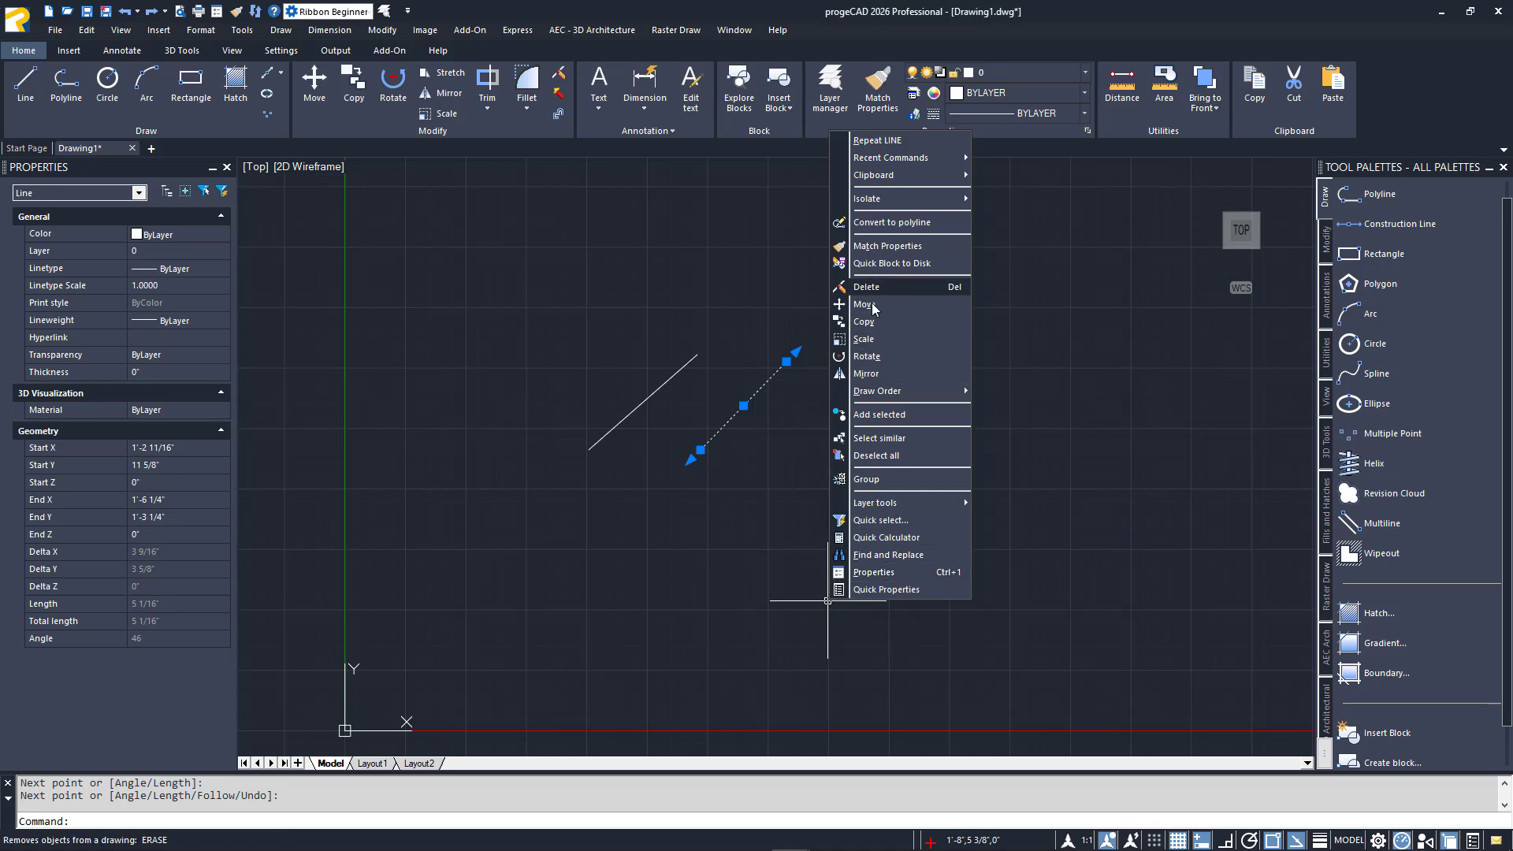
{"action": "left_click", "coordinate": [865, 322]}
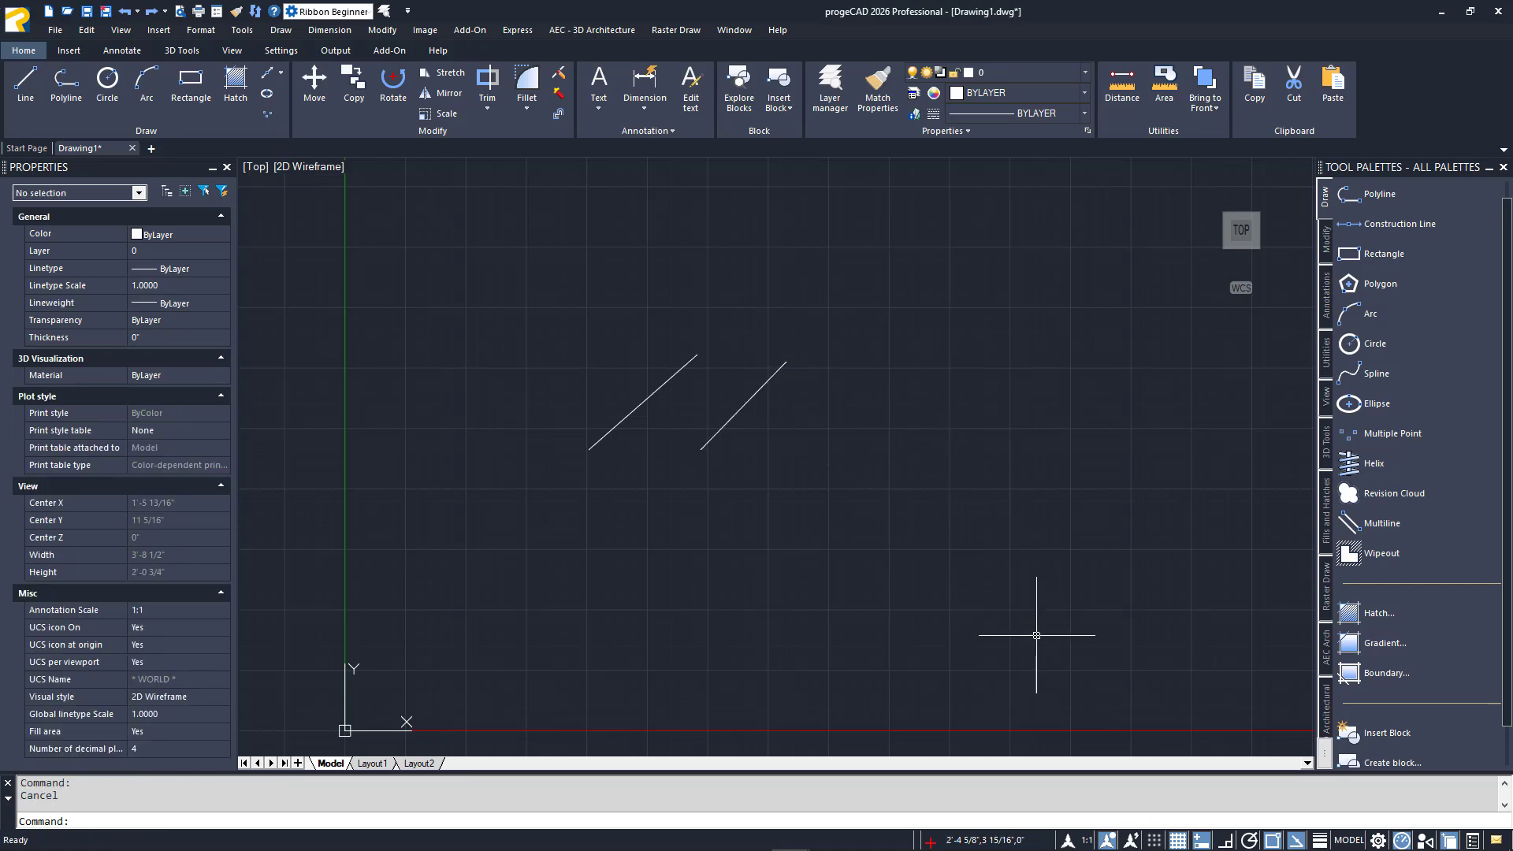
{"action": "mouse_move", "coordinate": [1101, 728]}
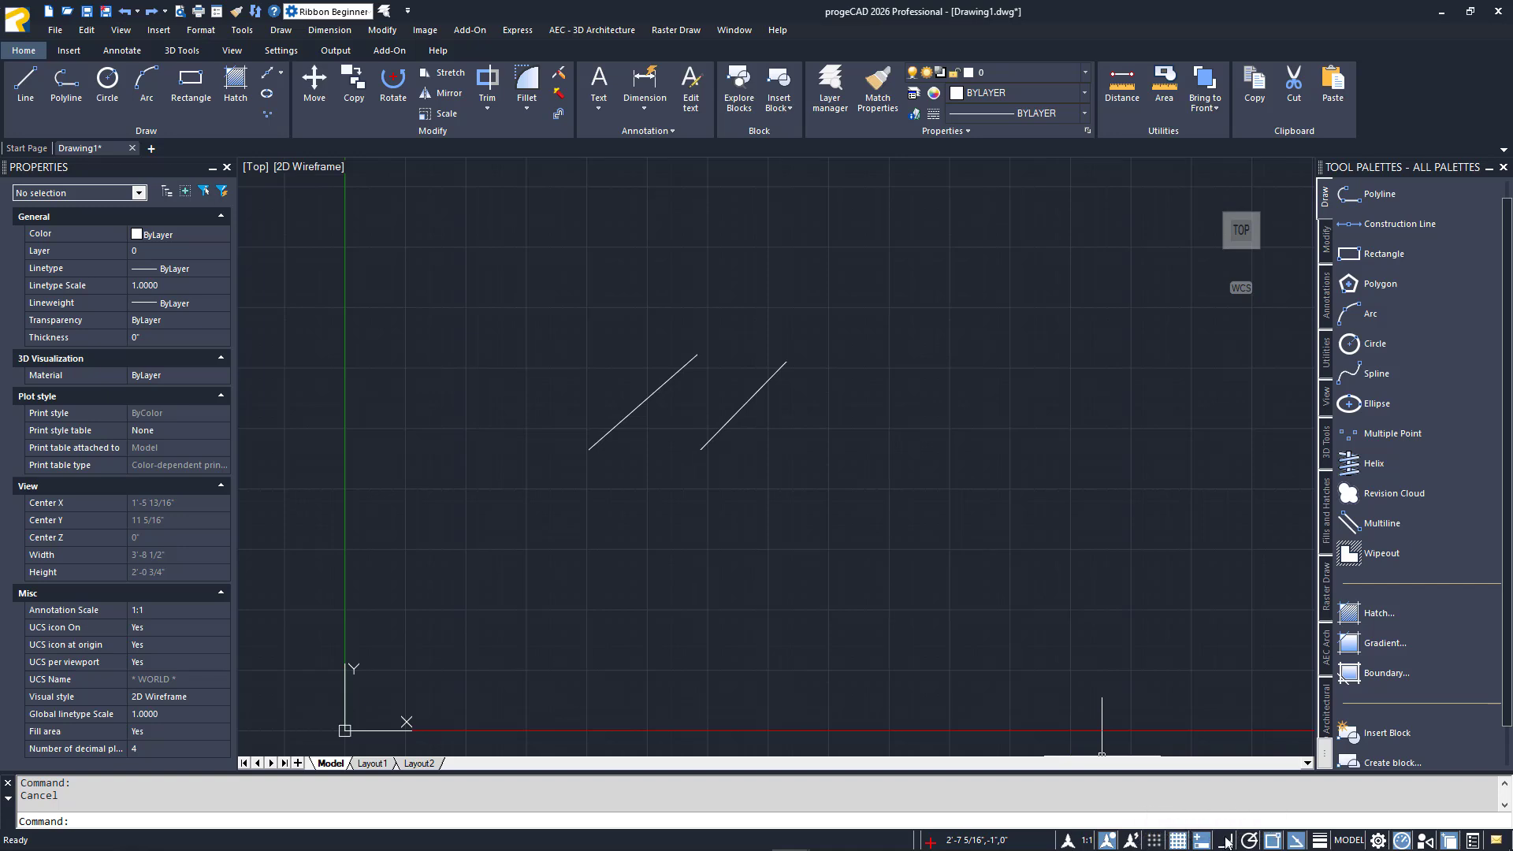
{"action": "mouse_move", "coordinate": [1226, 841]}
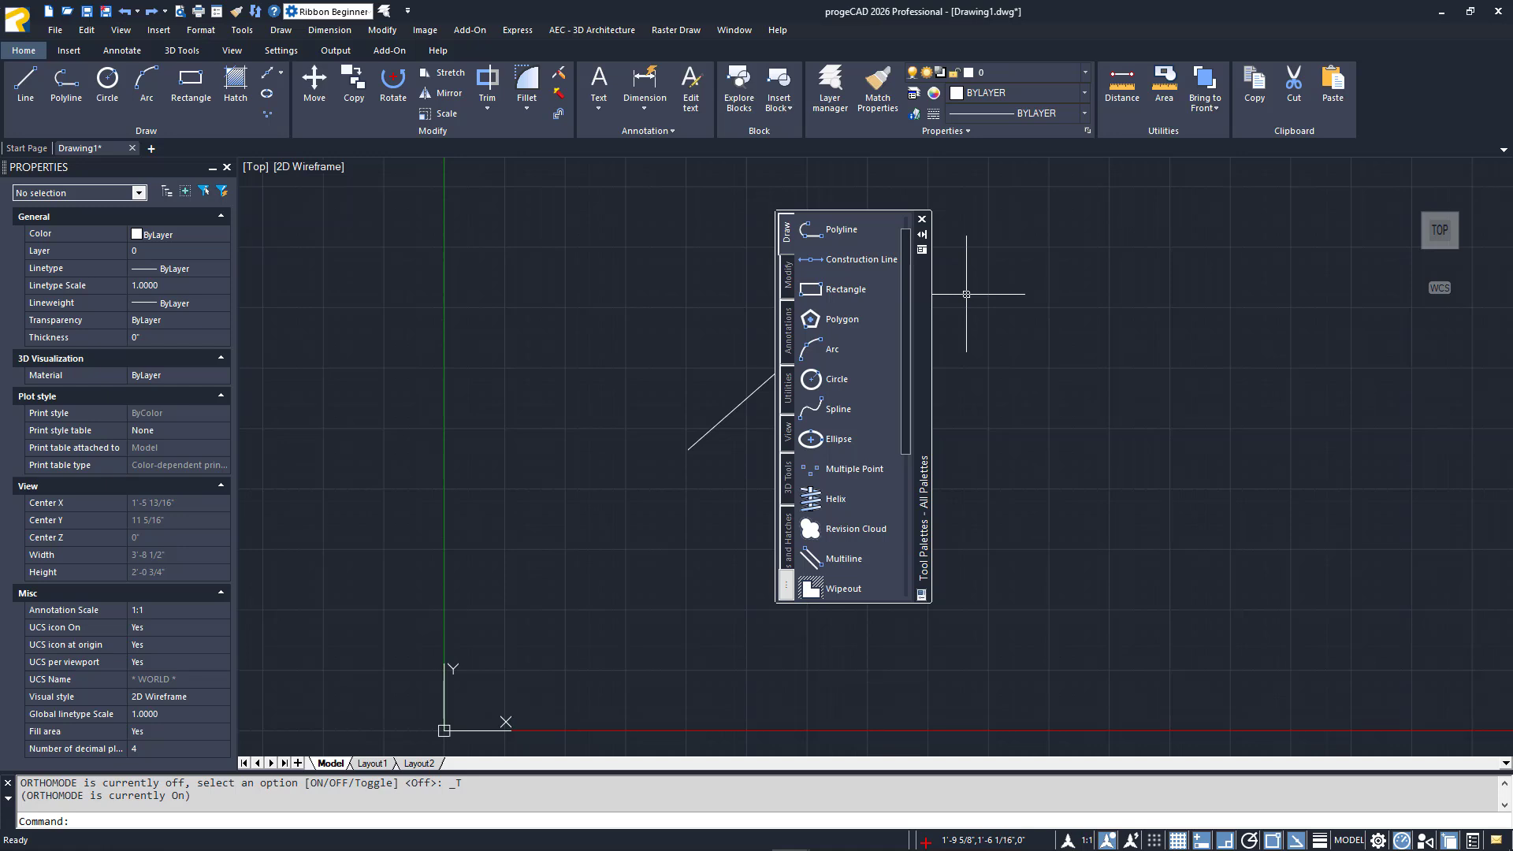
{"action": "mouse_move", "coordinate": [959, 296]}
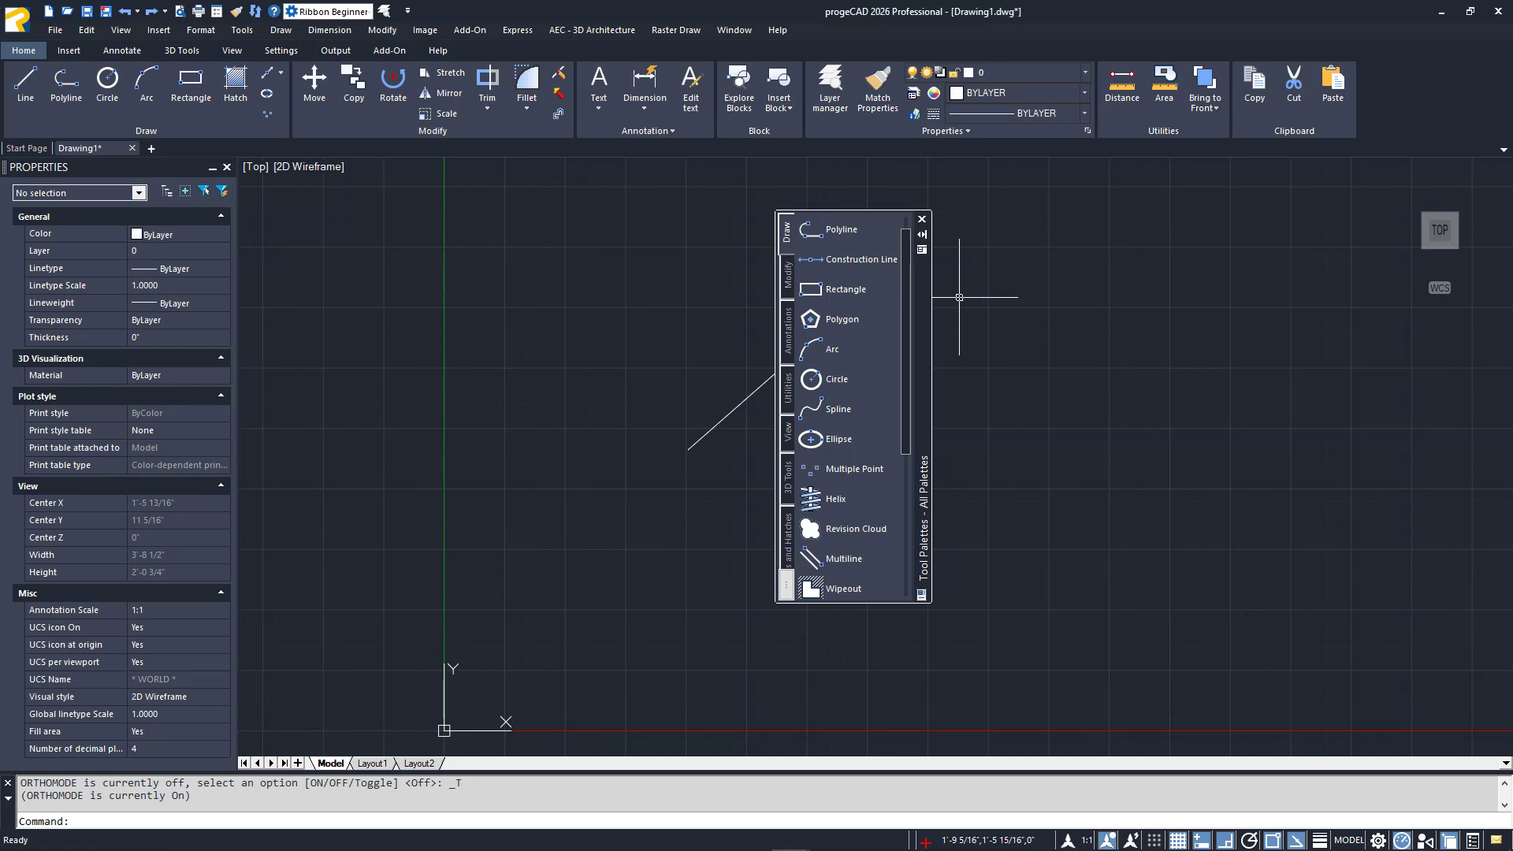
Set the floating Tool Palettes to auto-hide as a collapsed strip on the right edge.
{"action": "right_click", "coordinate": [932, 317]}
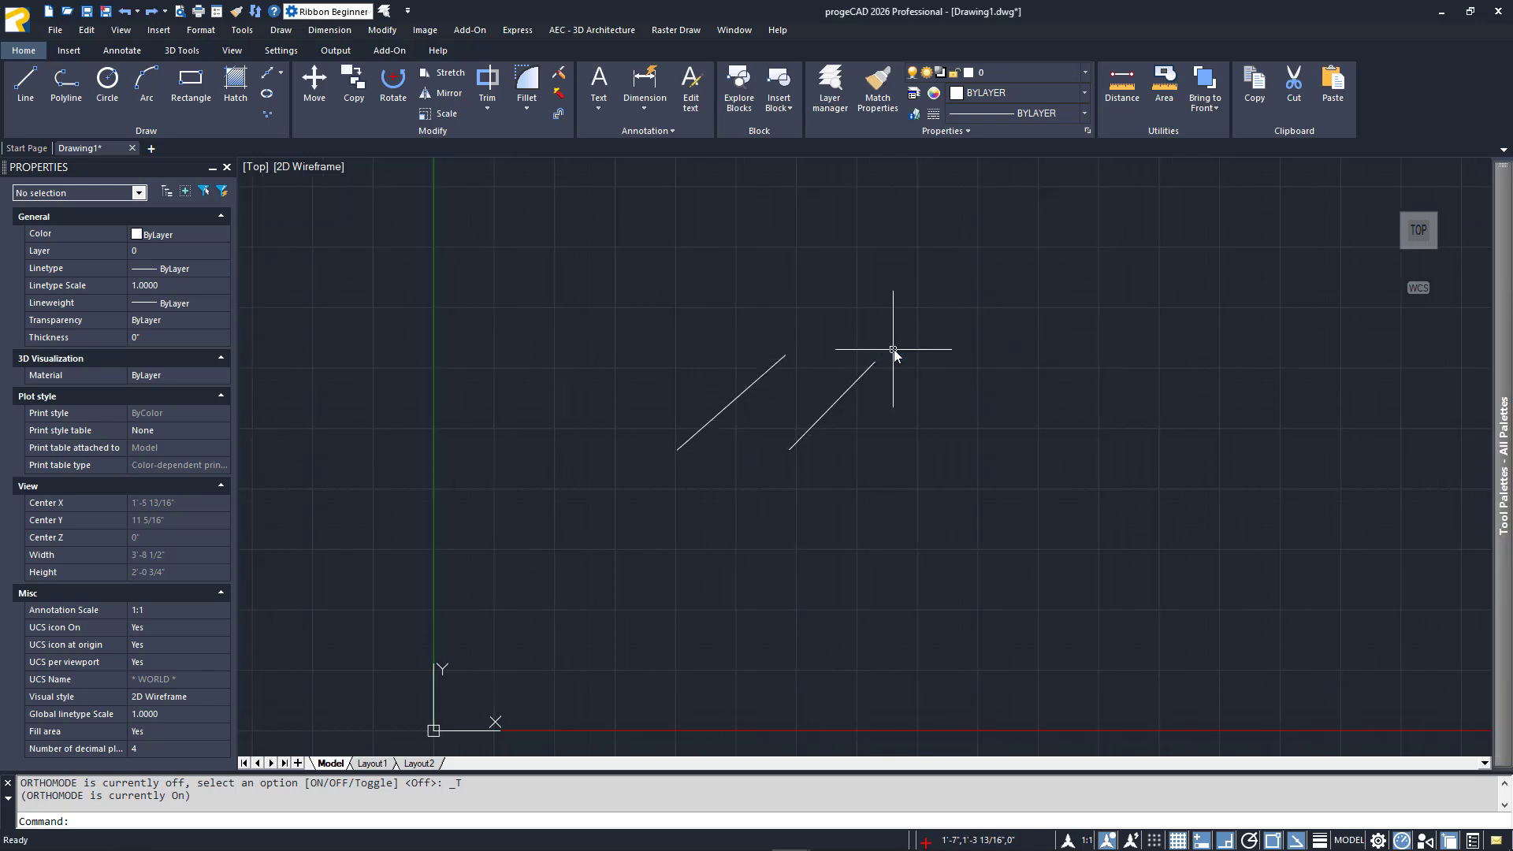
{"action": "mouse_move", "coordinate": [1347, 390]}
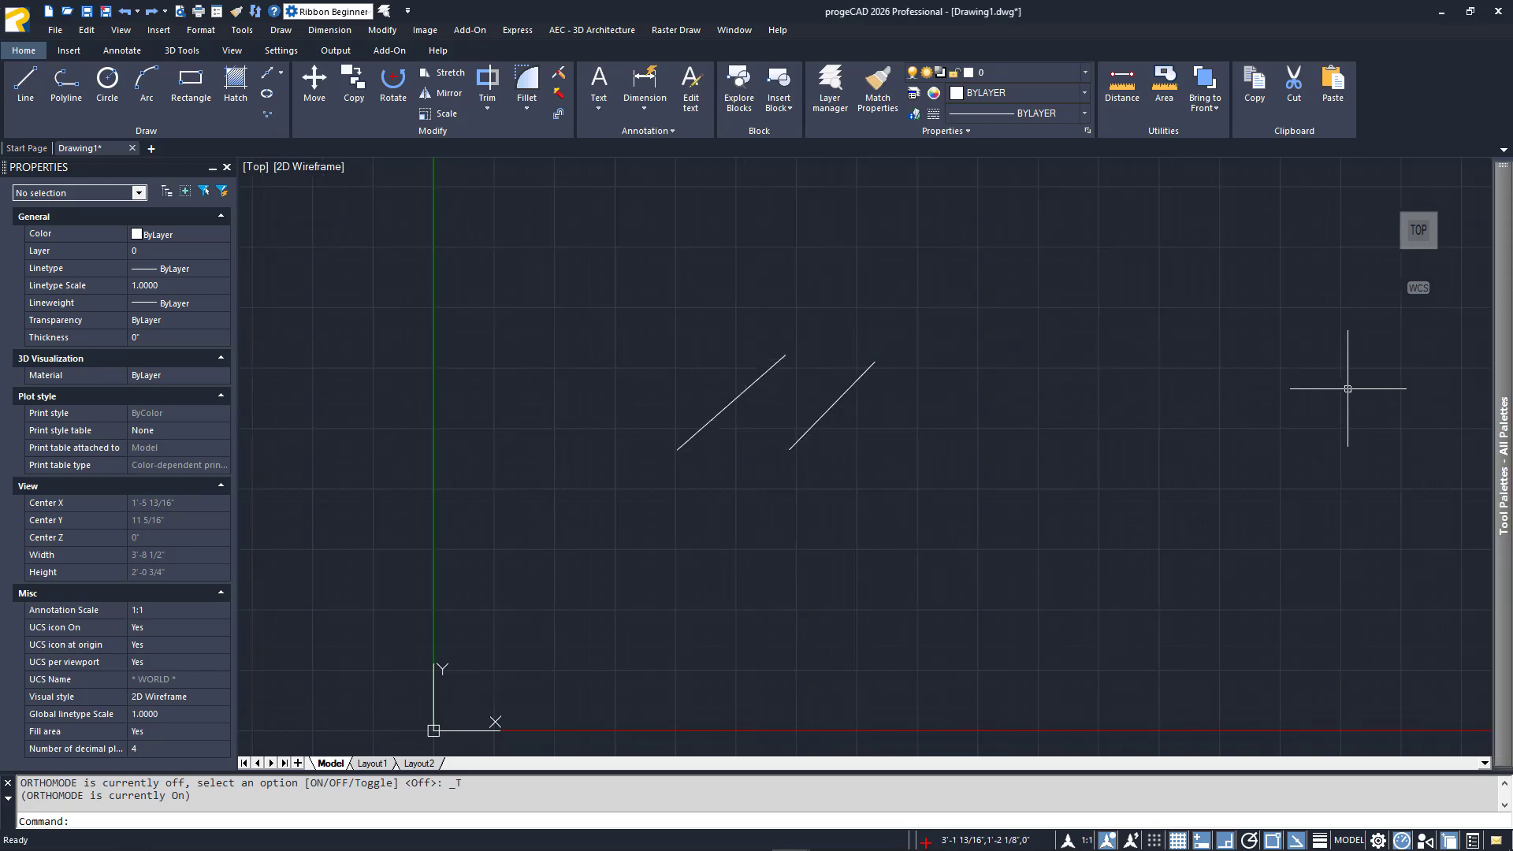
{"action": "mouse_move", "coordinate": [1479, 391]}
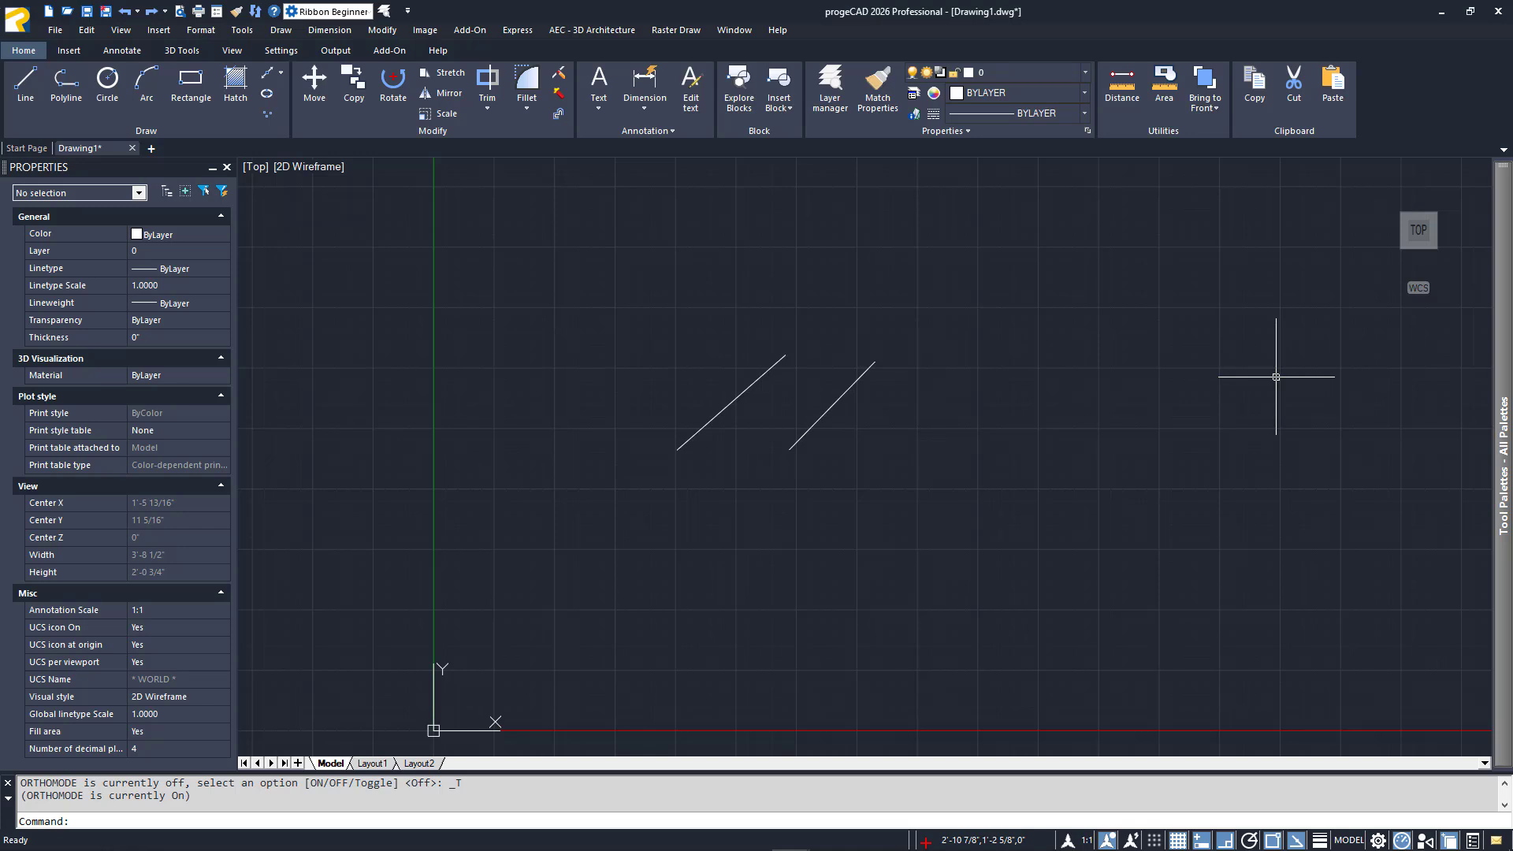
{"action": "mouse_move", "coordinate": [576, 280]}
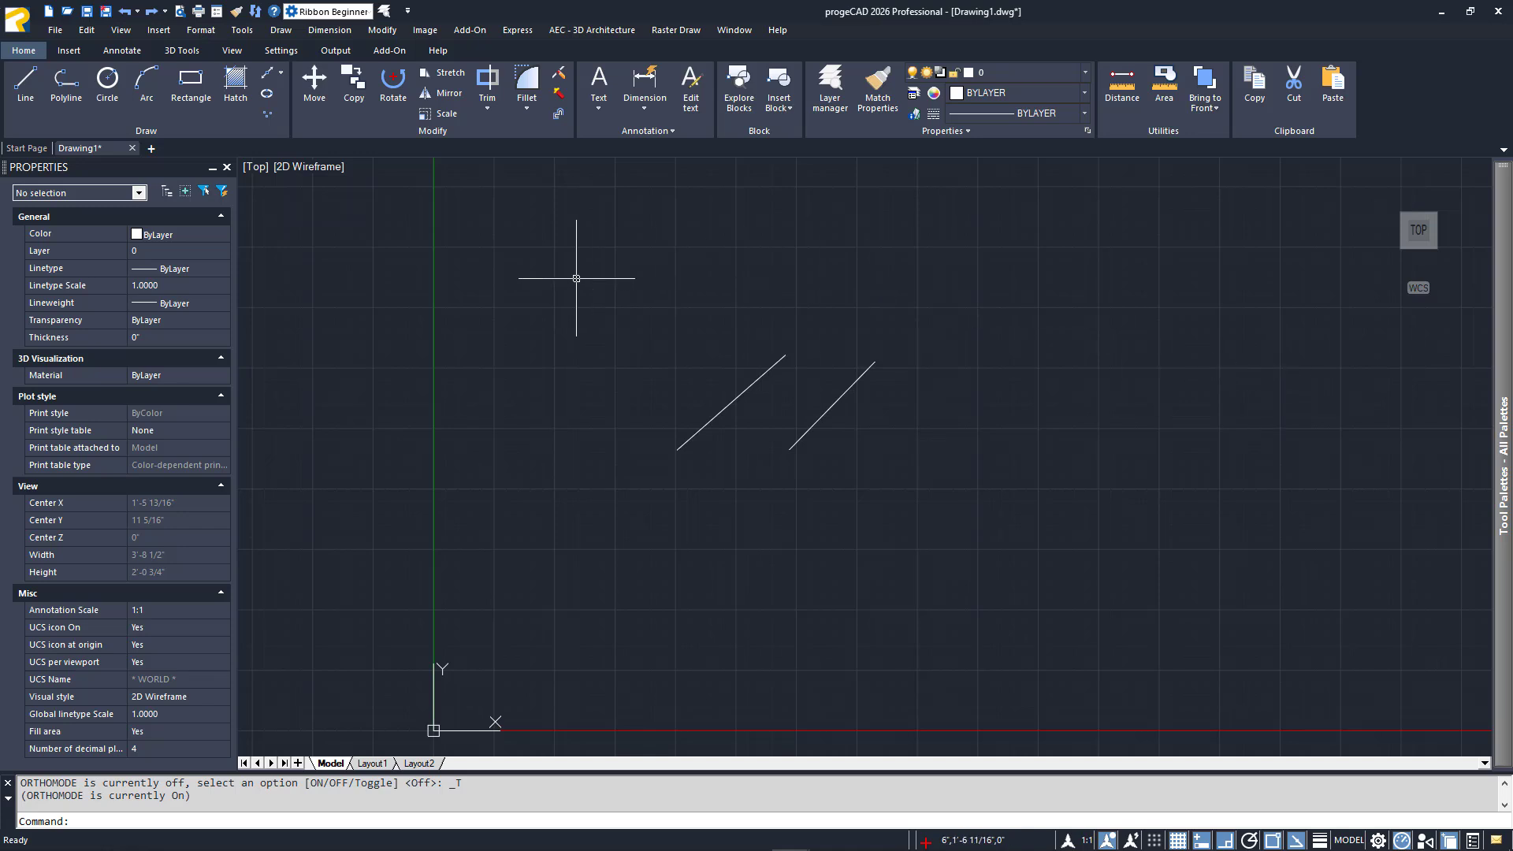
{"action": "mouse_move", "coordinate": [524, 275]}
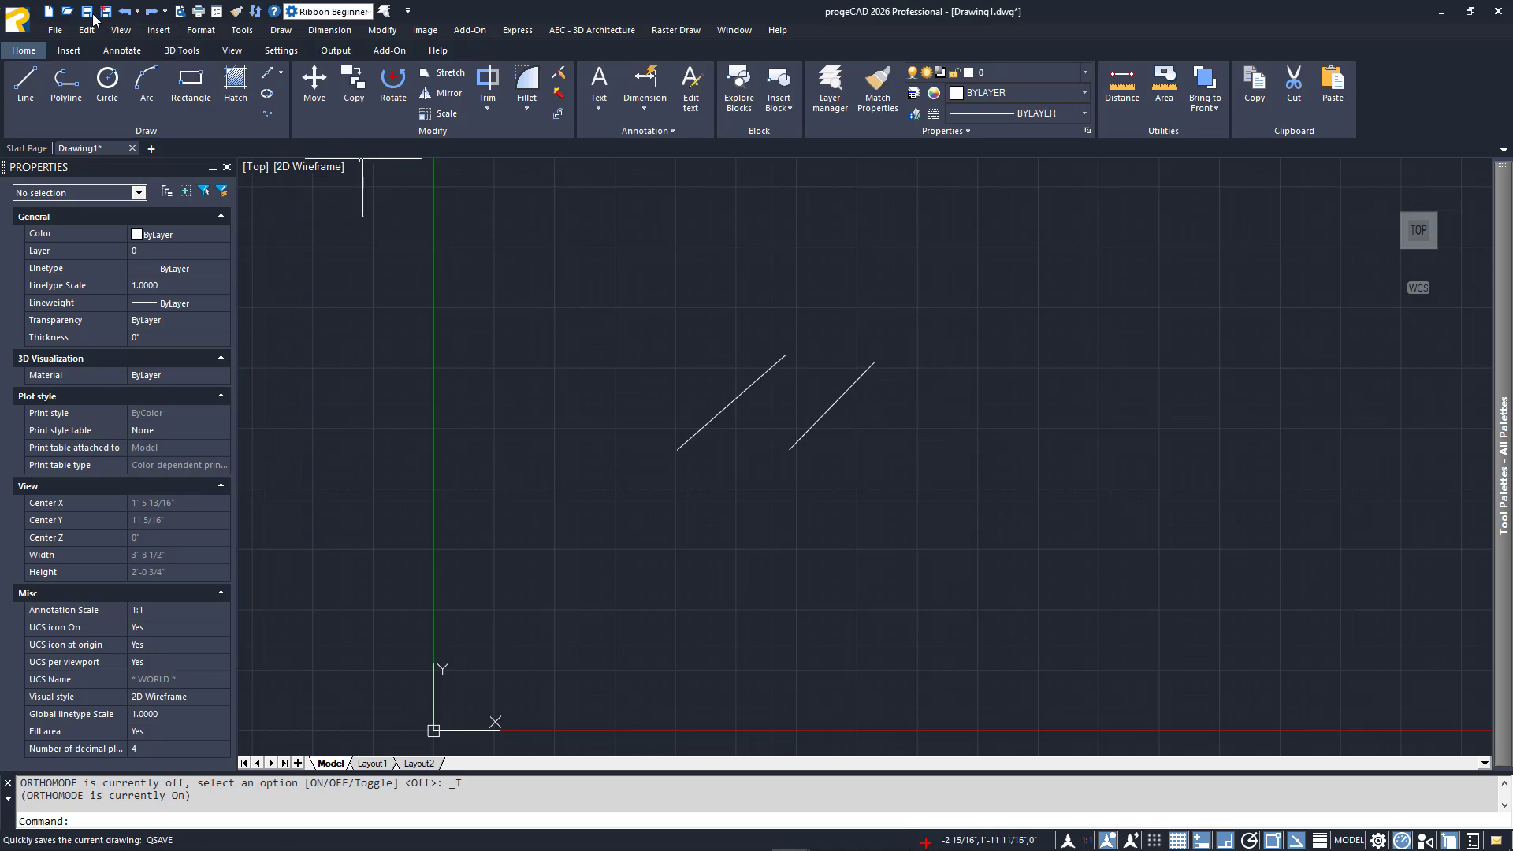
{"action": "mouse_move", "coordinate": [95, 21]}
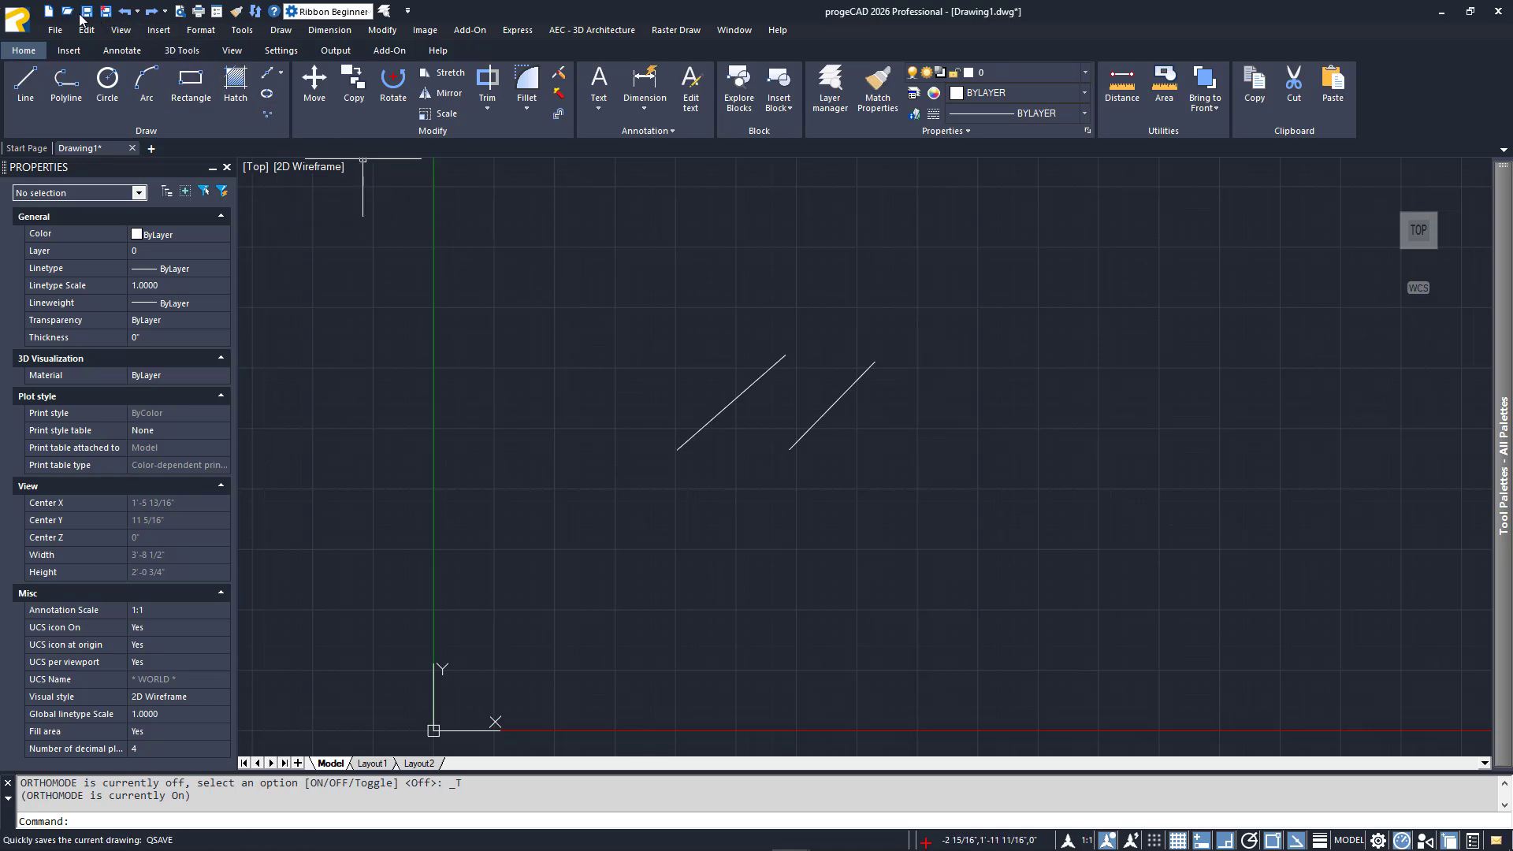
Save Drawing1, recording an autosave copy in the AutoSaveDrawings folder.
{"action": "left_click", "coordinate": [17, 17]}
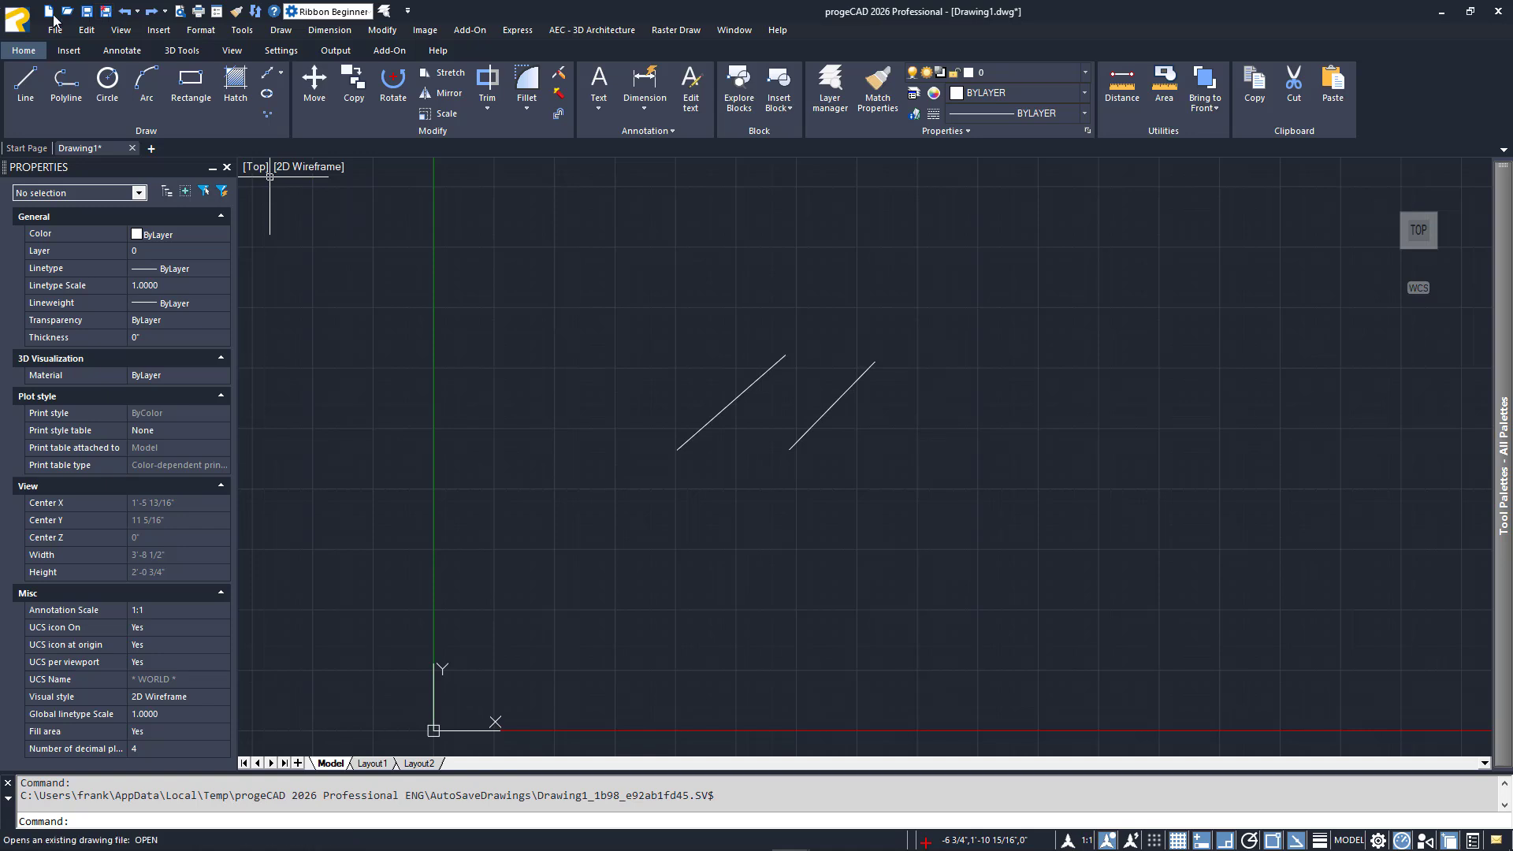
{"action": "left_click", "coordinate": [18, 18]}
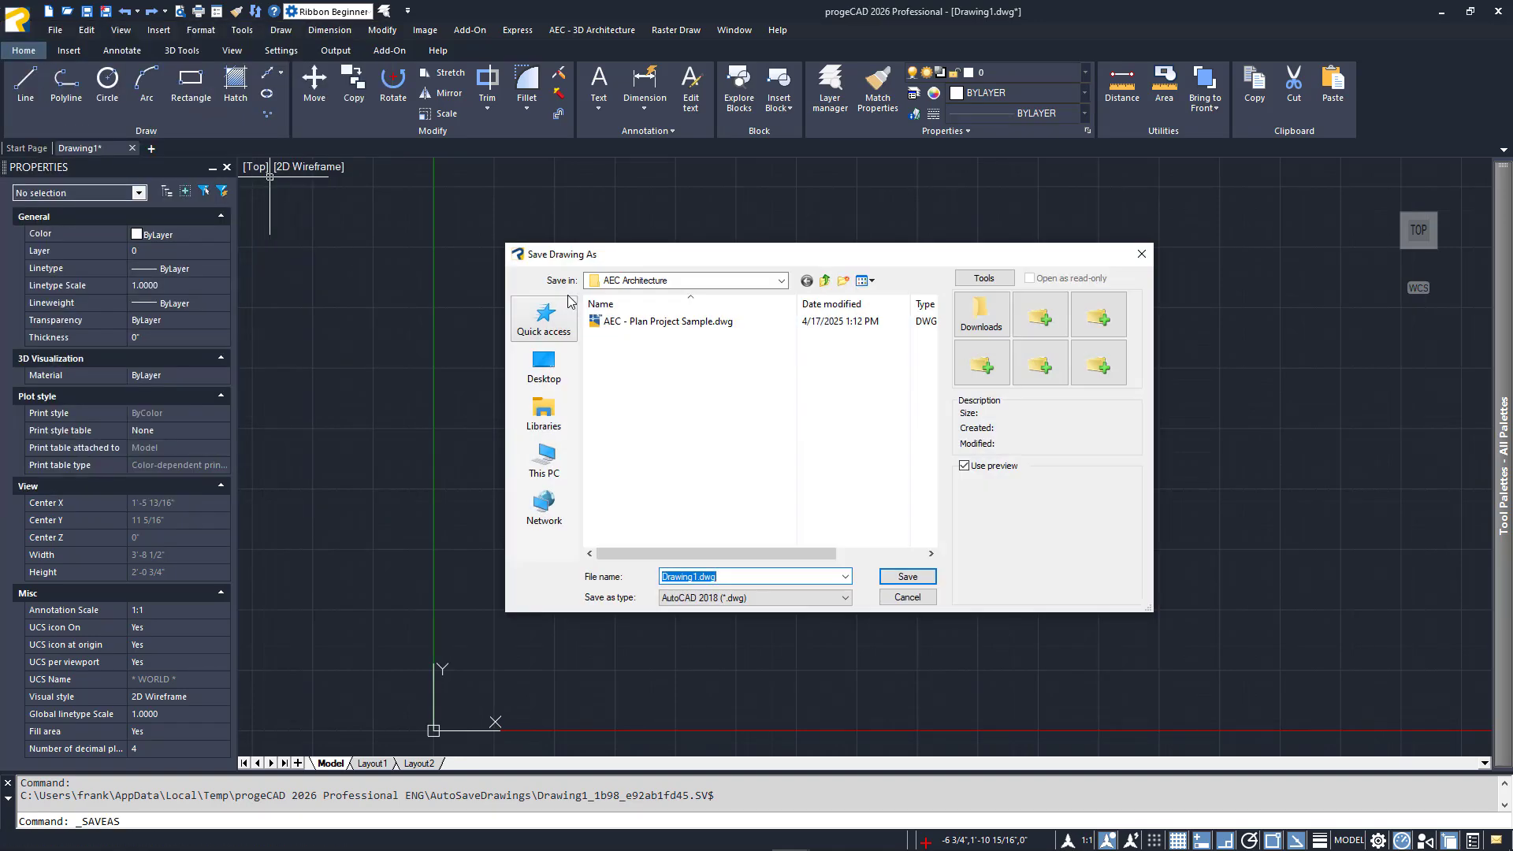
{"action": "left_click", "coordinate": [844, 597]}
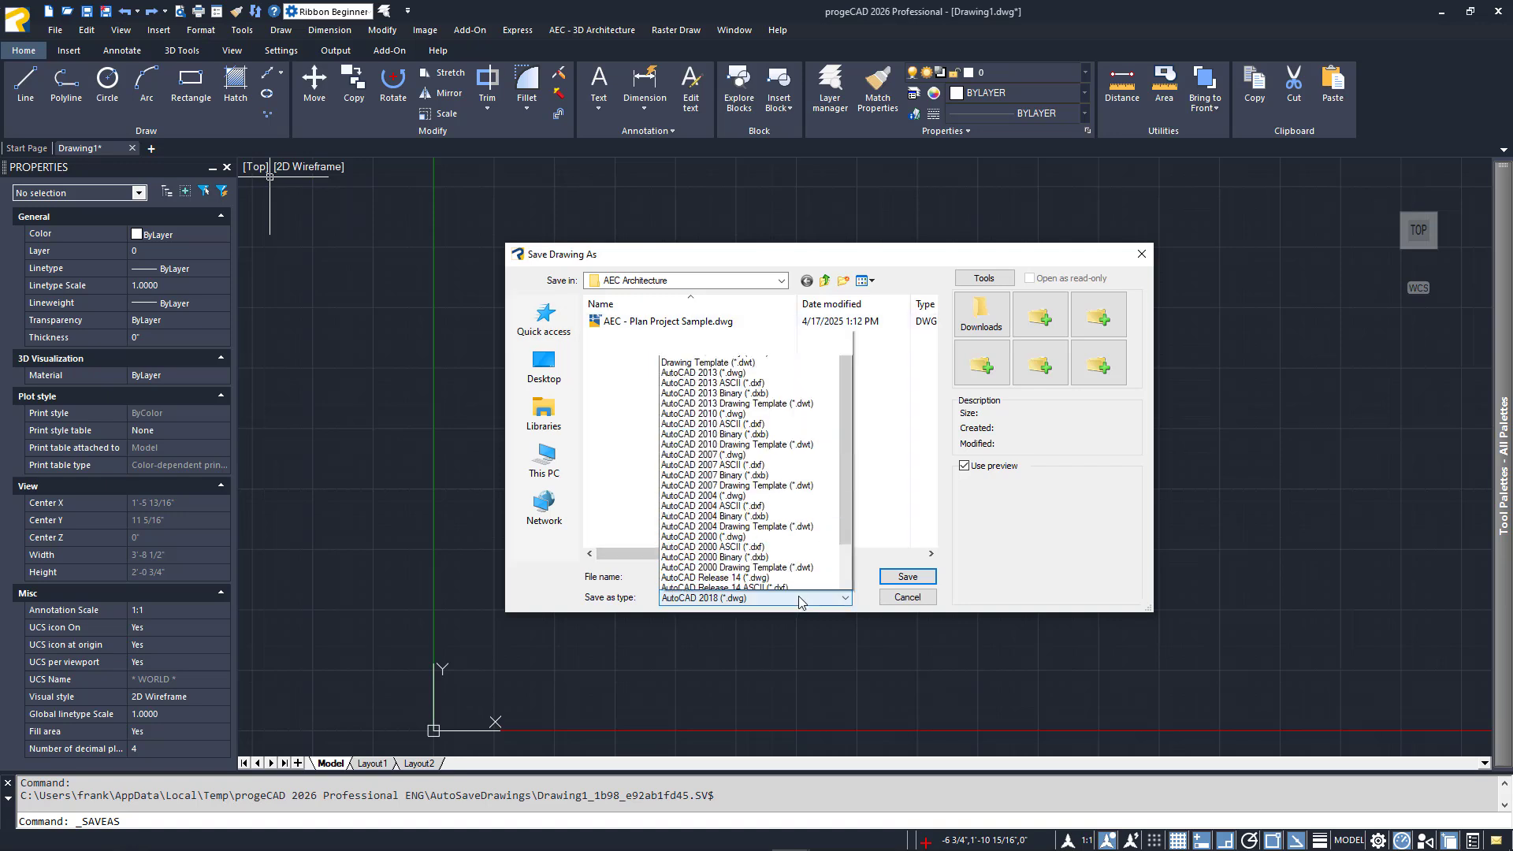
{"action": "left_click", "coordinate": [846, 598]}
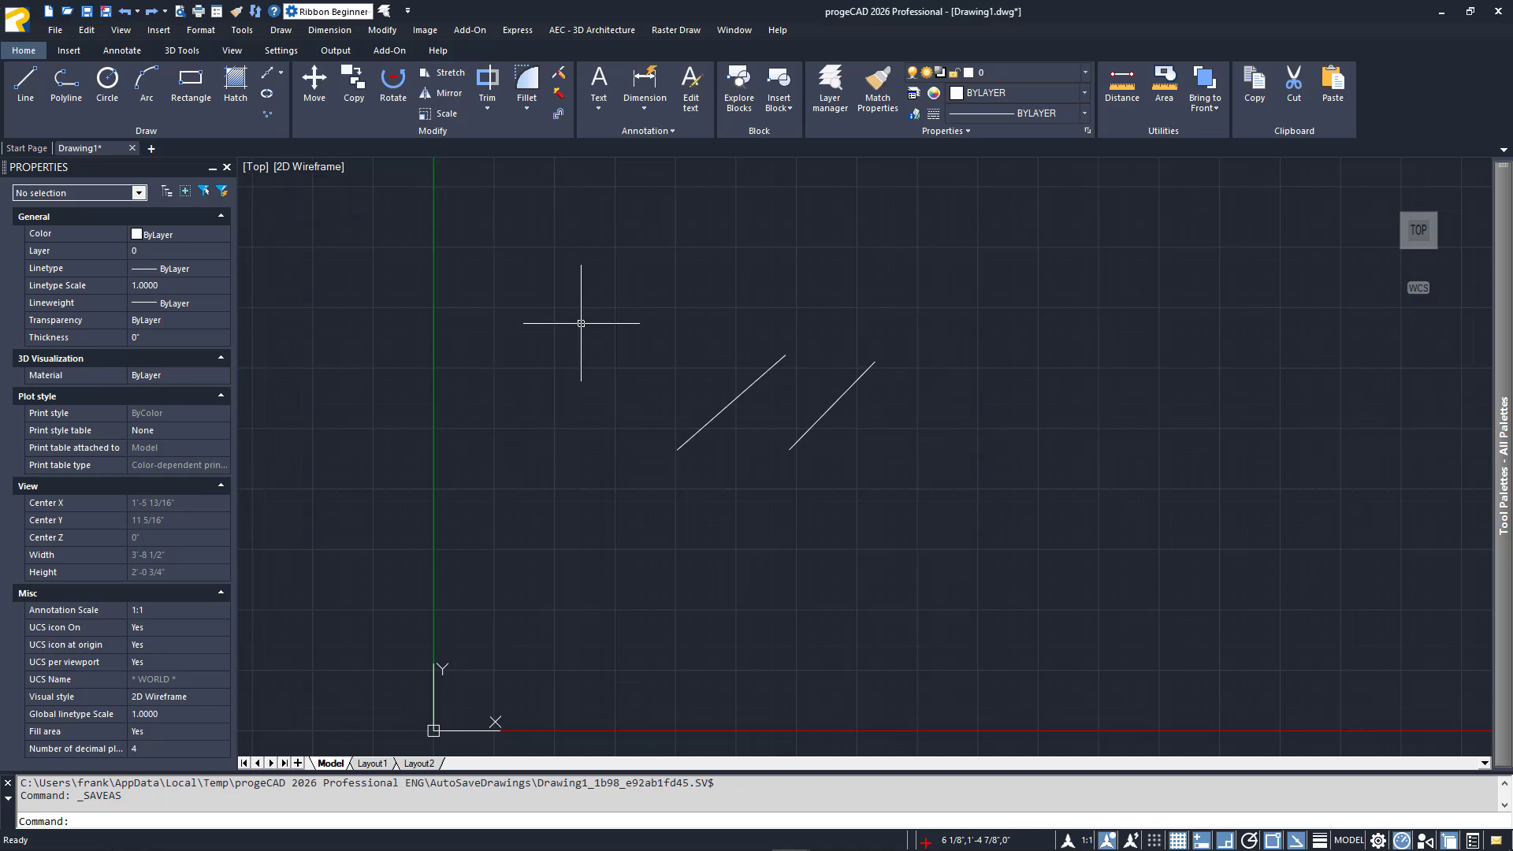
{"action": "right_click", "coordinate": [581, 323]}
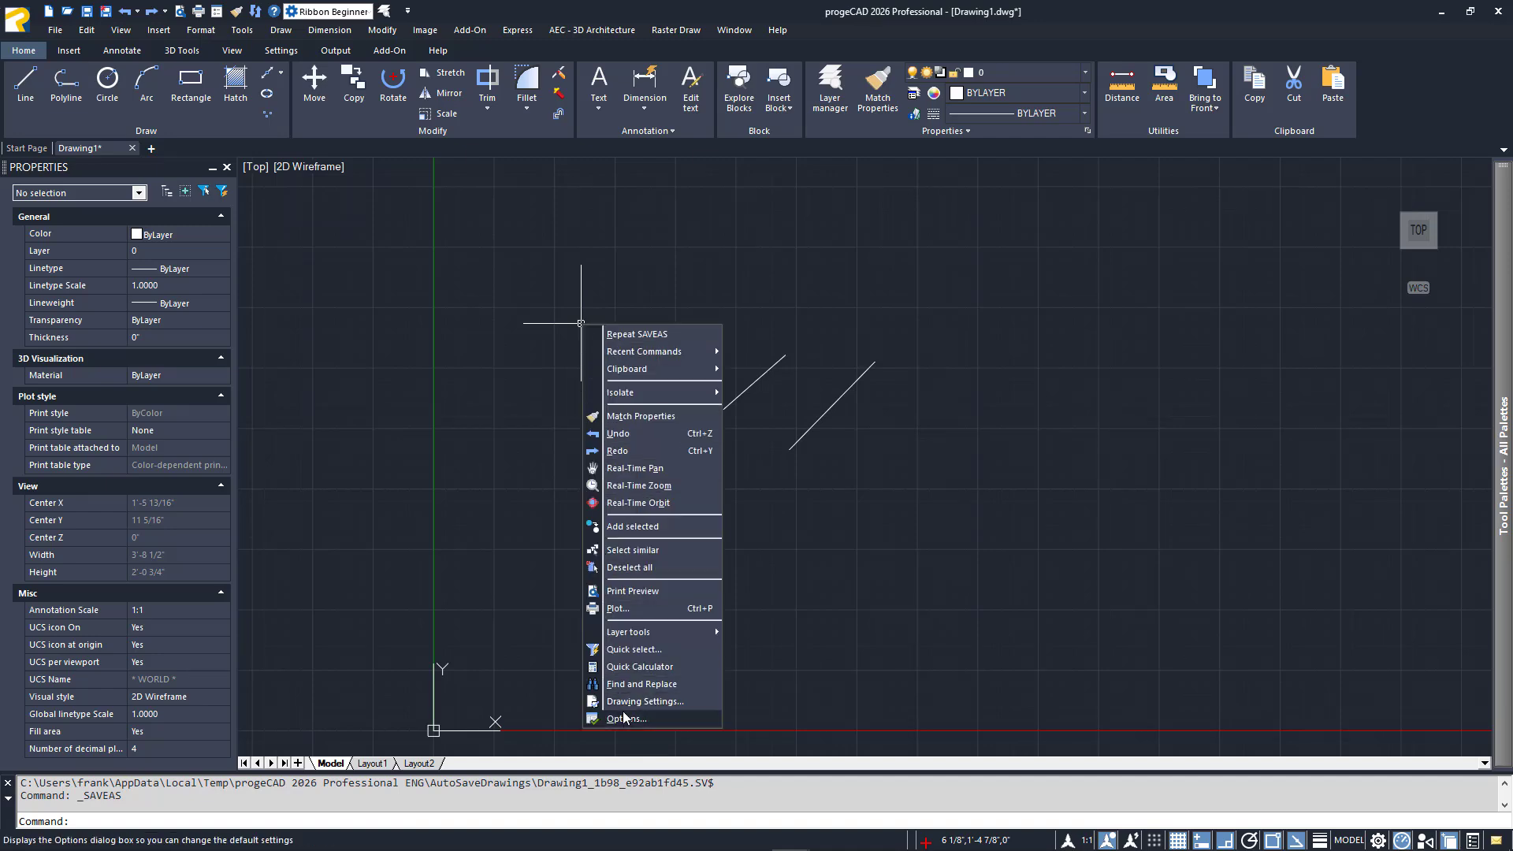
{"action": "left_click", "coordinate": [625, 718]}
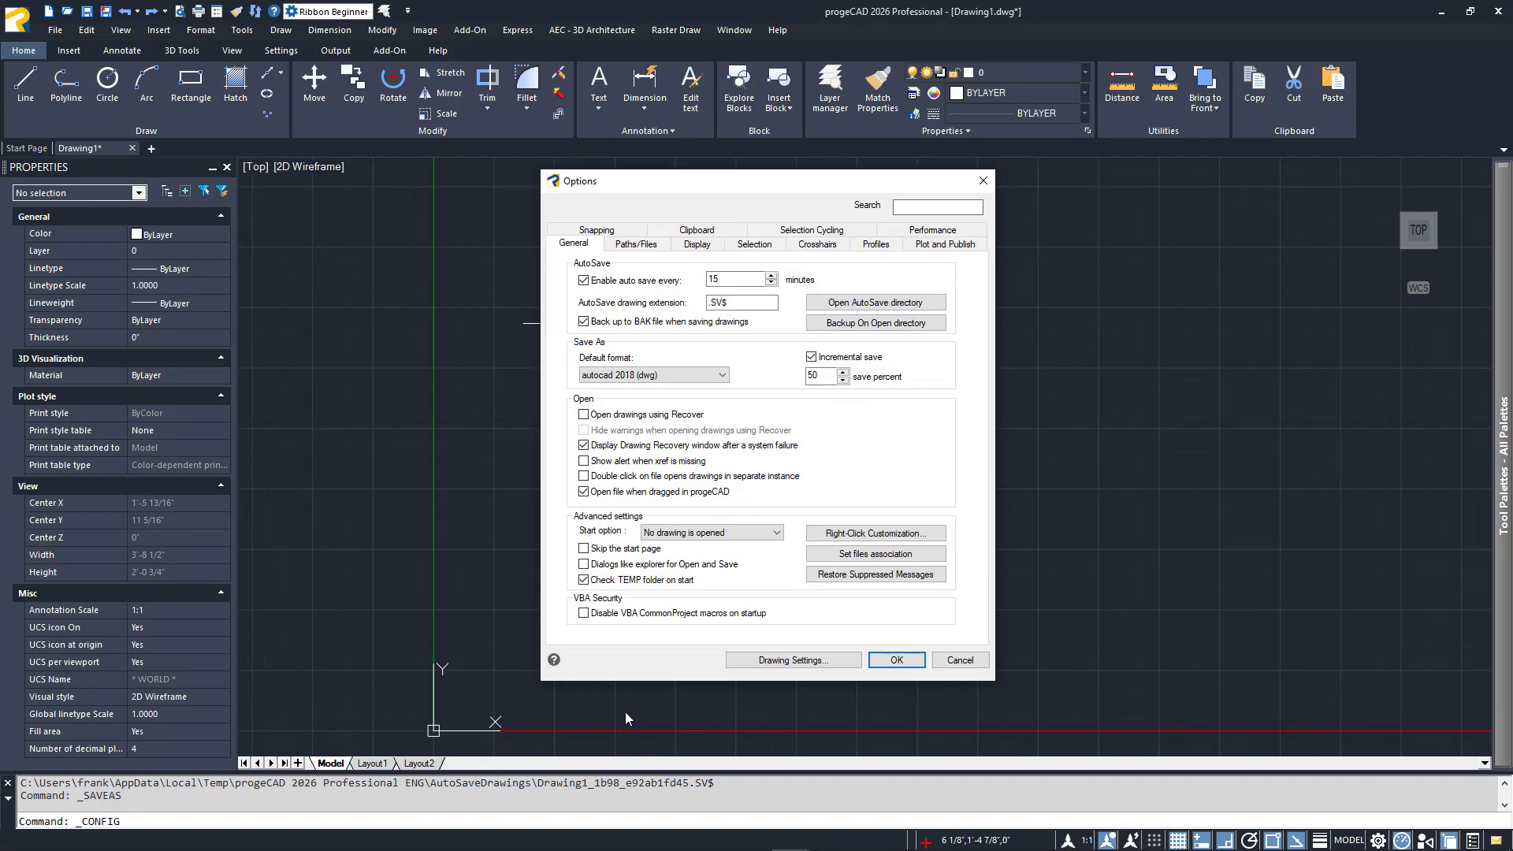
{"action": "left_click", "coordinate": [738, 280]}
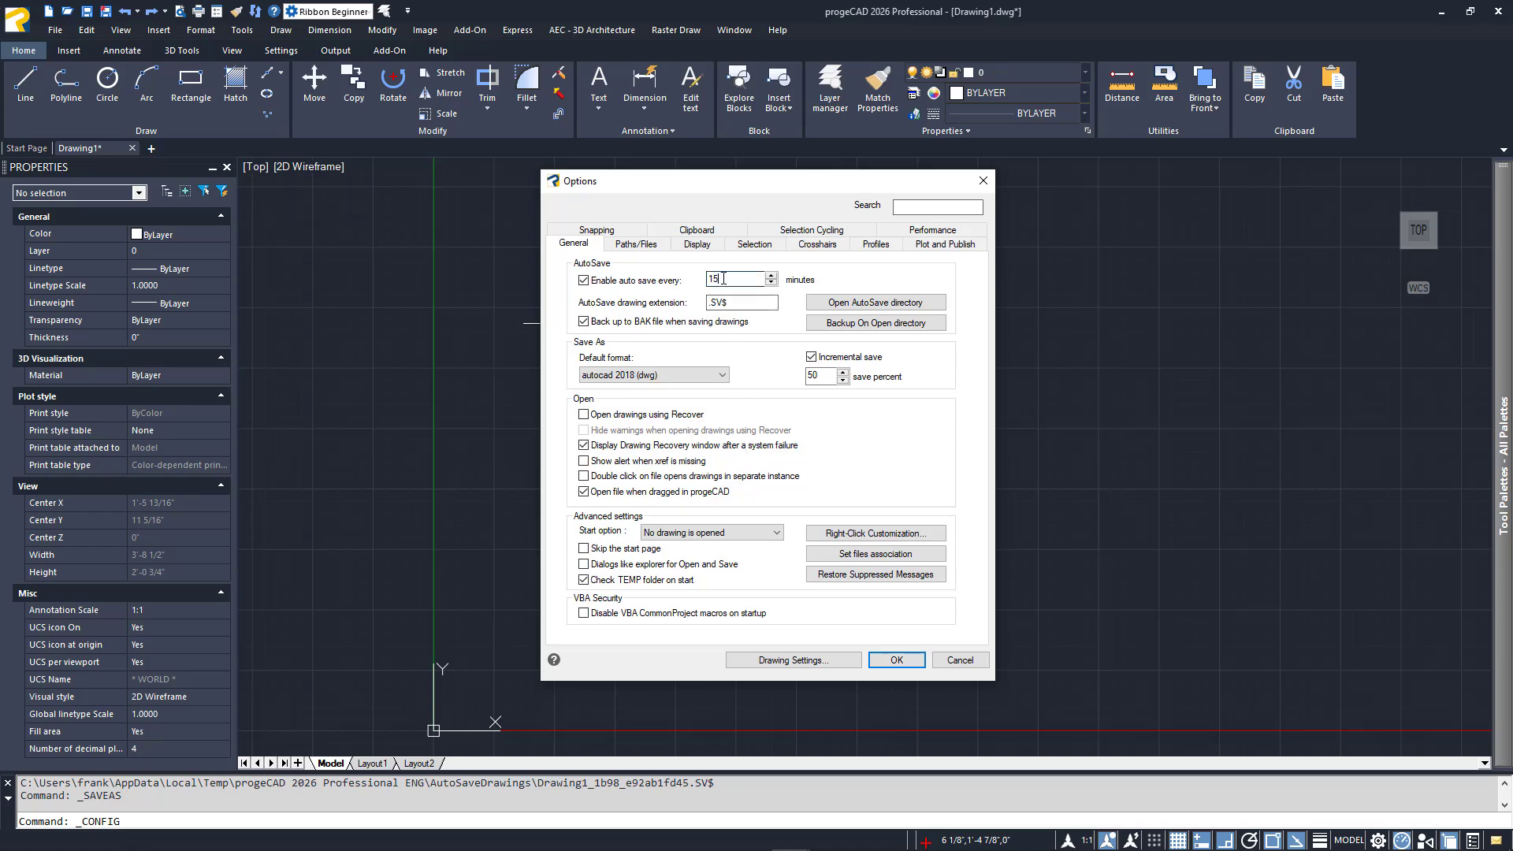
{"action": "triple_click", "coordinate": [739, 280]}
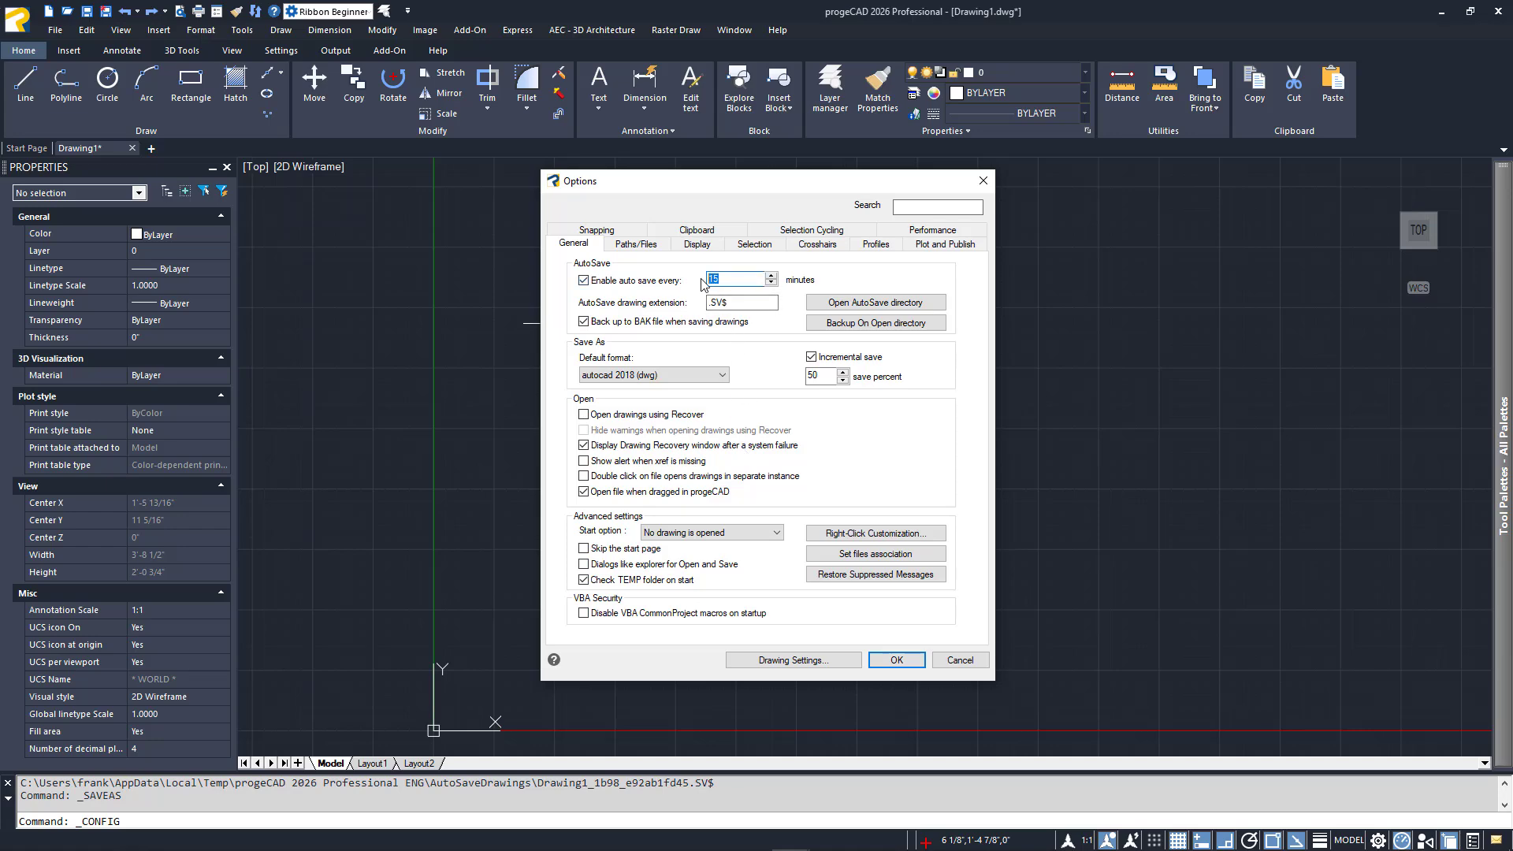
{"action": "left_click", "coordinate": [894, 659]}
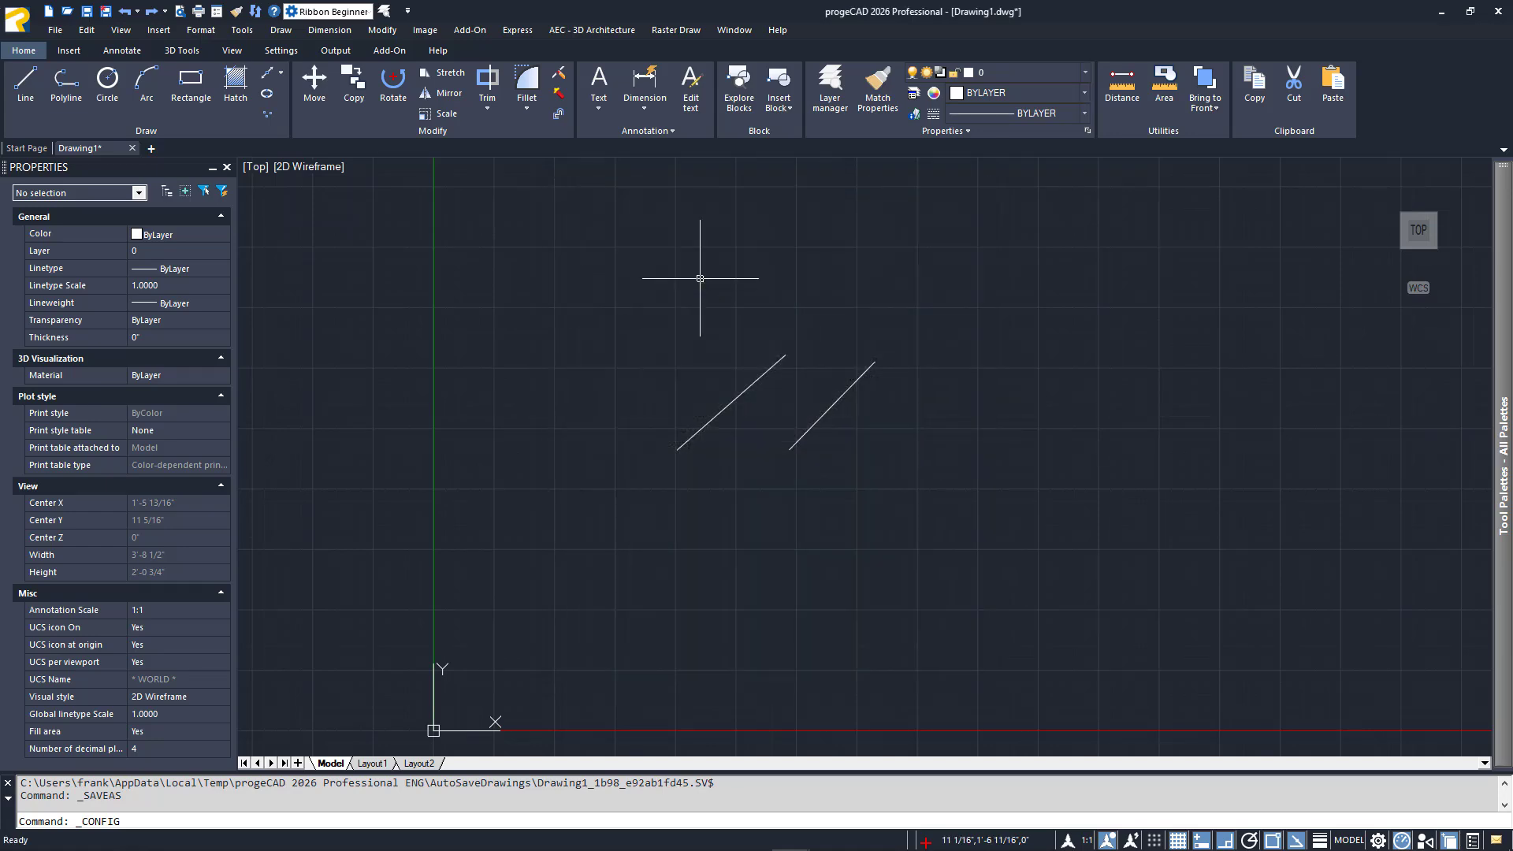